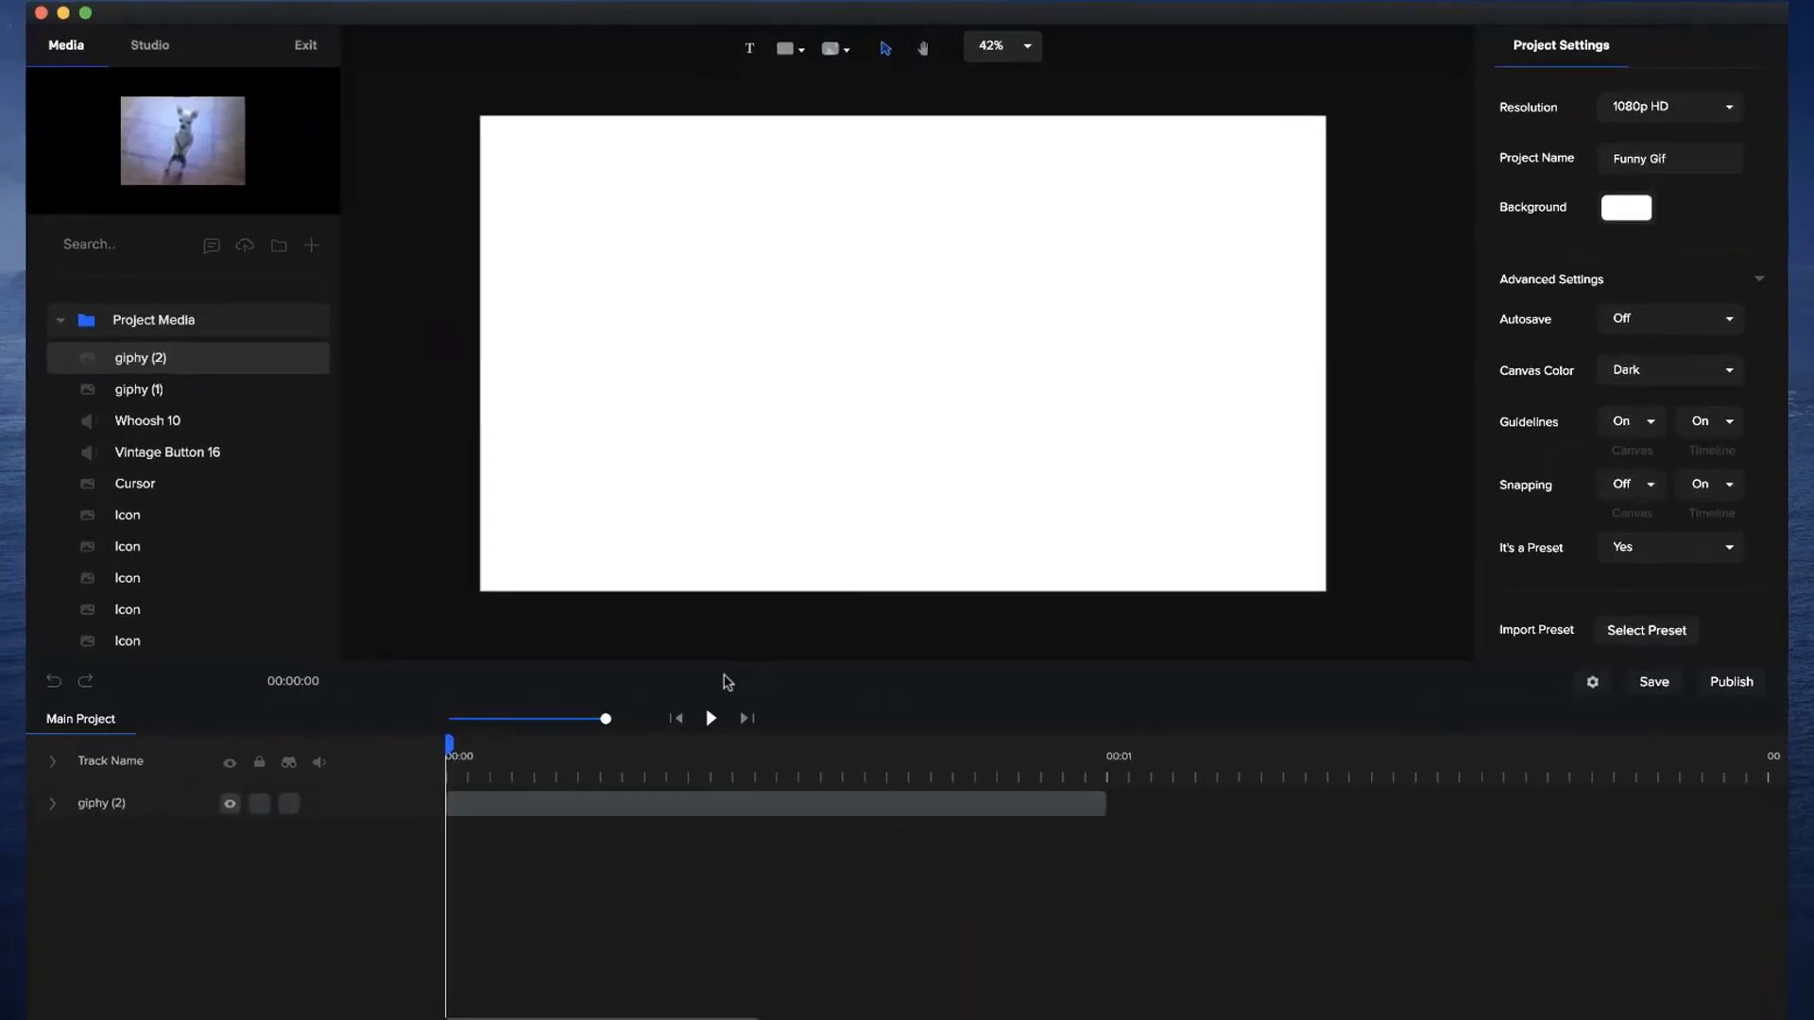
Step: Preview the dog gif animation and trim its clip to about three seconds
{"action": "left_click", "coordinate": [774, 803]}
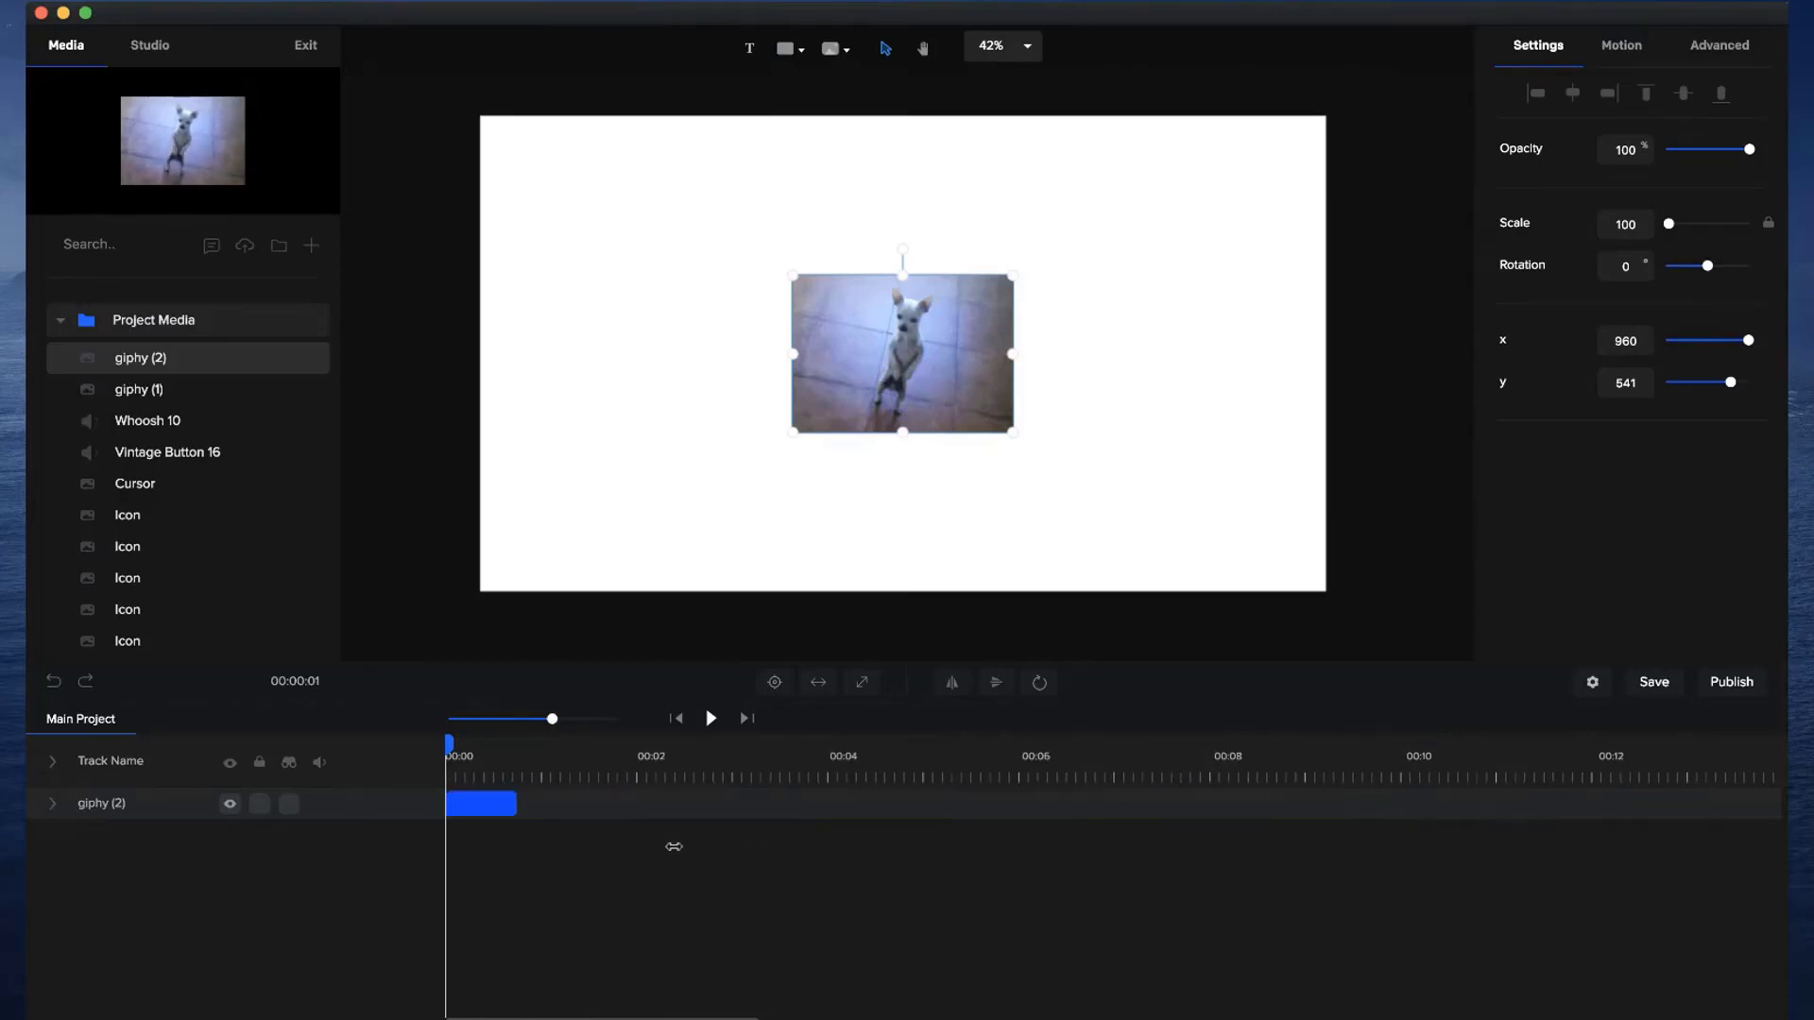
{"action": "left_click", "coordinate": [711, 718]}
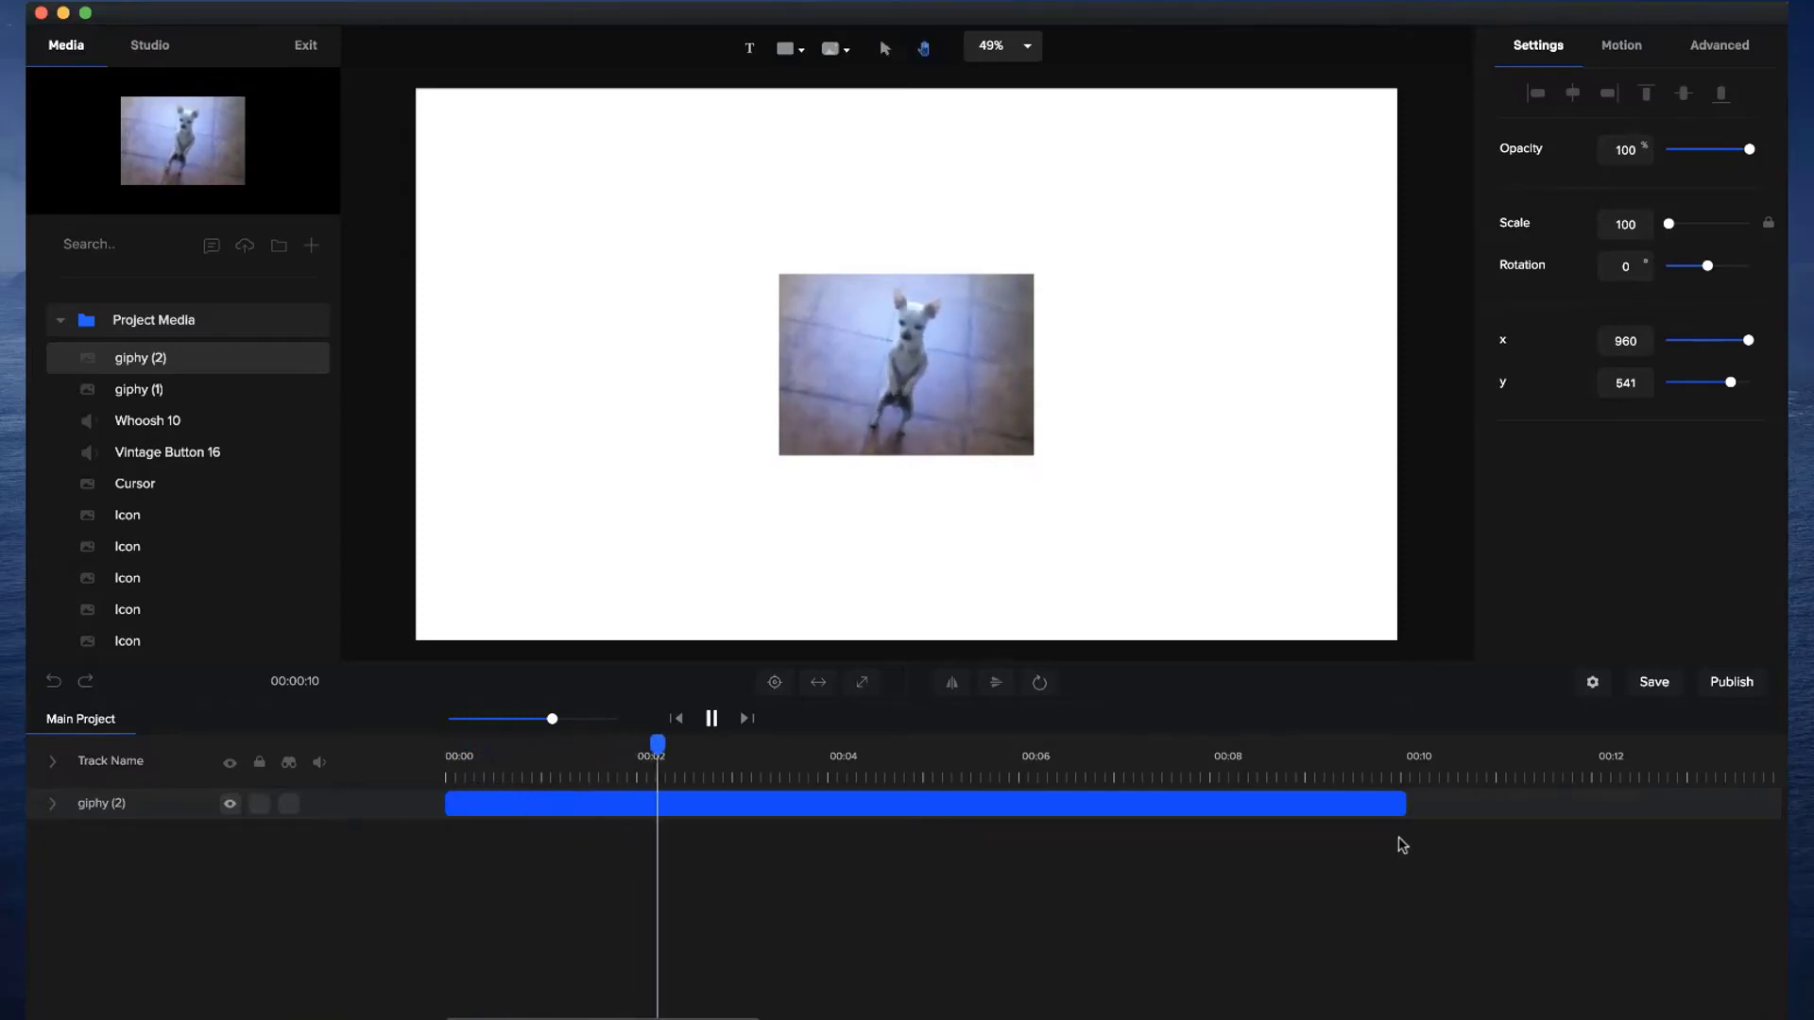
{"action": "left_click", "coordinate": [691, 524]}
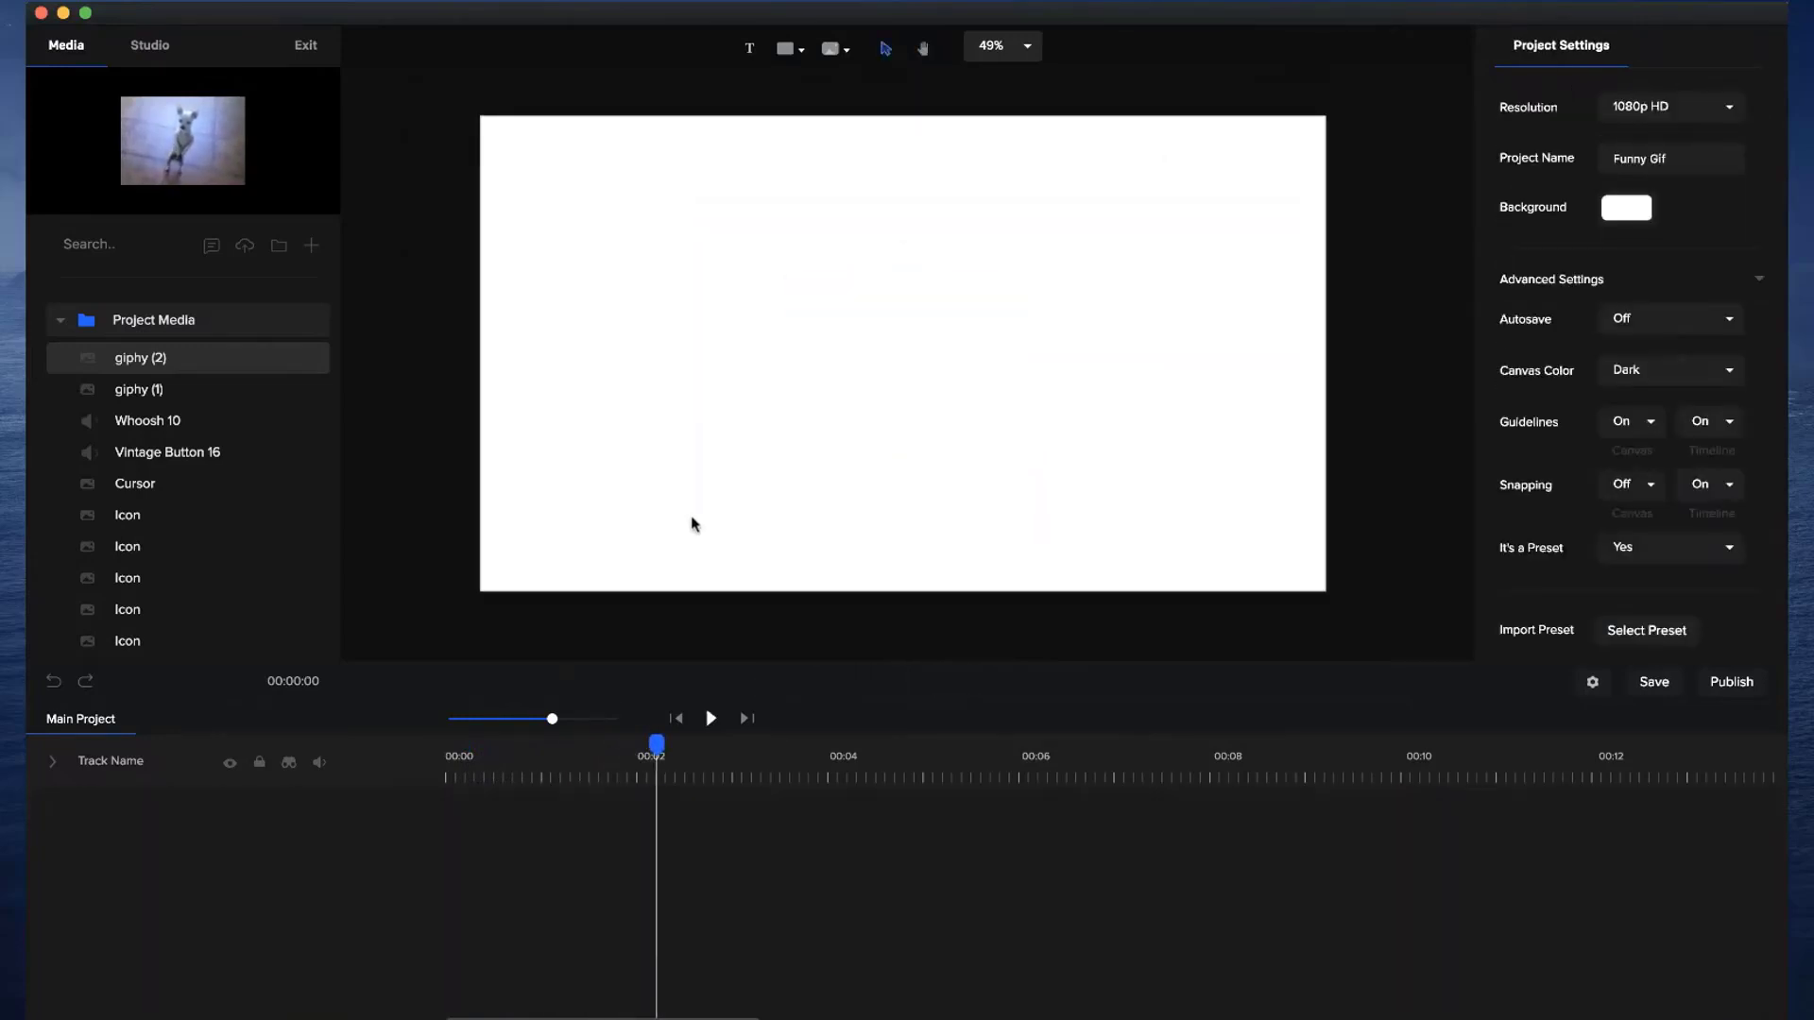
{"action": "mouse_move", "coordinate": [1582, 516]}
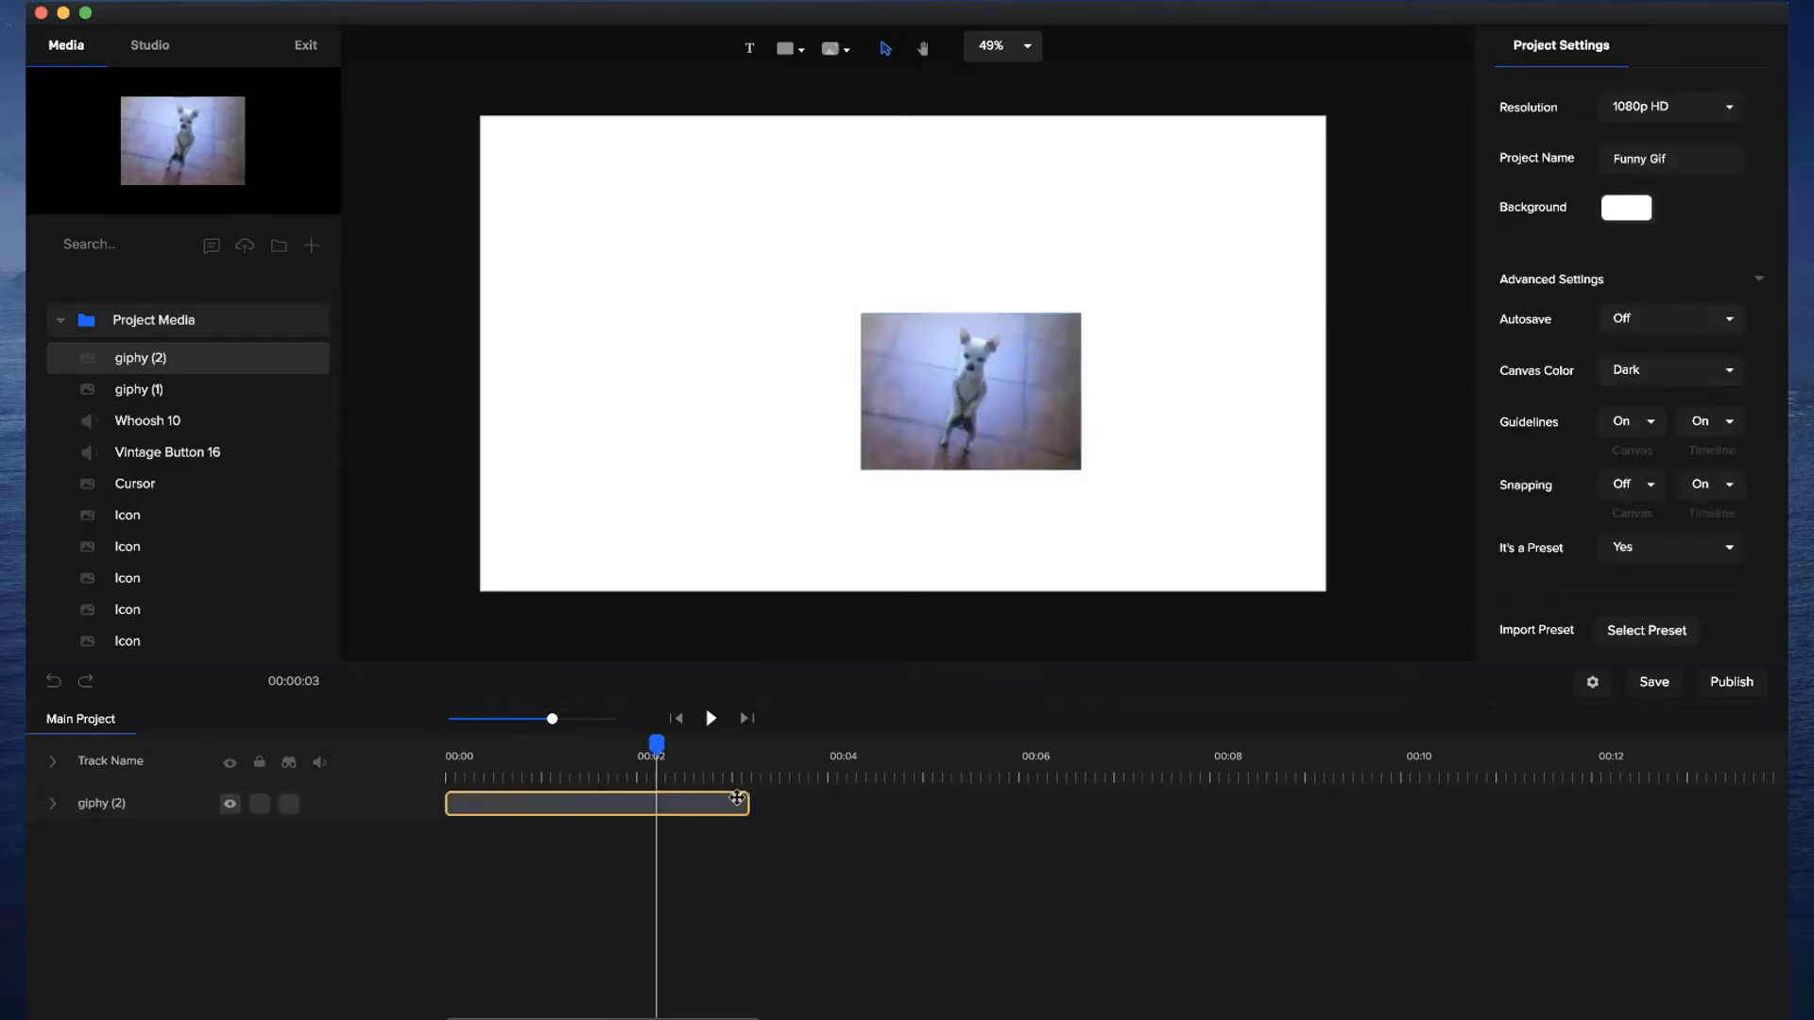
{"action": "left_click_drag", "start_coordinate": [738, 803], "coordinate": [936, 803]}
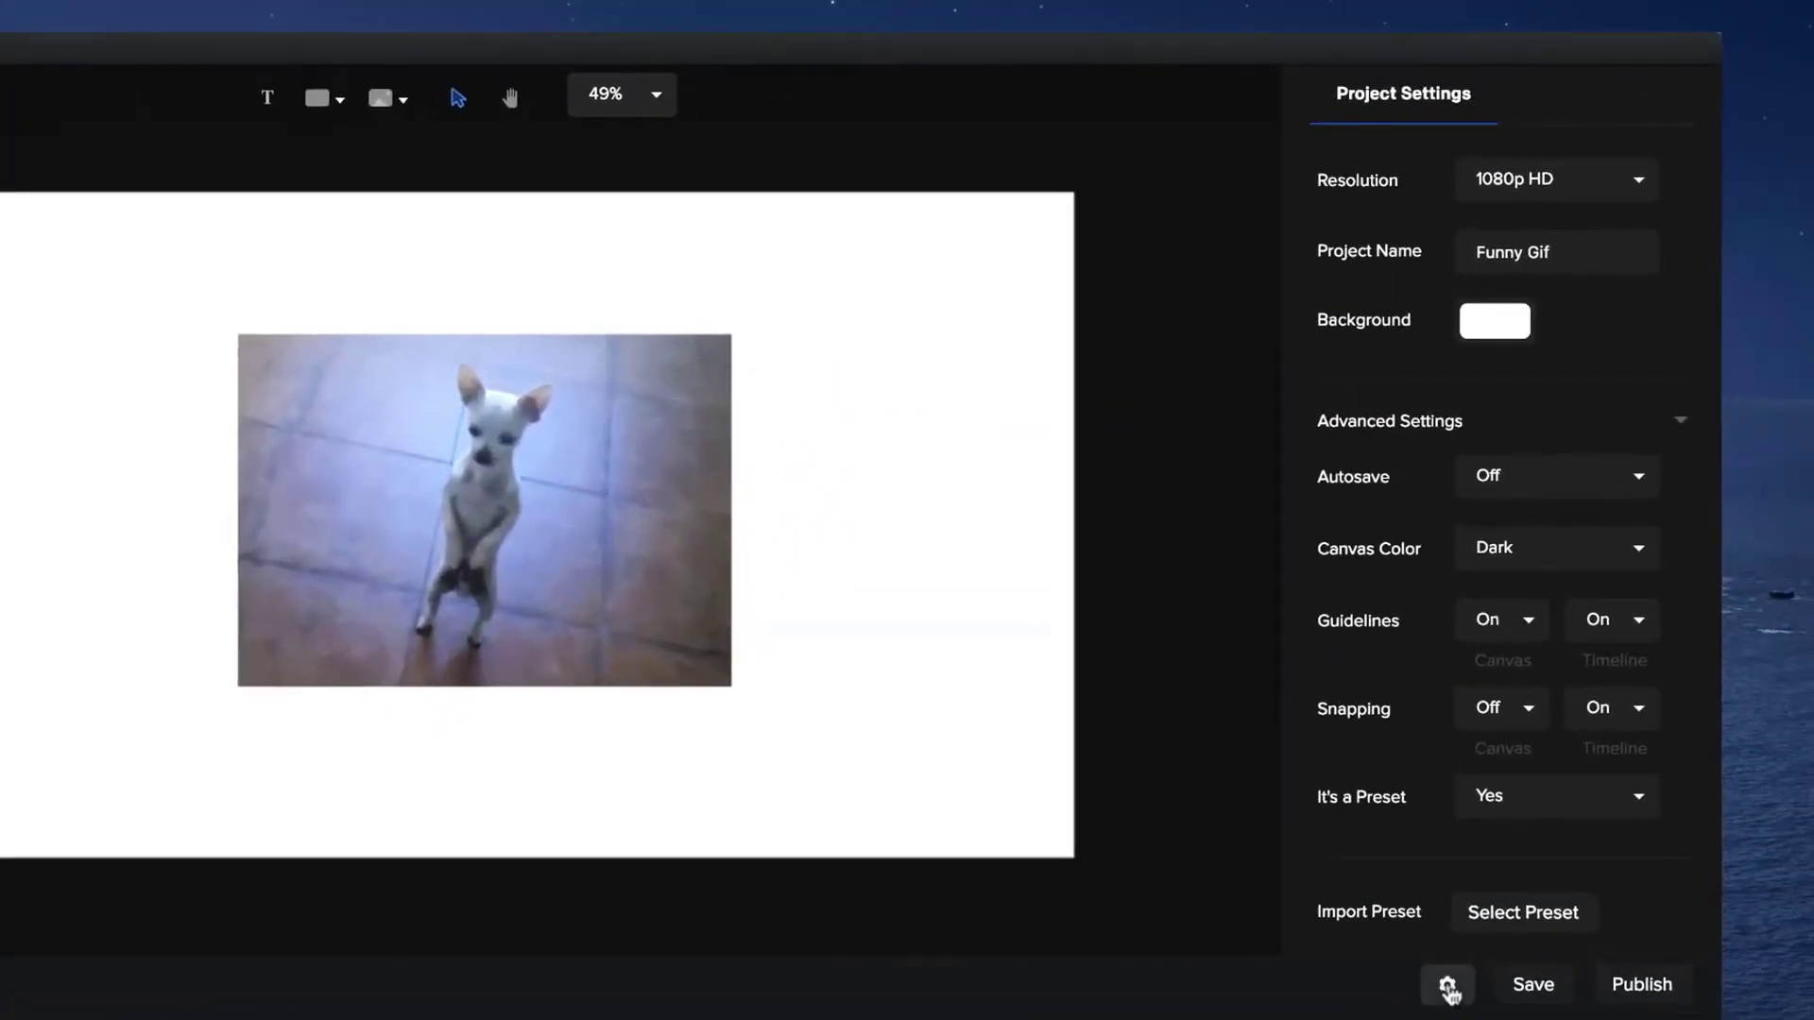
{"action": "mouse_move", "coordinate": [1410, 798]}
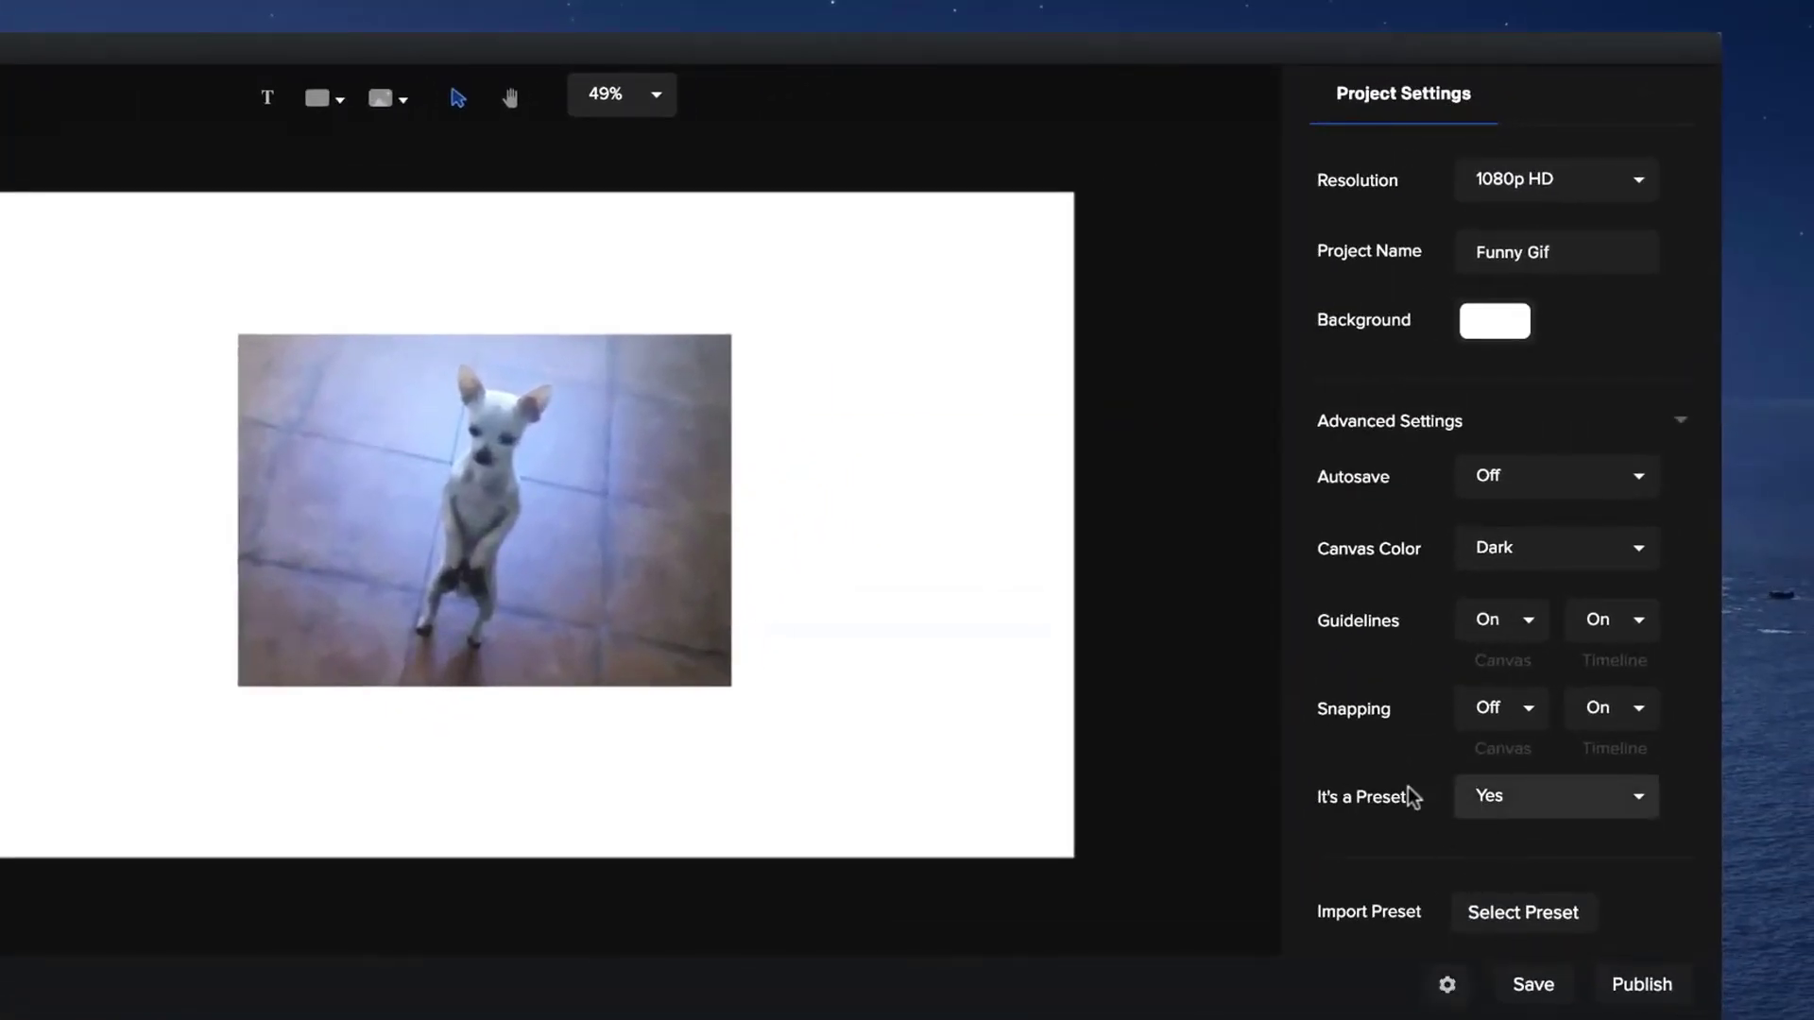
Step: Mark the Funny Gif project as a preset (It's a Preset: Yes) and save it
{"action": "left_click", "coordinate": [1556, 796]}
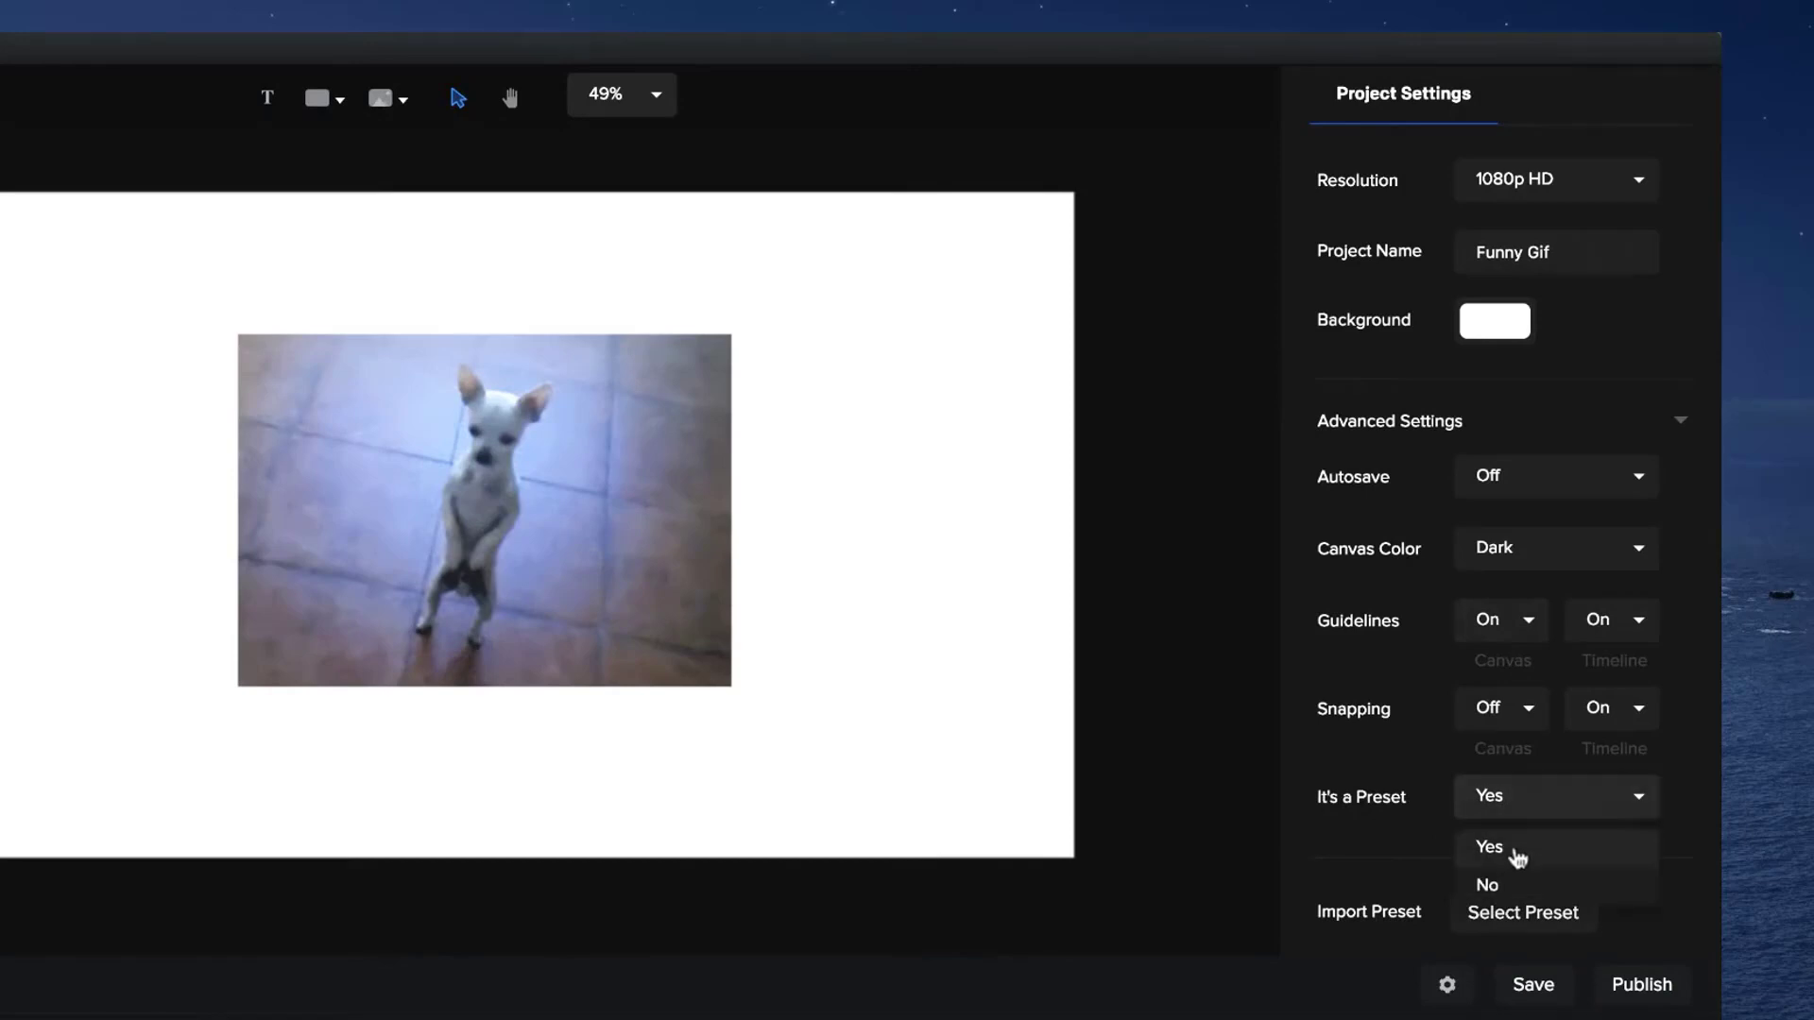
{"action": "left_click", "coordinate": [1489, 846]}
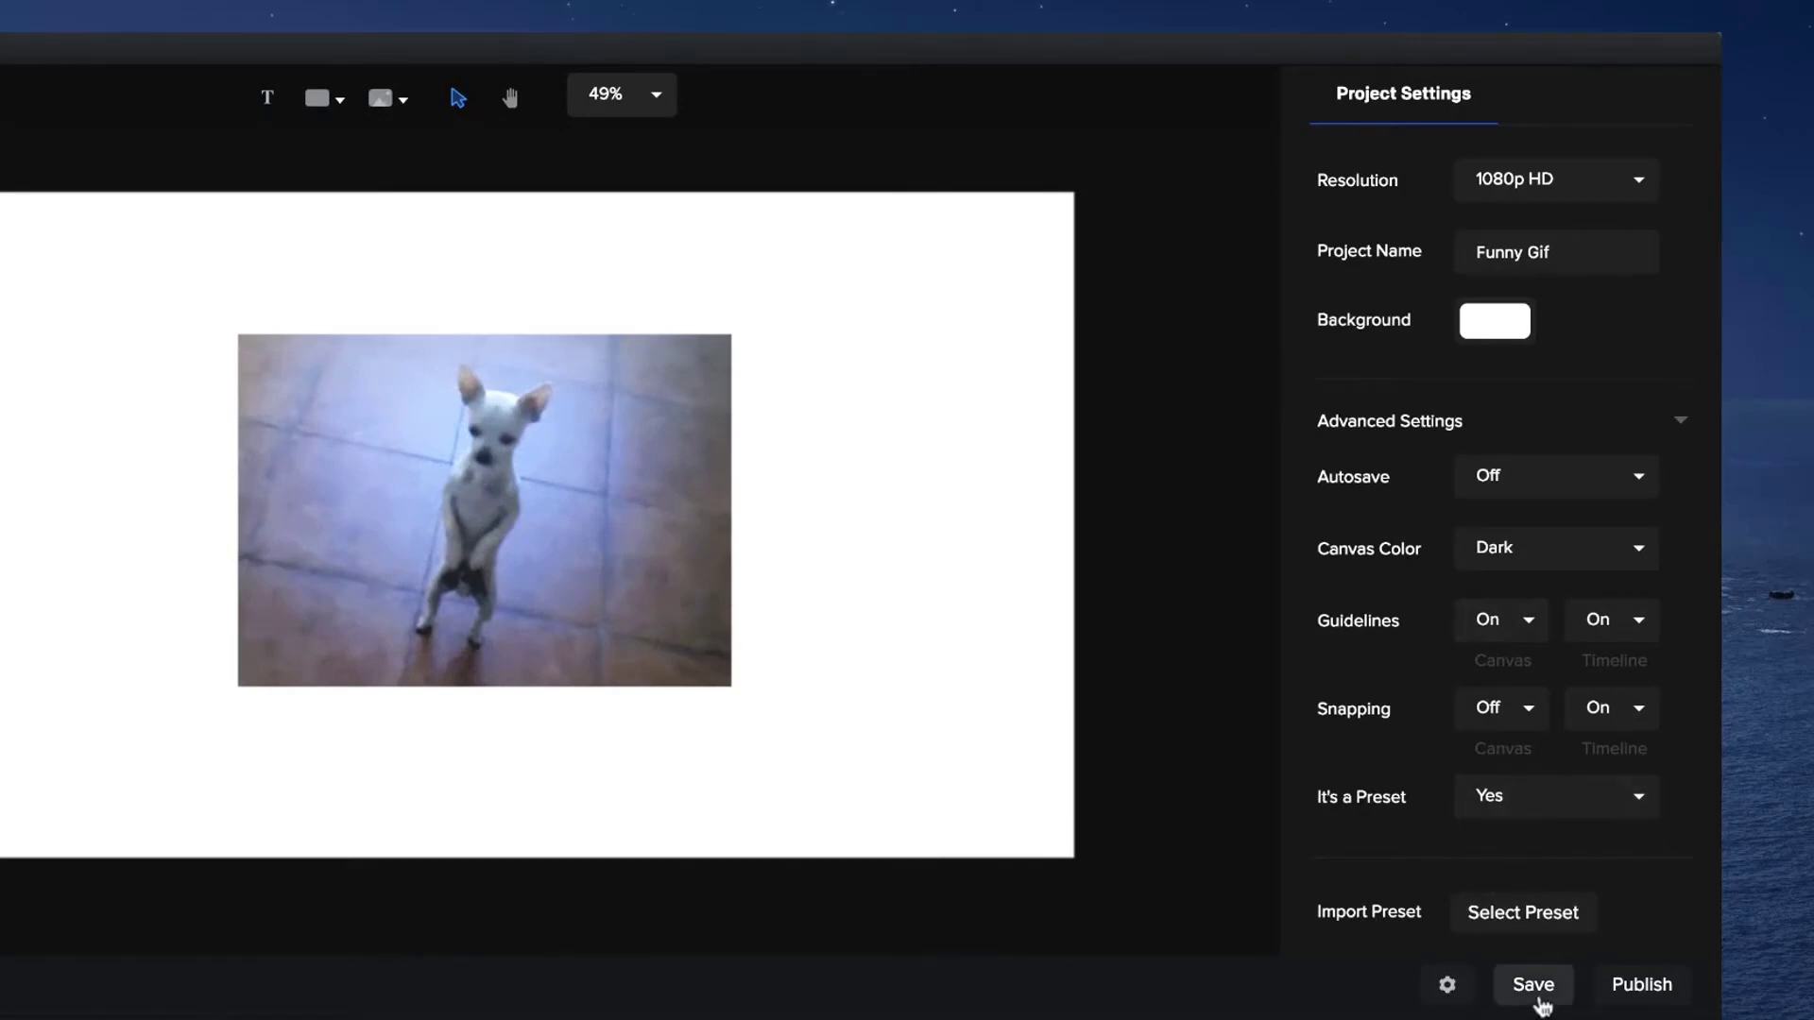
{"action": "left_click", "coordinate": [1533, 985]}
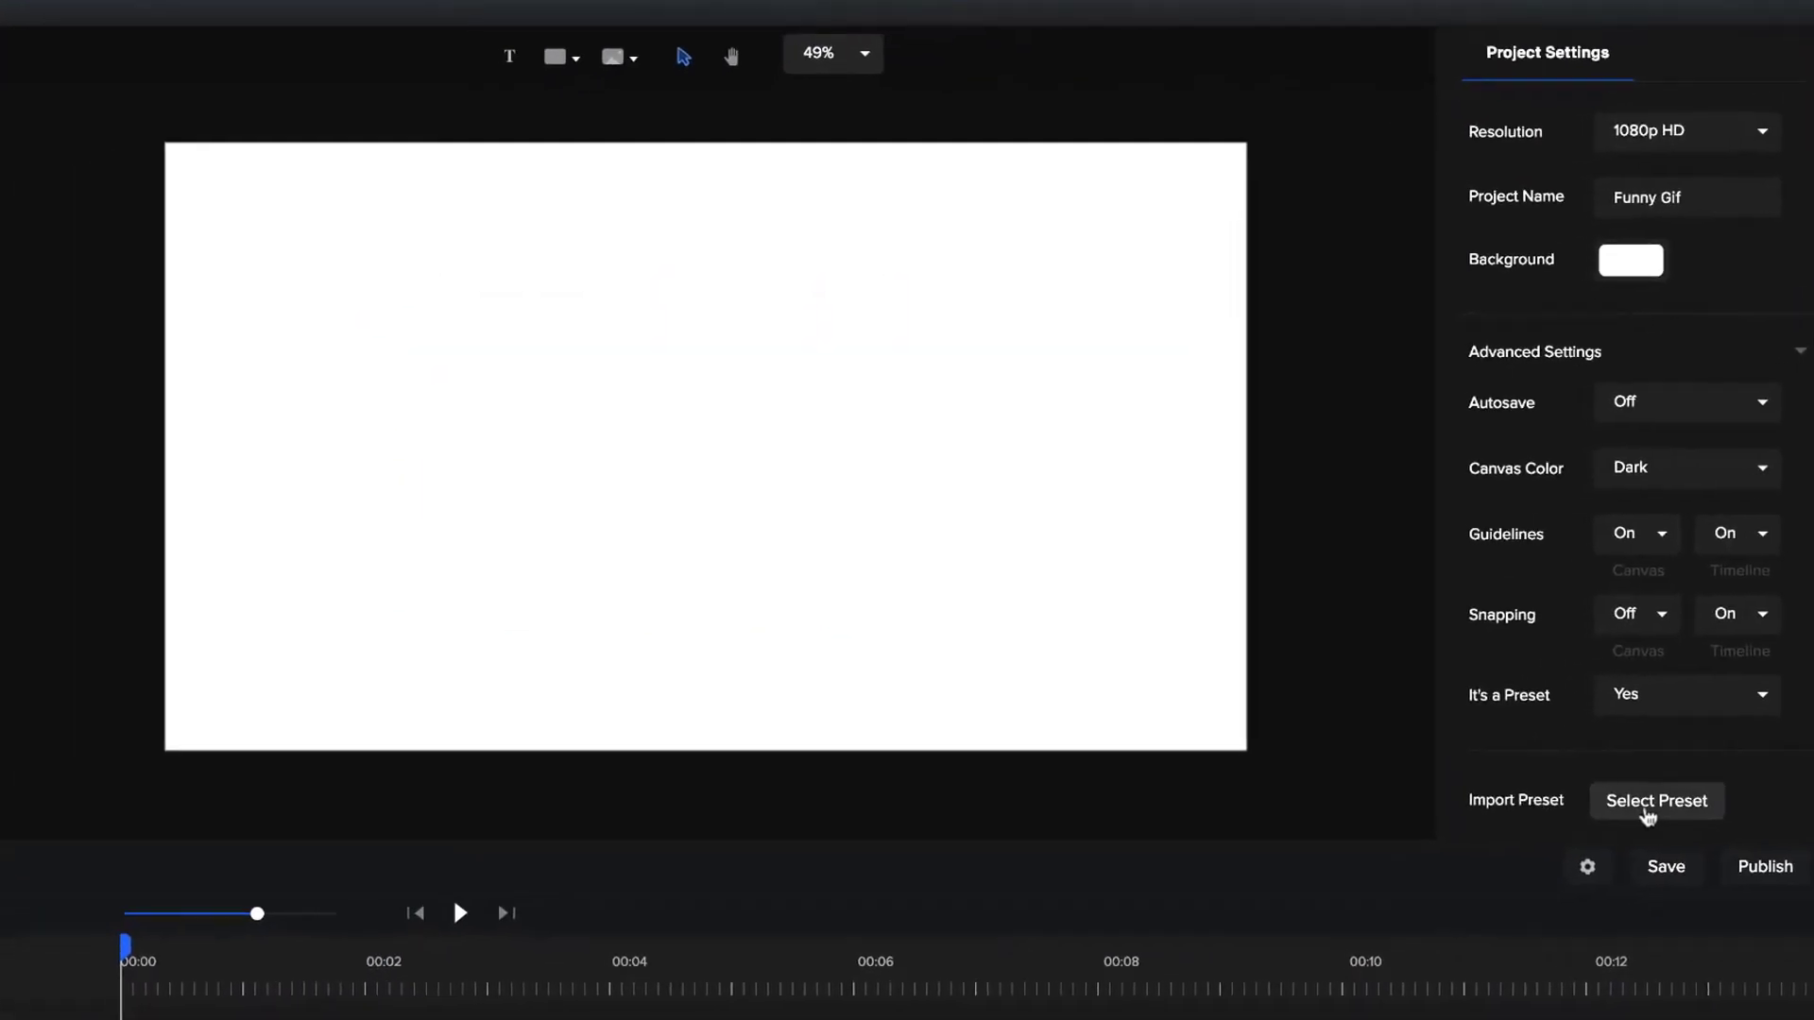
Step: Import the Funny Gif preset from the saved presets list and return to project settings
{"action": "left_click", "coordinate": [1656, 801]}
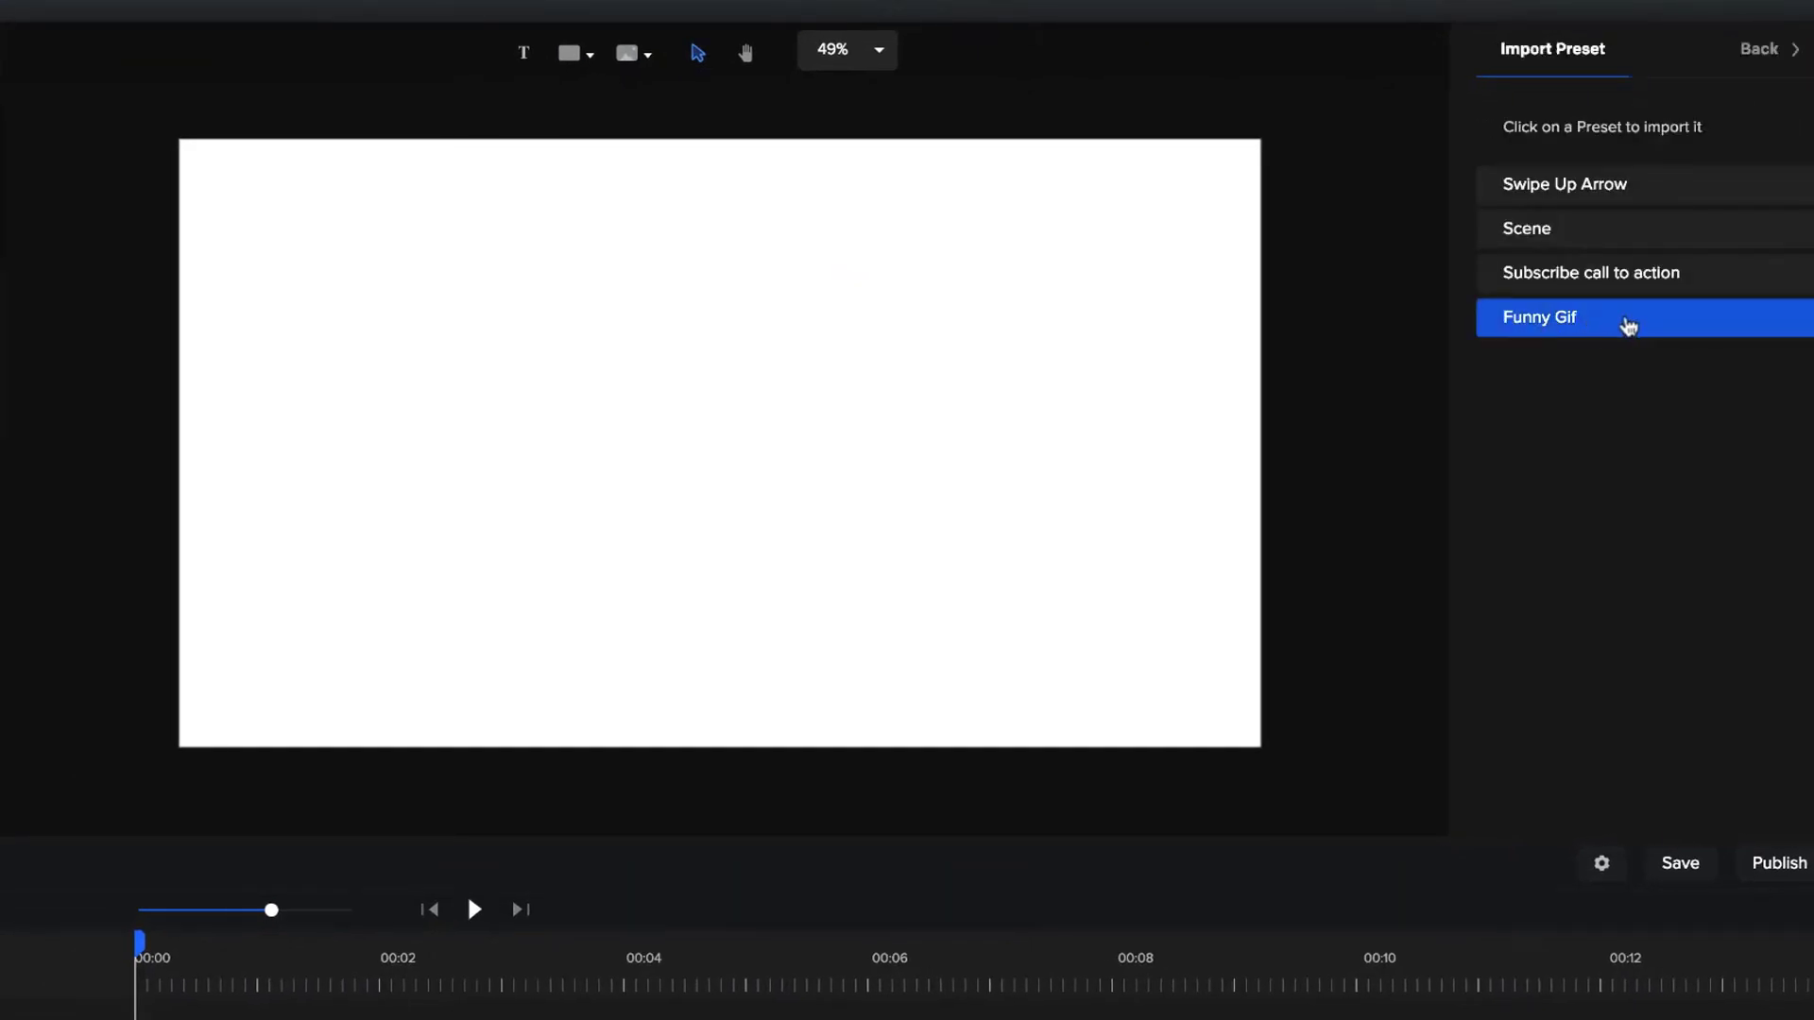
{"action": "left_click", "coordinate": [1539, 317]}
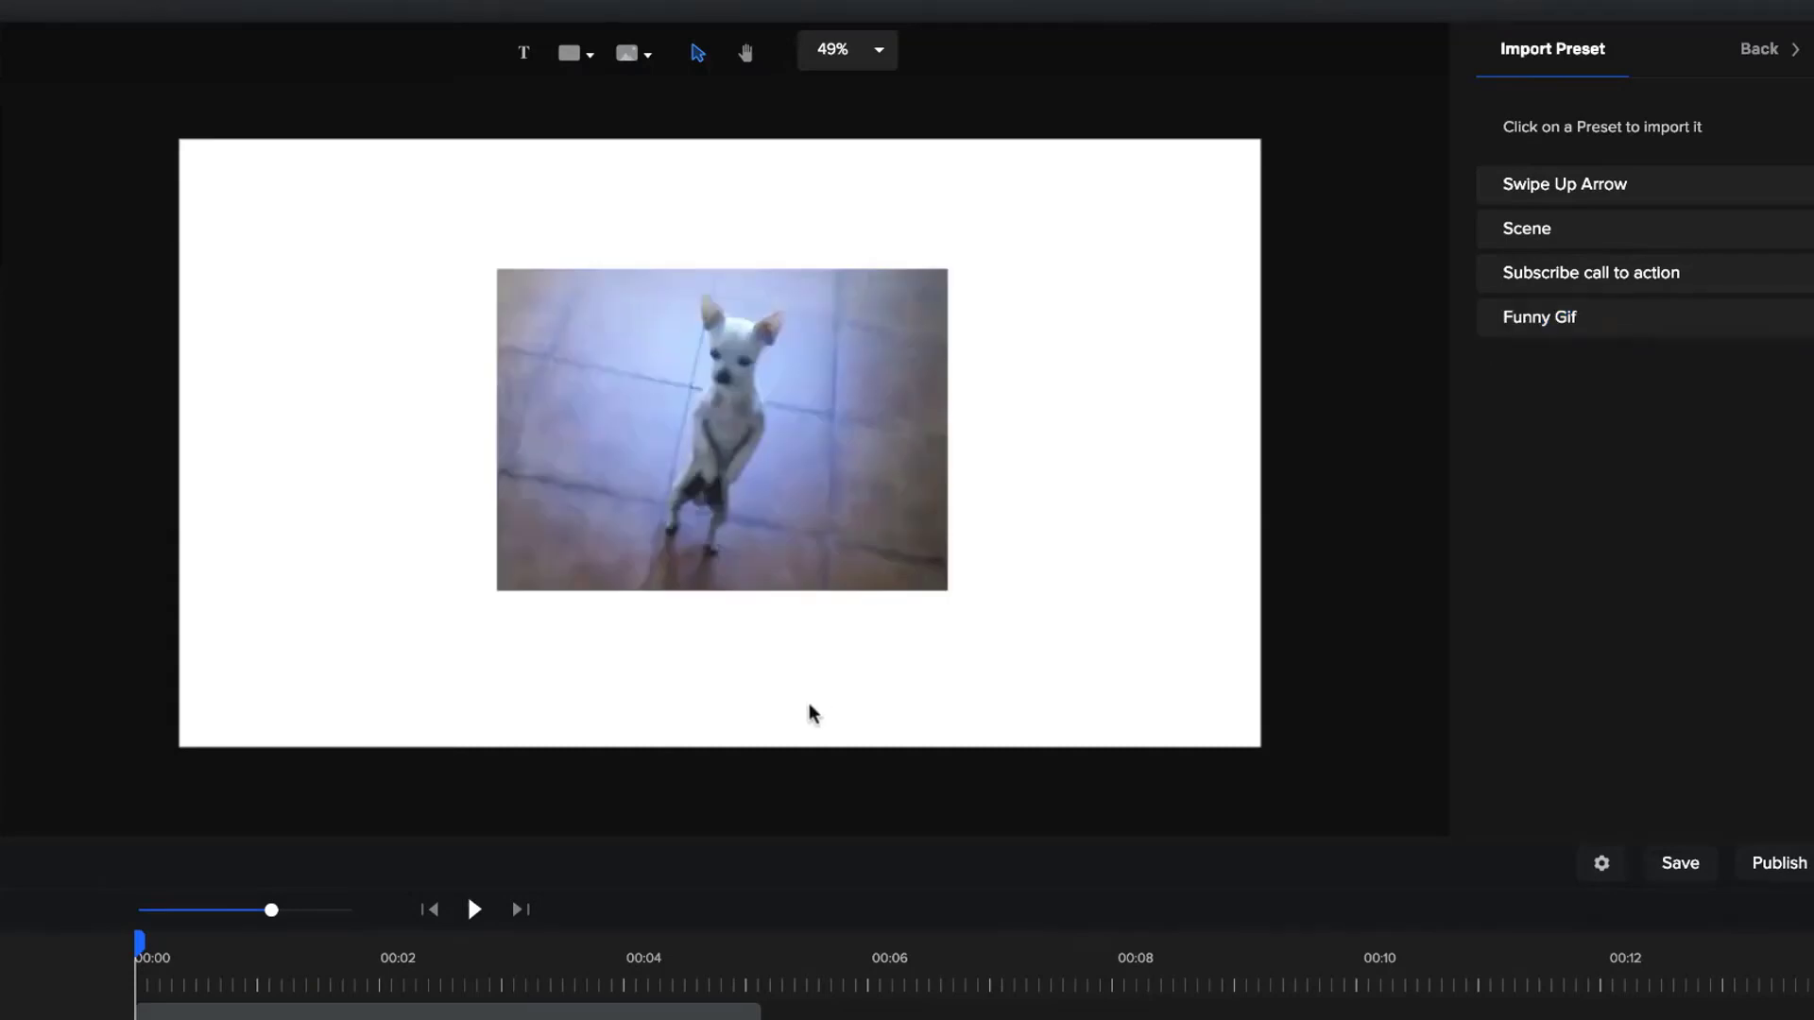
{"action": "mouse_move", "coordinate": [812, 659]}
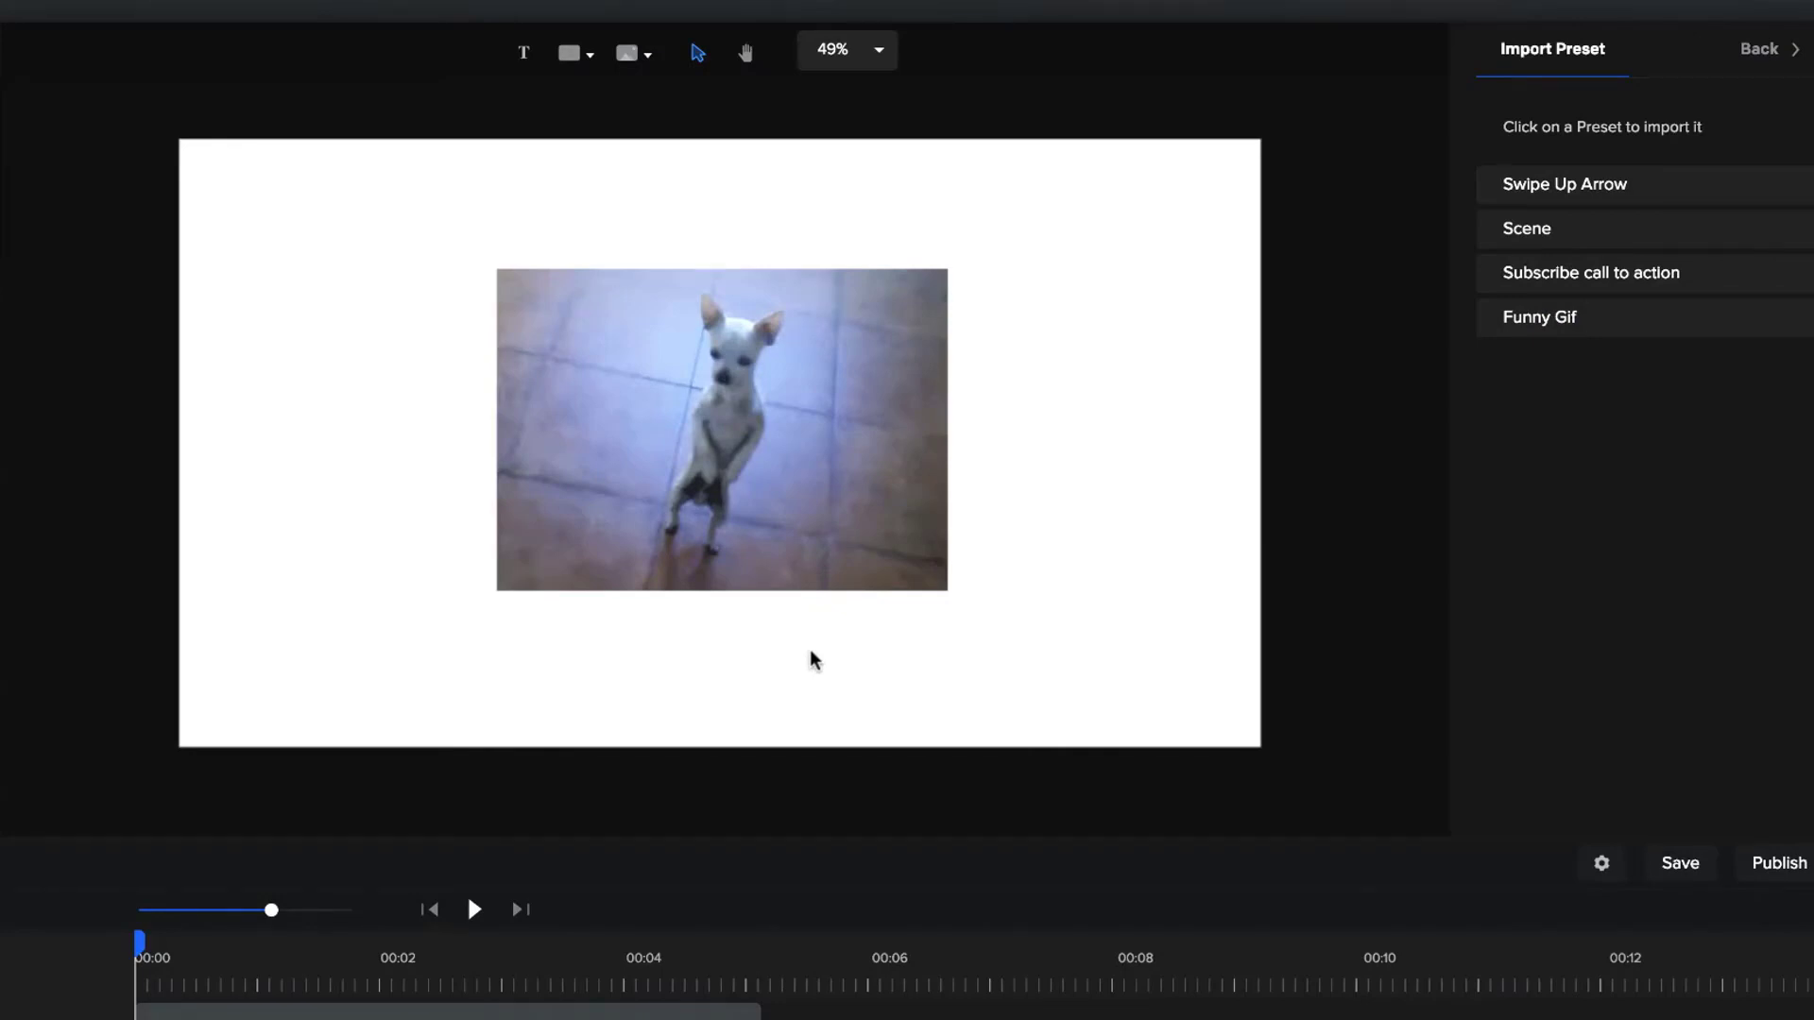
{"action": "mouse_move", "coordinate": [554, 420]}
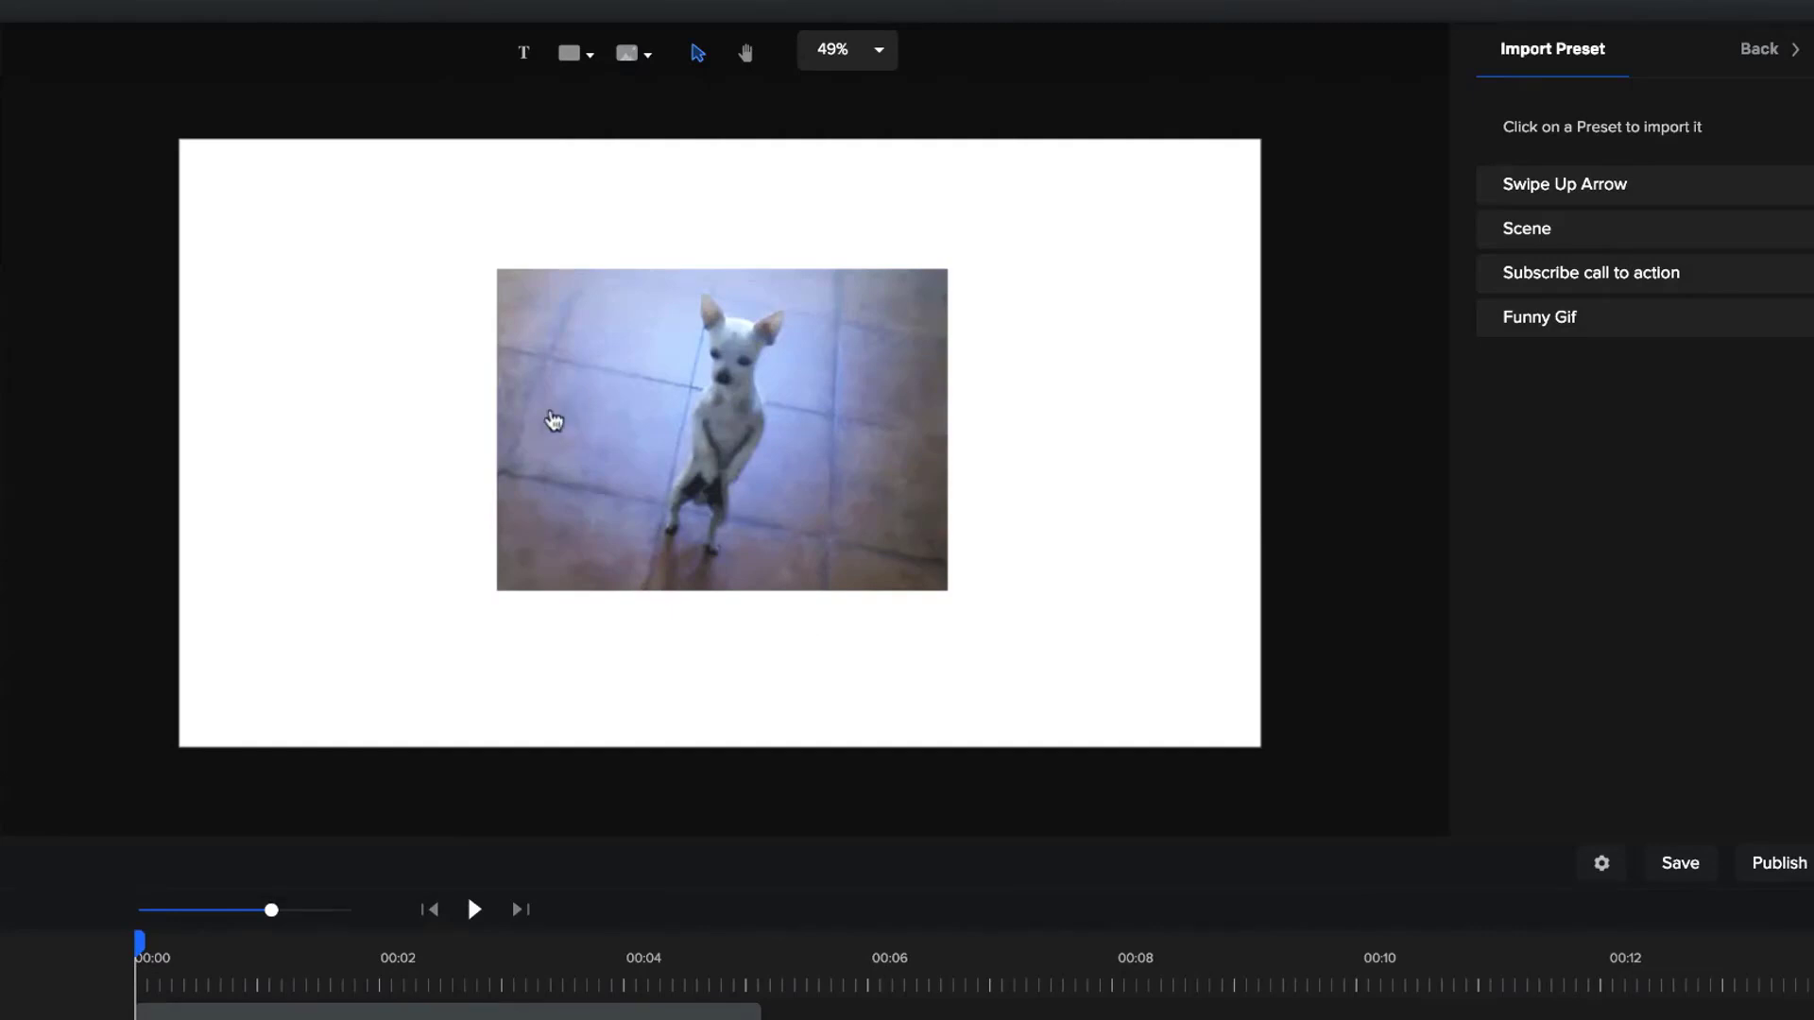
{"action": "mouse_move", "coordinate": [1232, 333]}
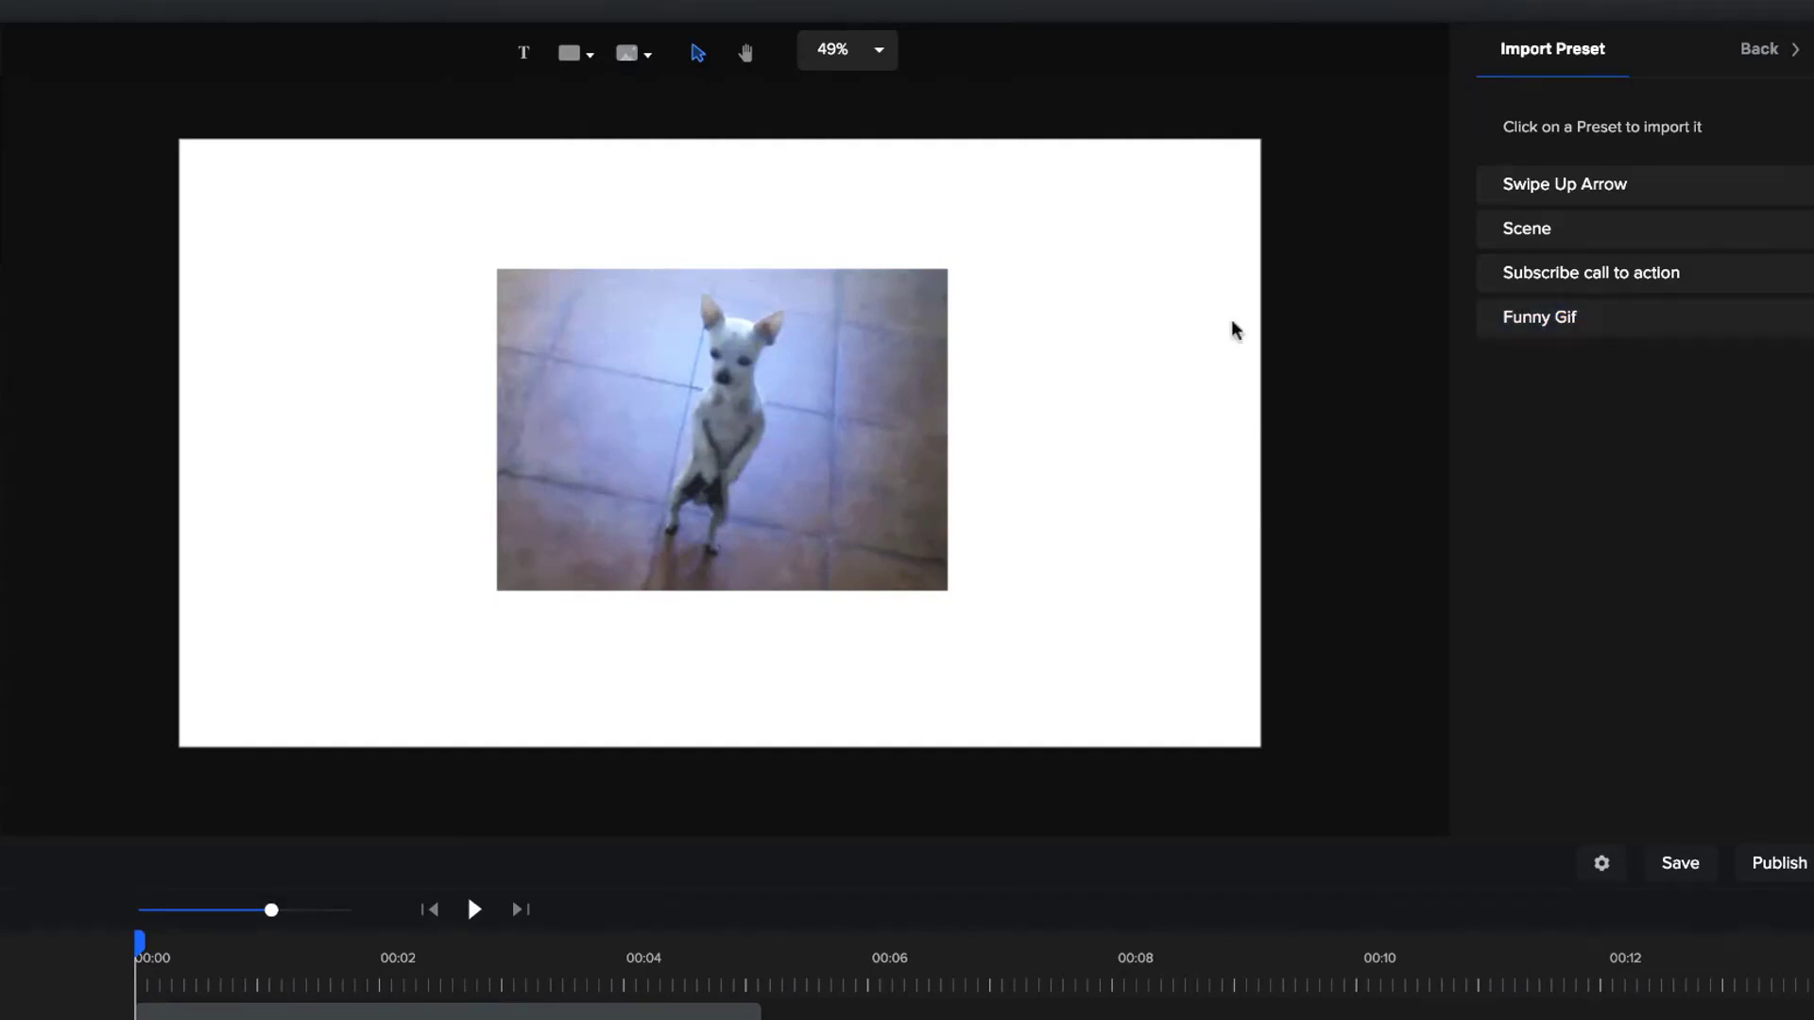
{"action": "left_click", "coordinate": [720, 429]}
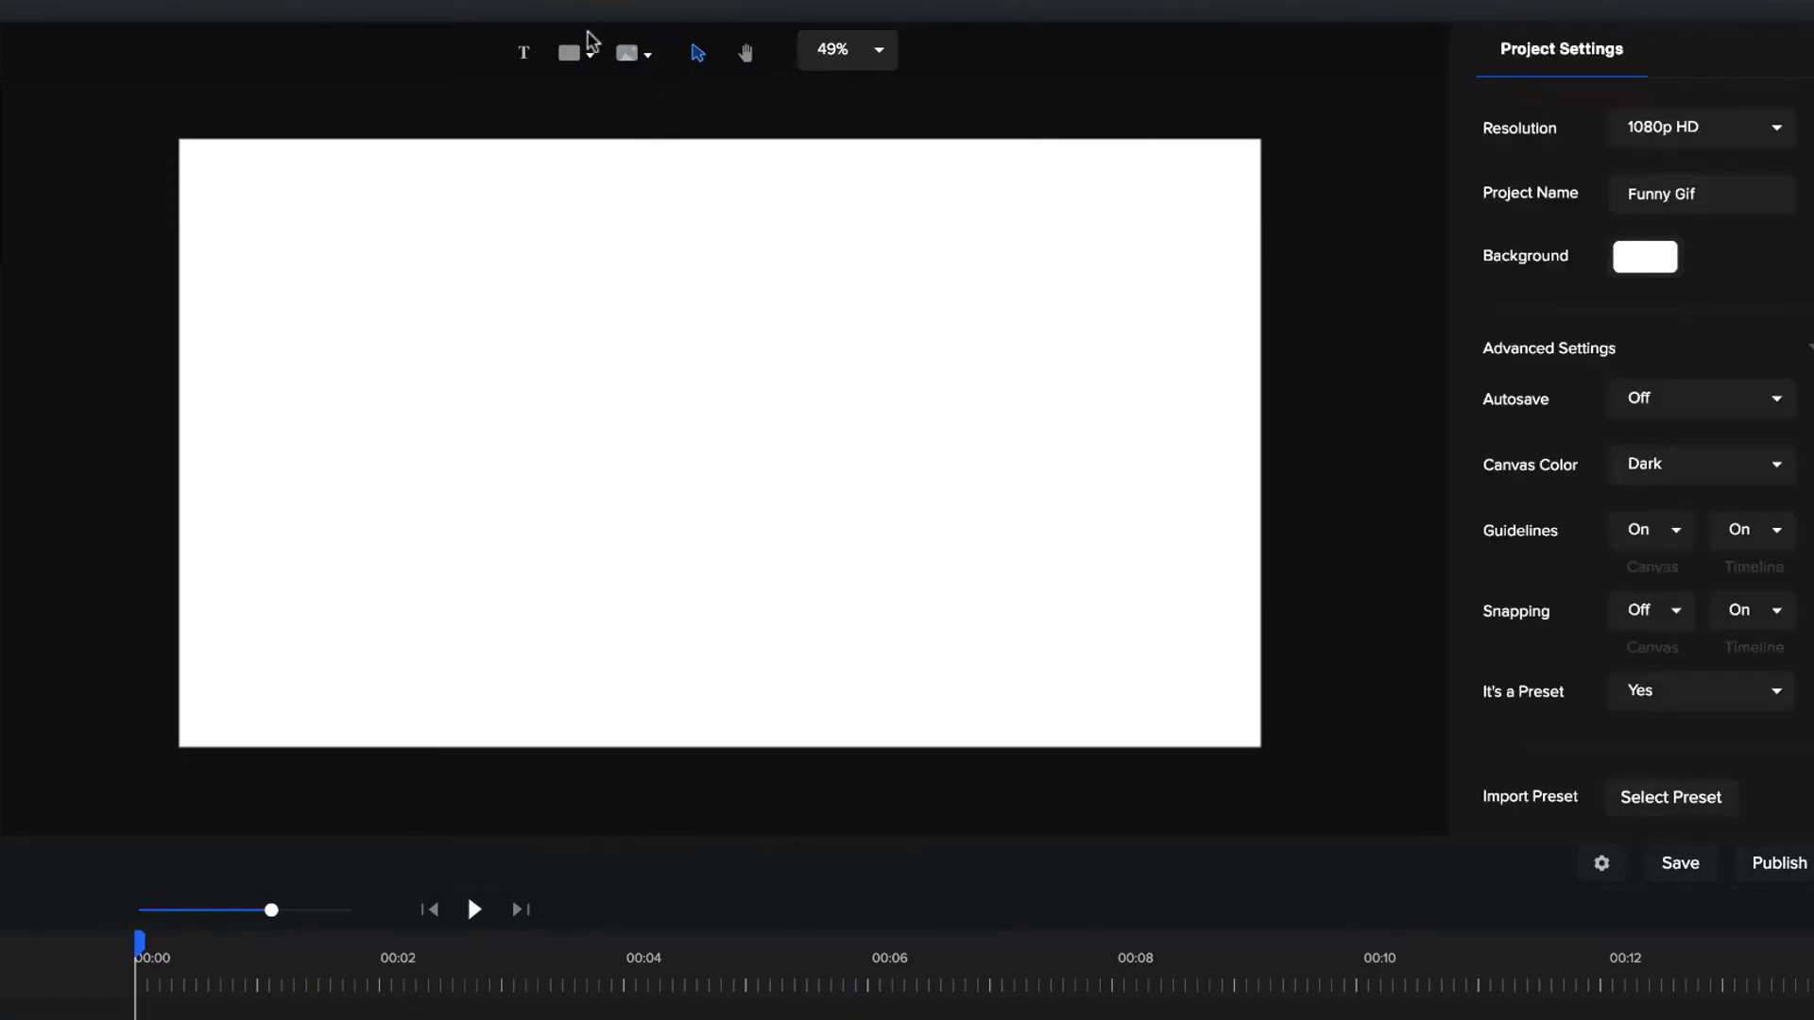
Step: Browse the flat-style Icons and the Bright Characters illustrations in the graphics library
{"action": "left_click", "coordinate": [628, 53]}
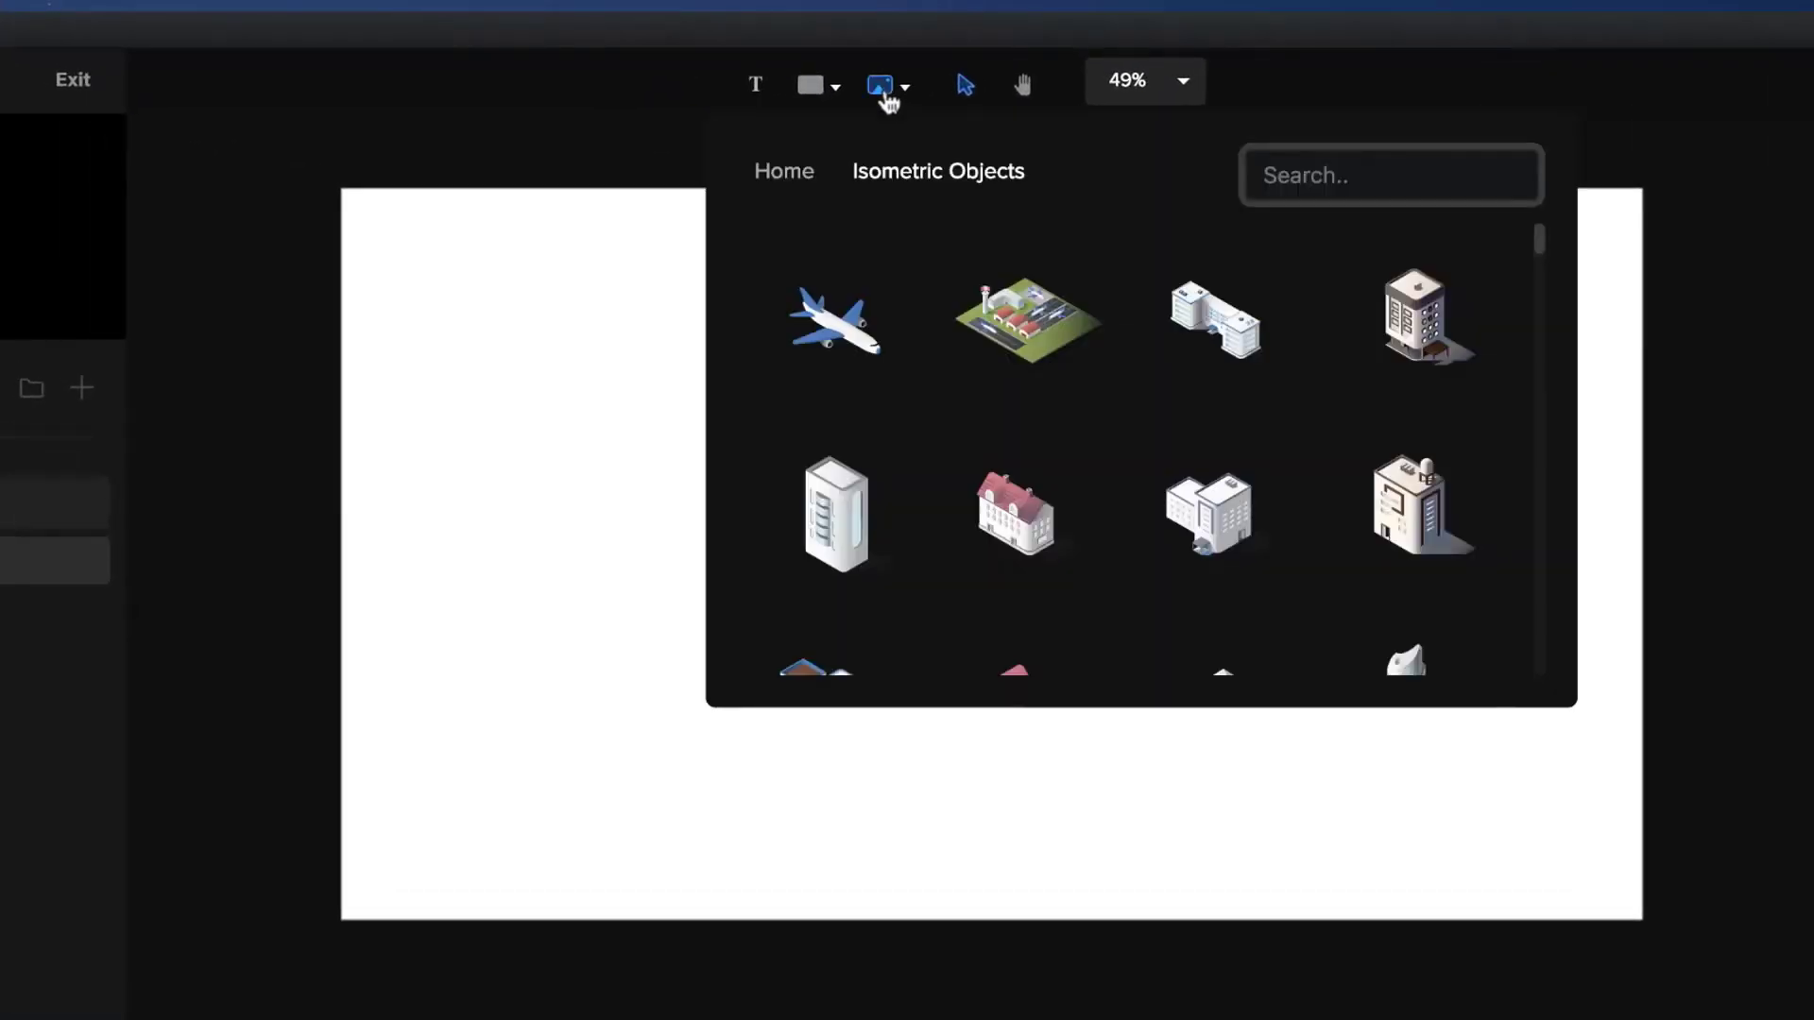
{"action": "left_click", "coordinate": [782, 172]}
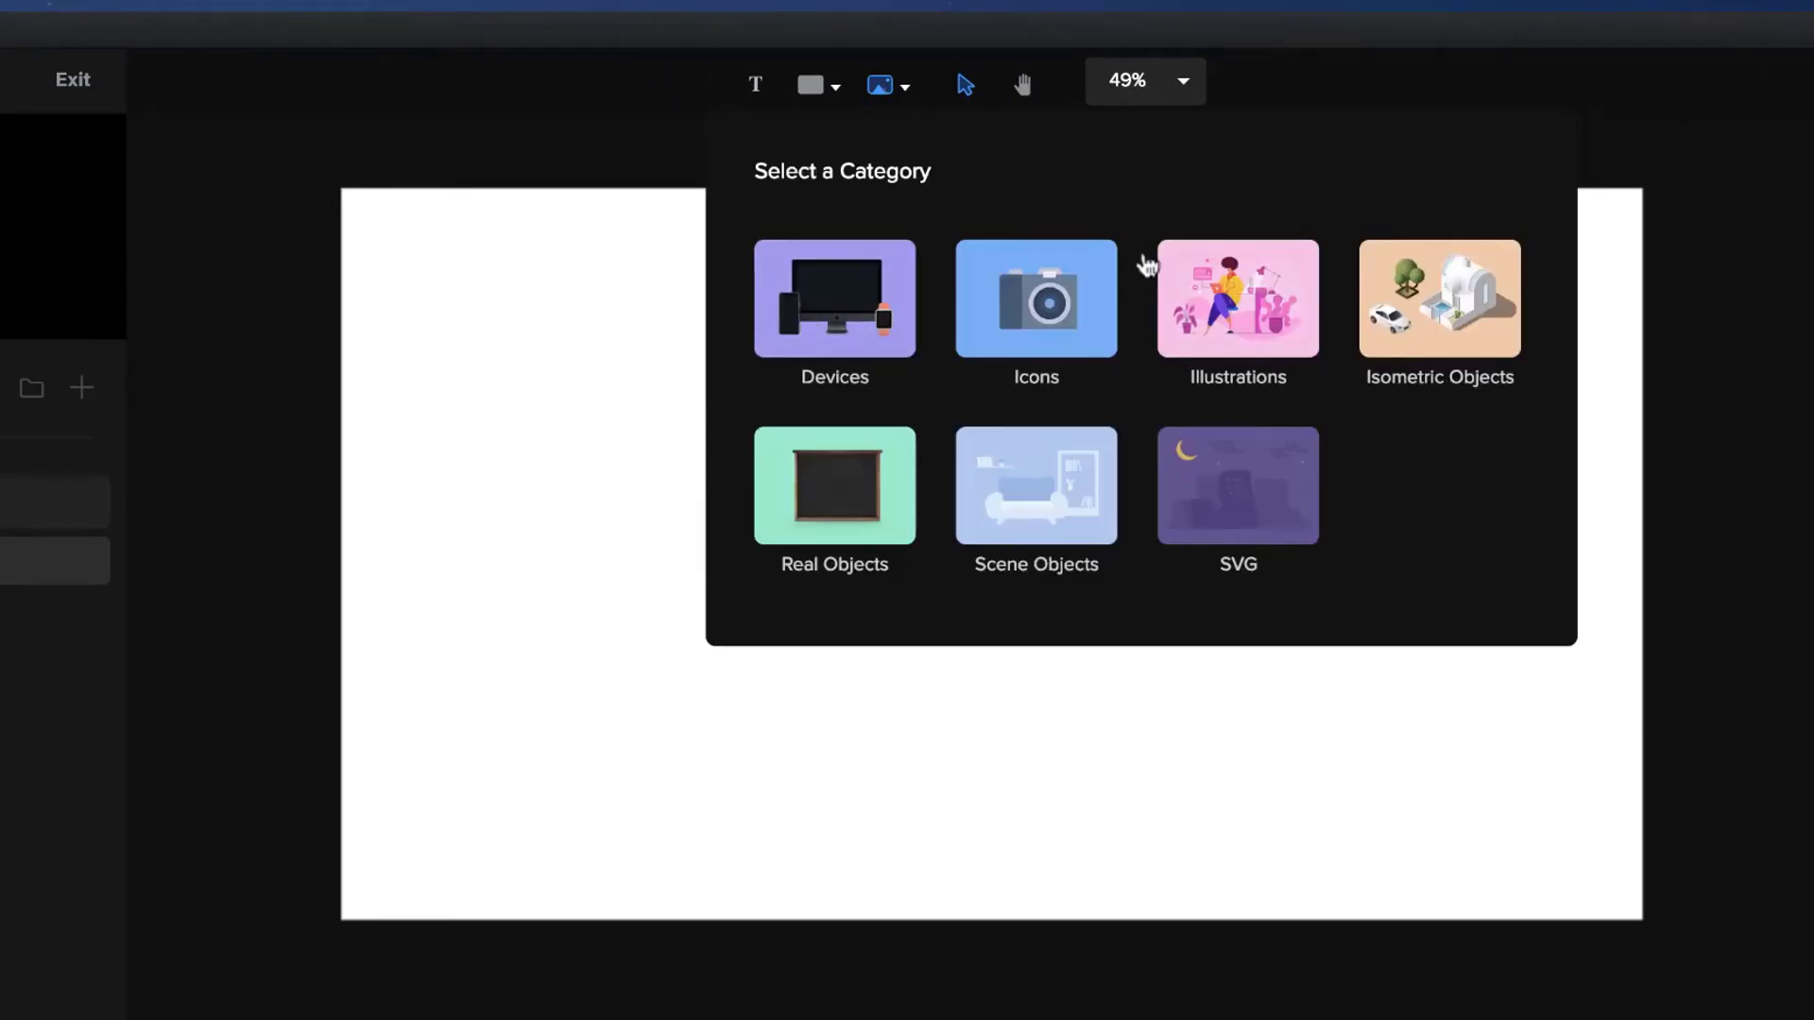
{"action": "left_click", "coordinate": [833, 299]}
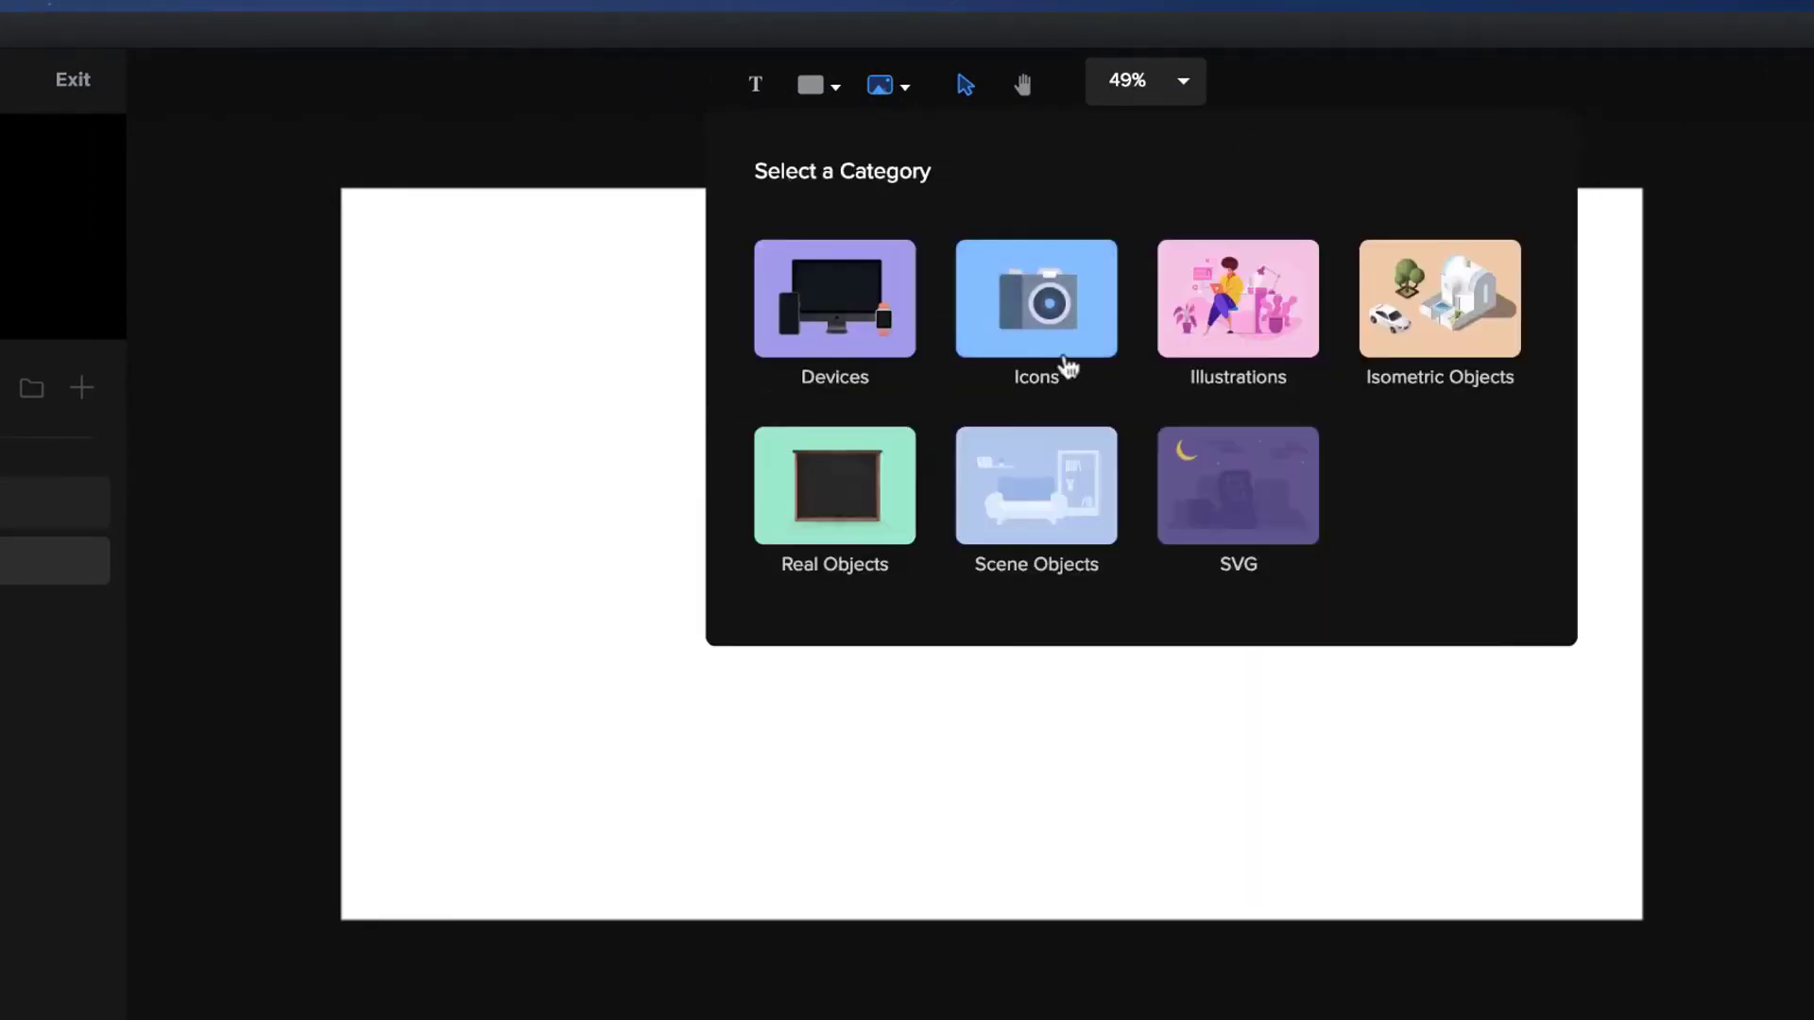
{"action": "left_click", "coordinate": [1036, 299]}
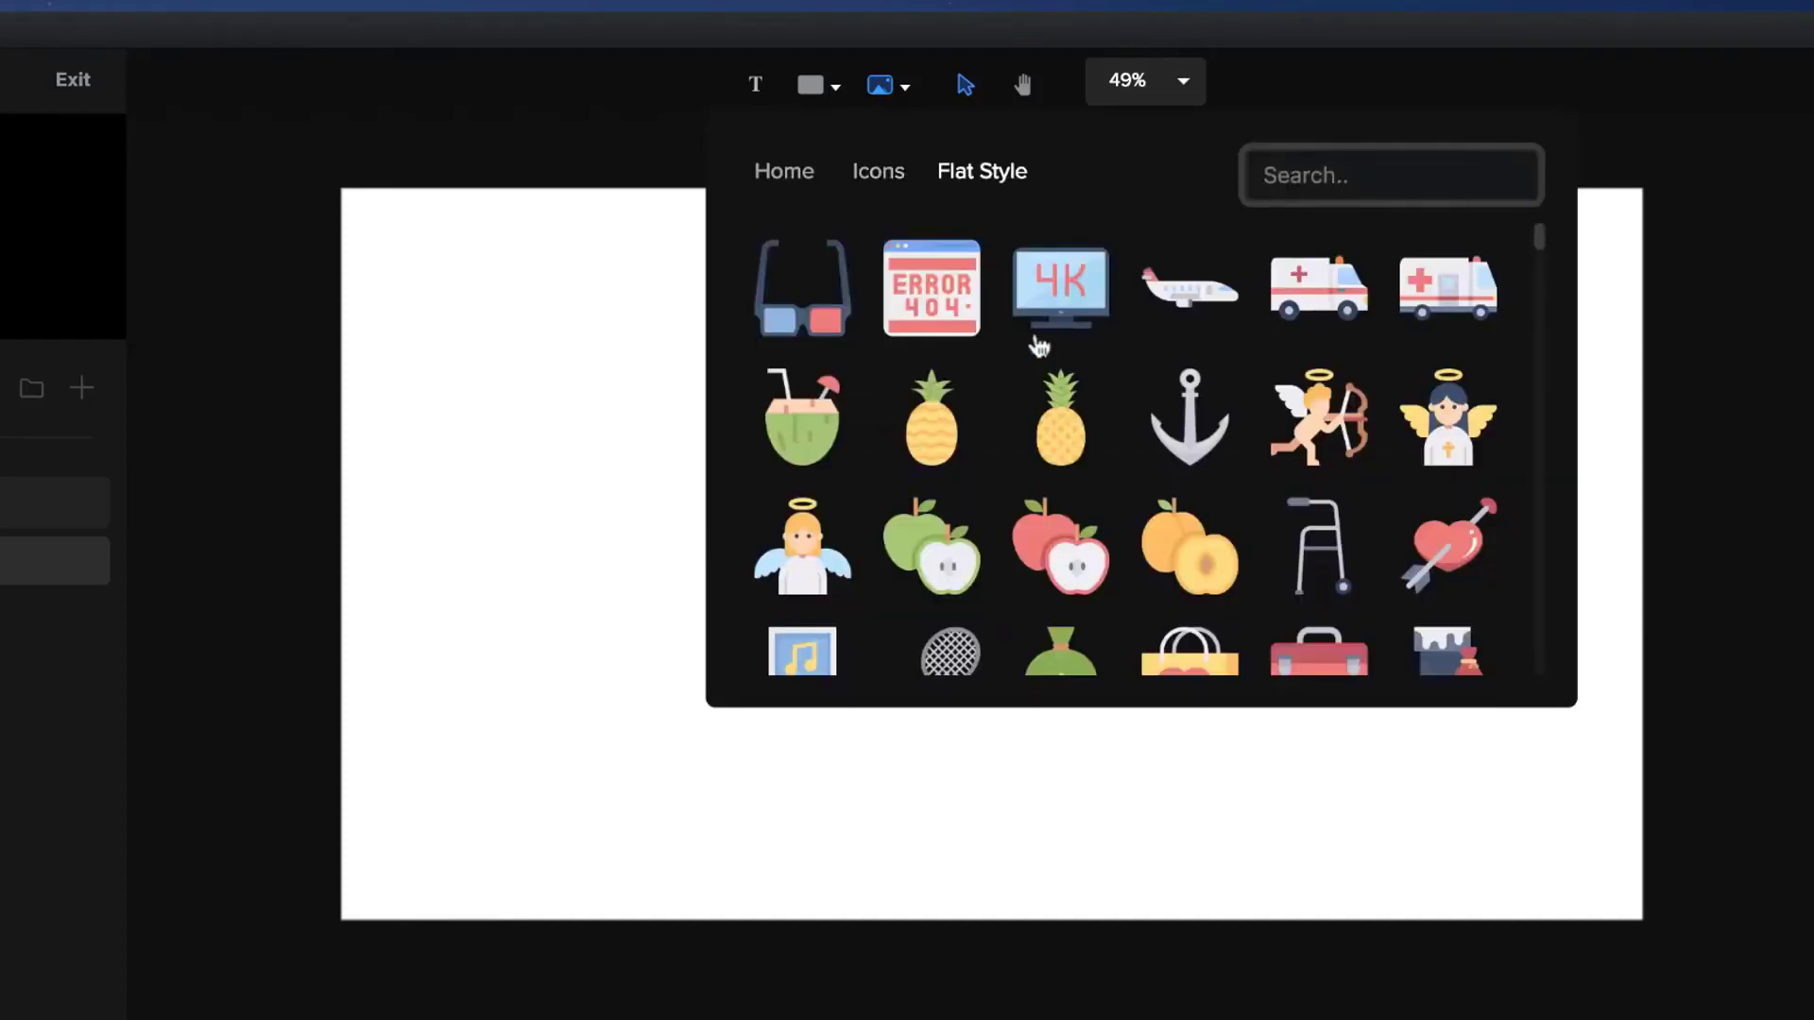
{"action": "scroll", "scroll_direction": "down", "scroll_amount": 3}
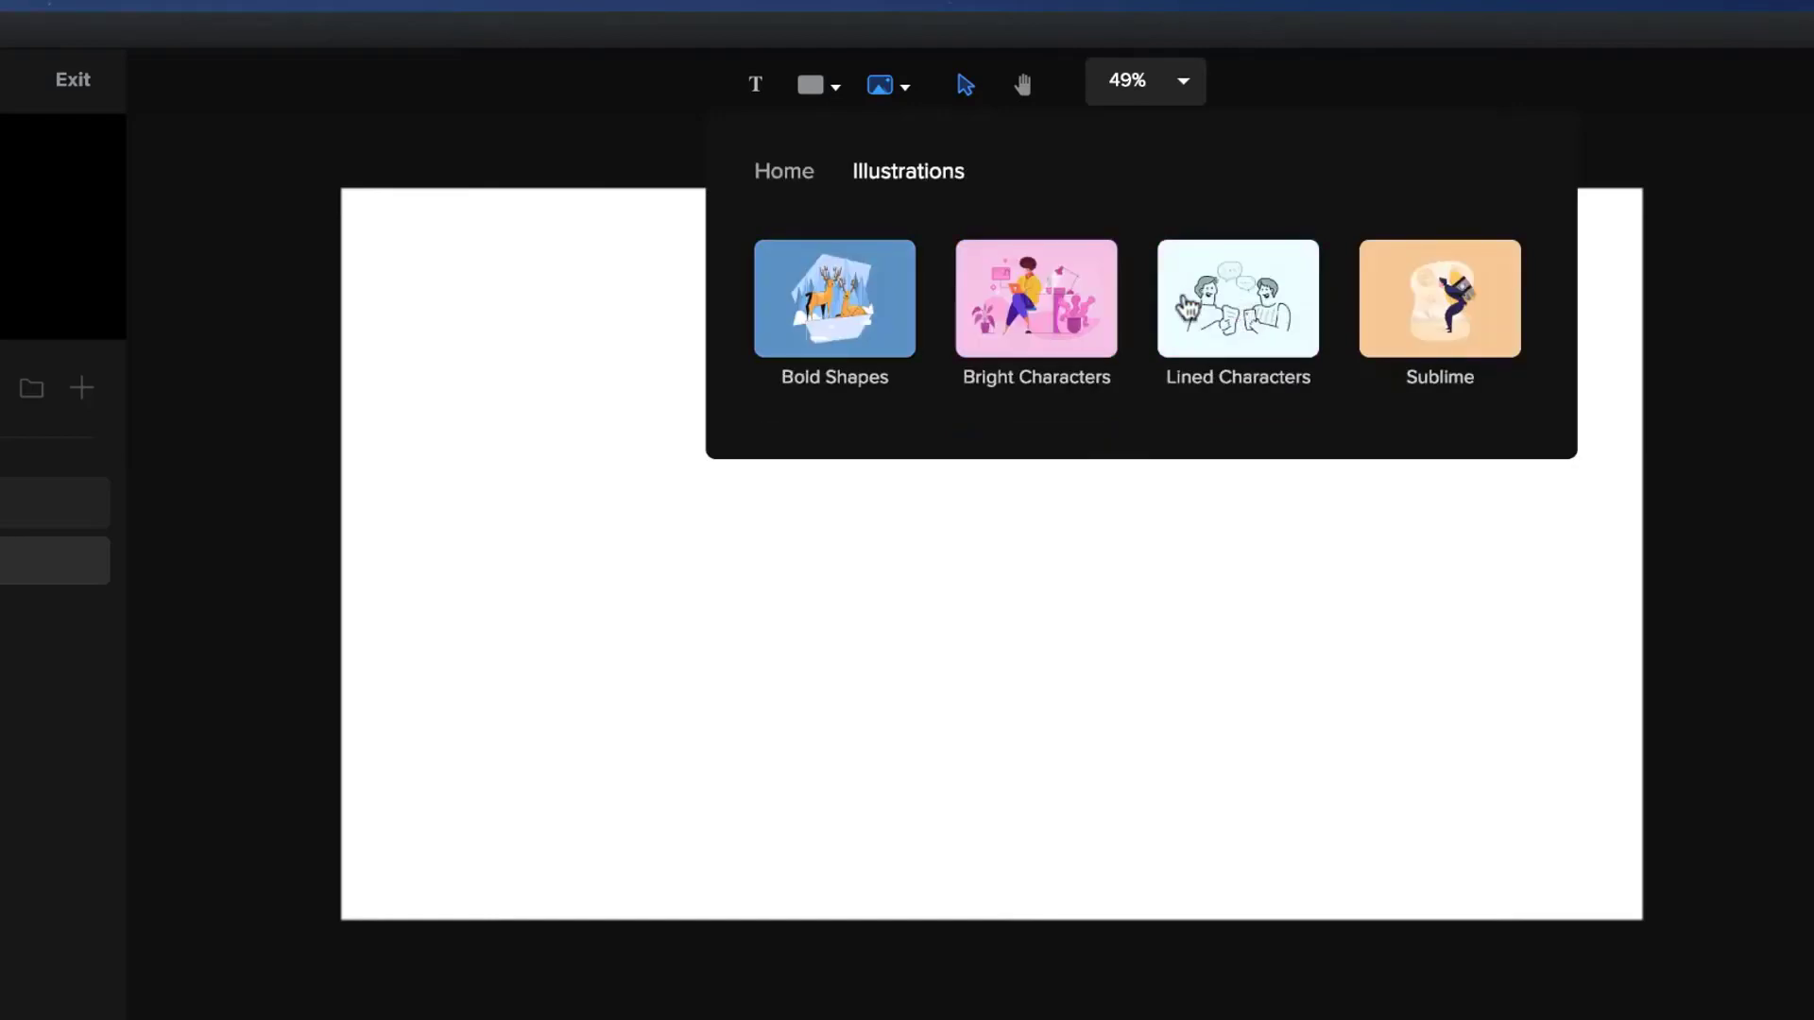
{"action": "left_click", "coordinate": [1034, 299]}
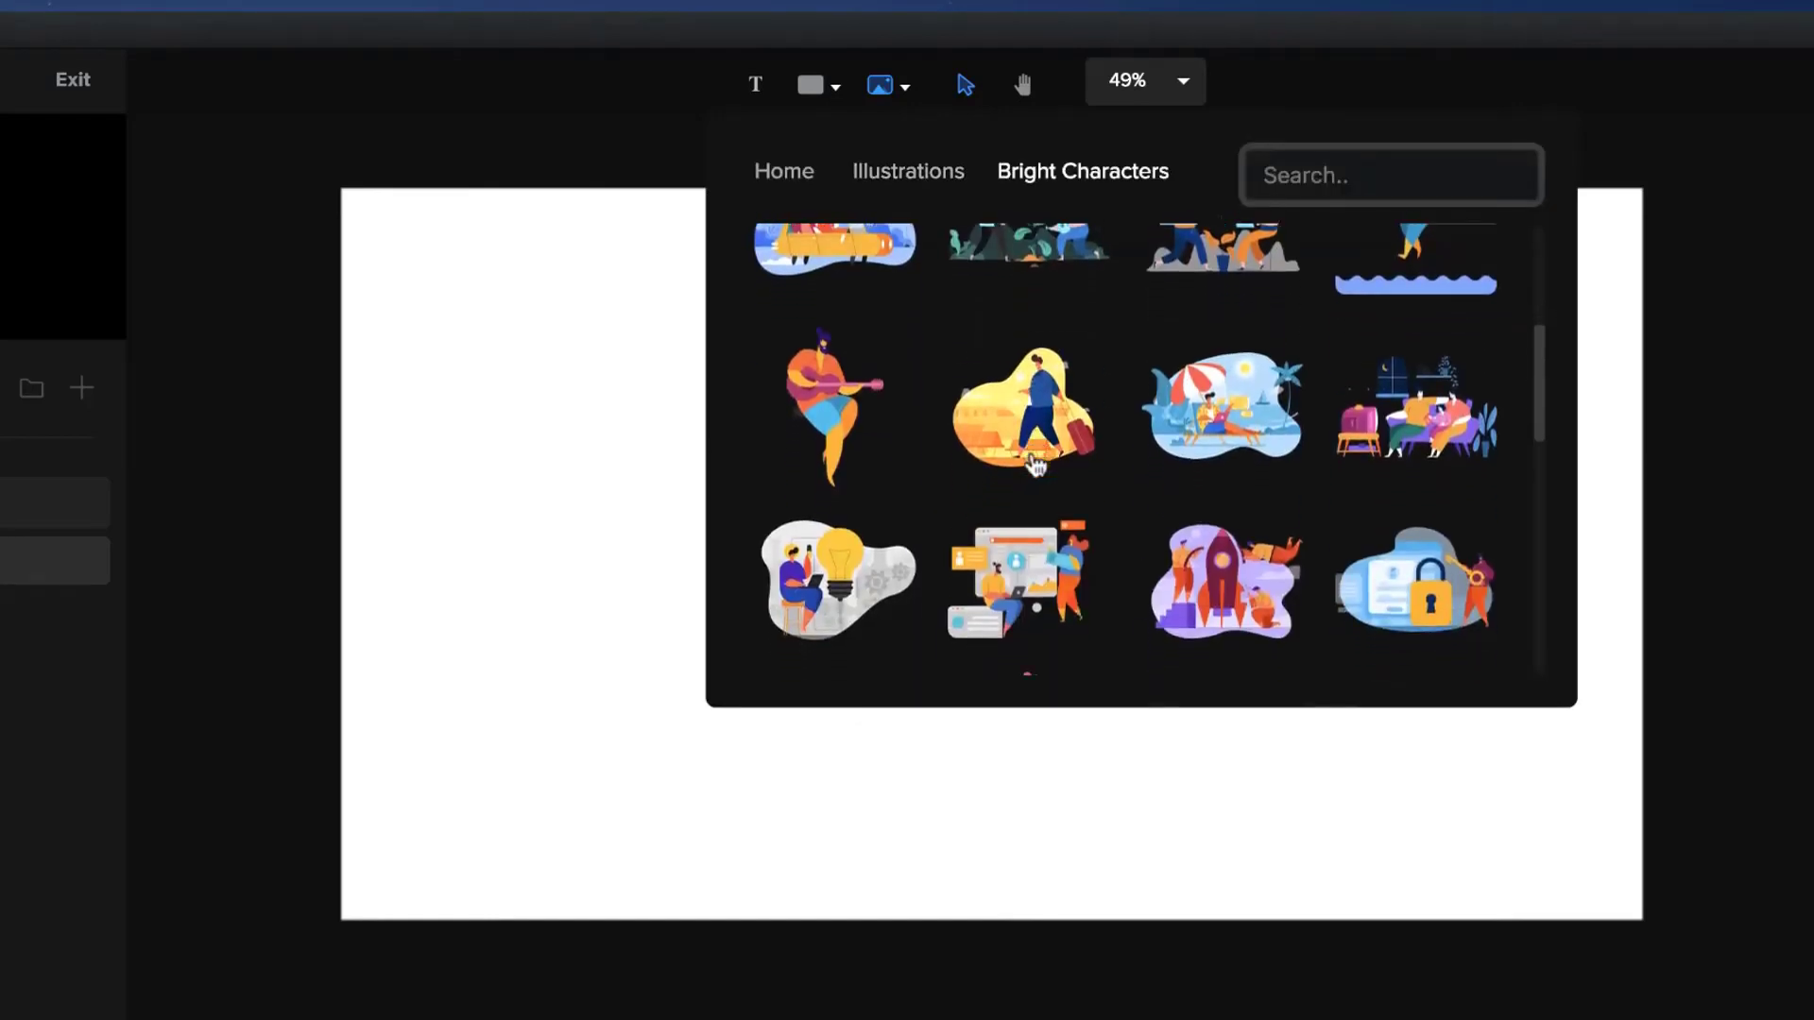
{"action": "scroll", "scroll_direction": "down", "scroll_amount": 3}
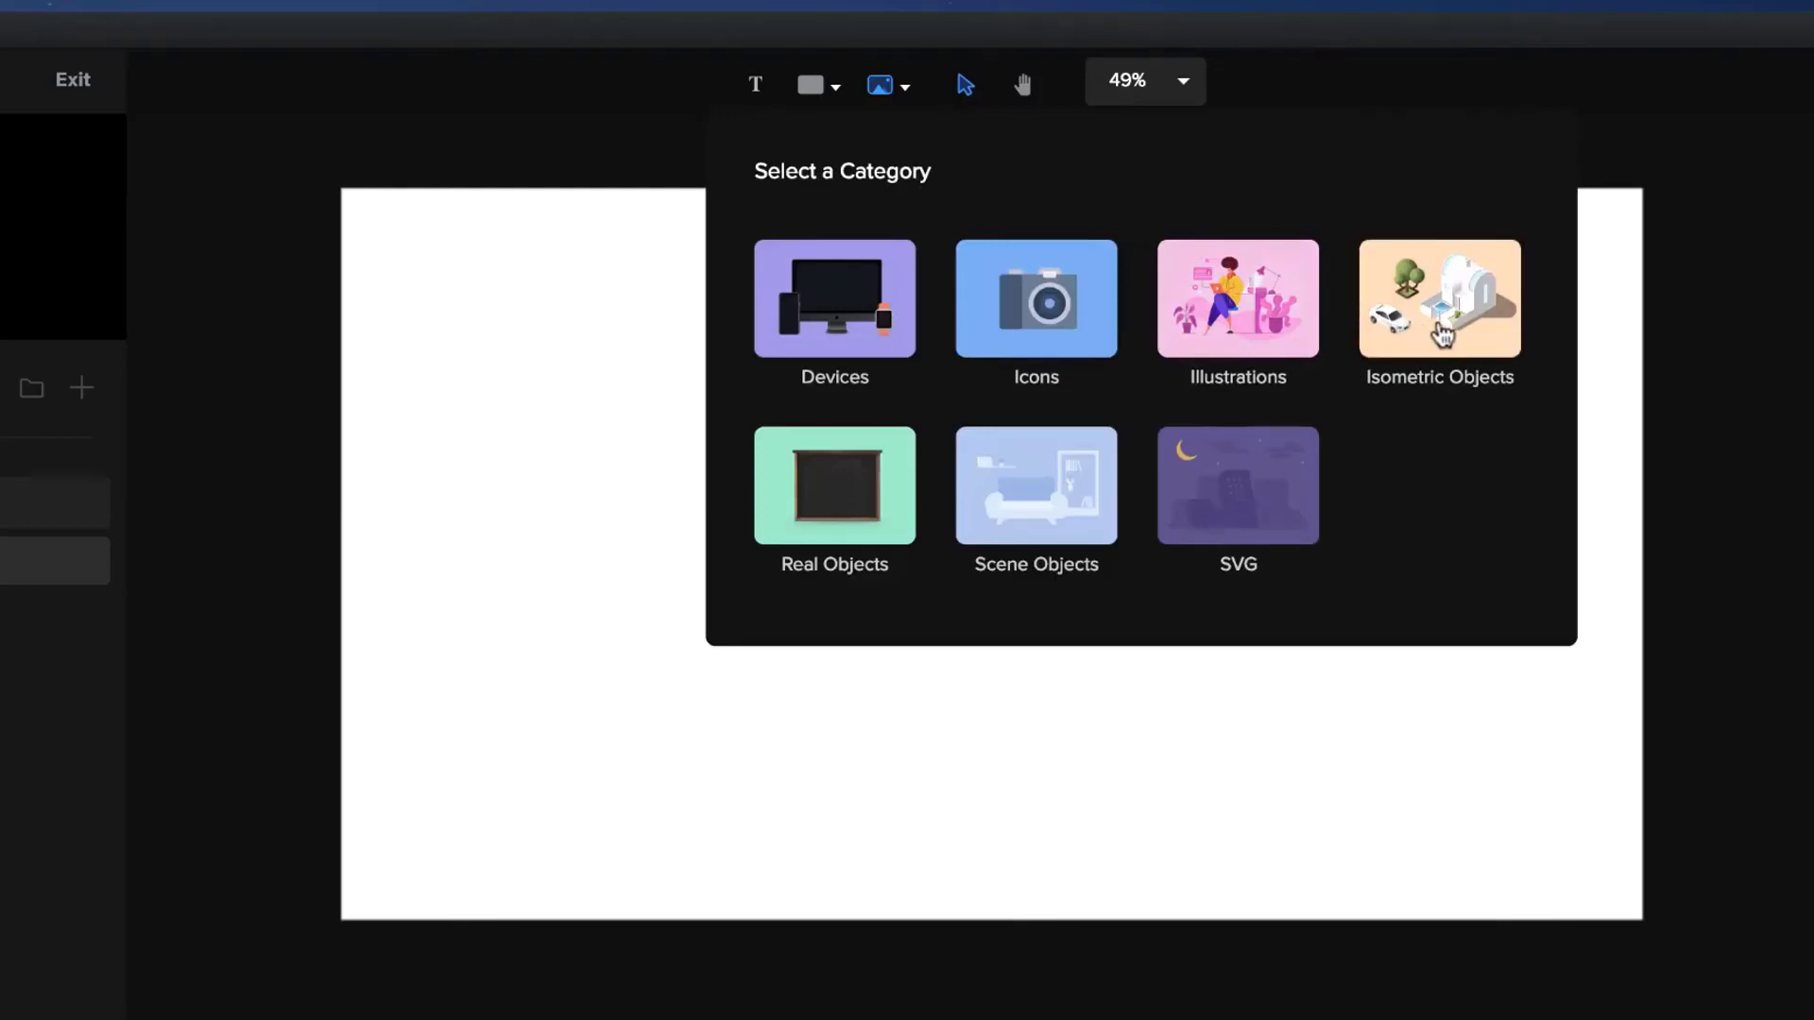
Step: From the Isometric Objects collection, add the tree and the rounded office building to the scene
{"action": "left_click", "coordinate": [1440, 300]}
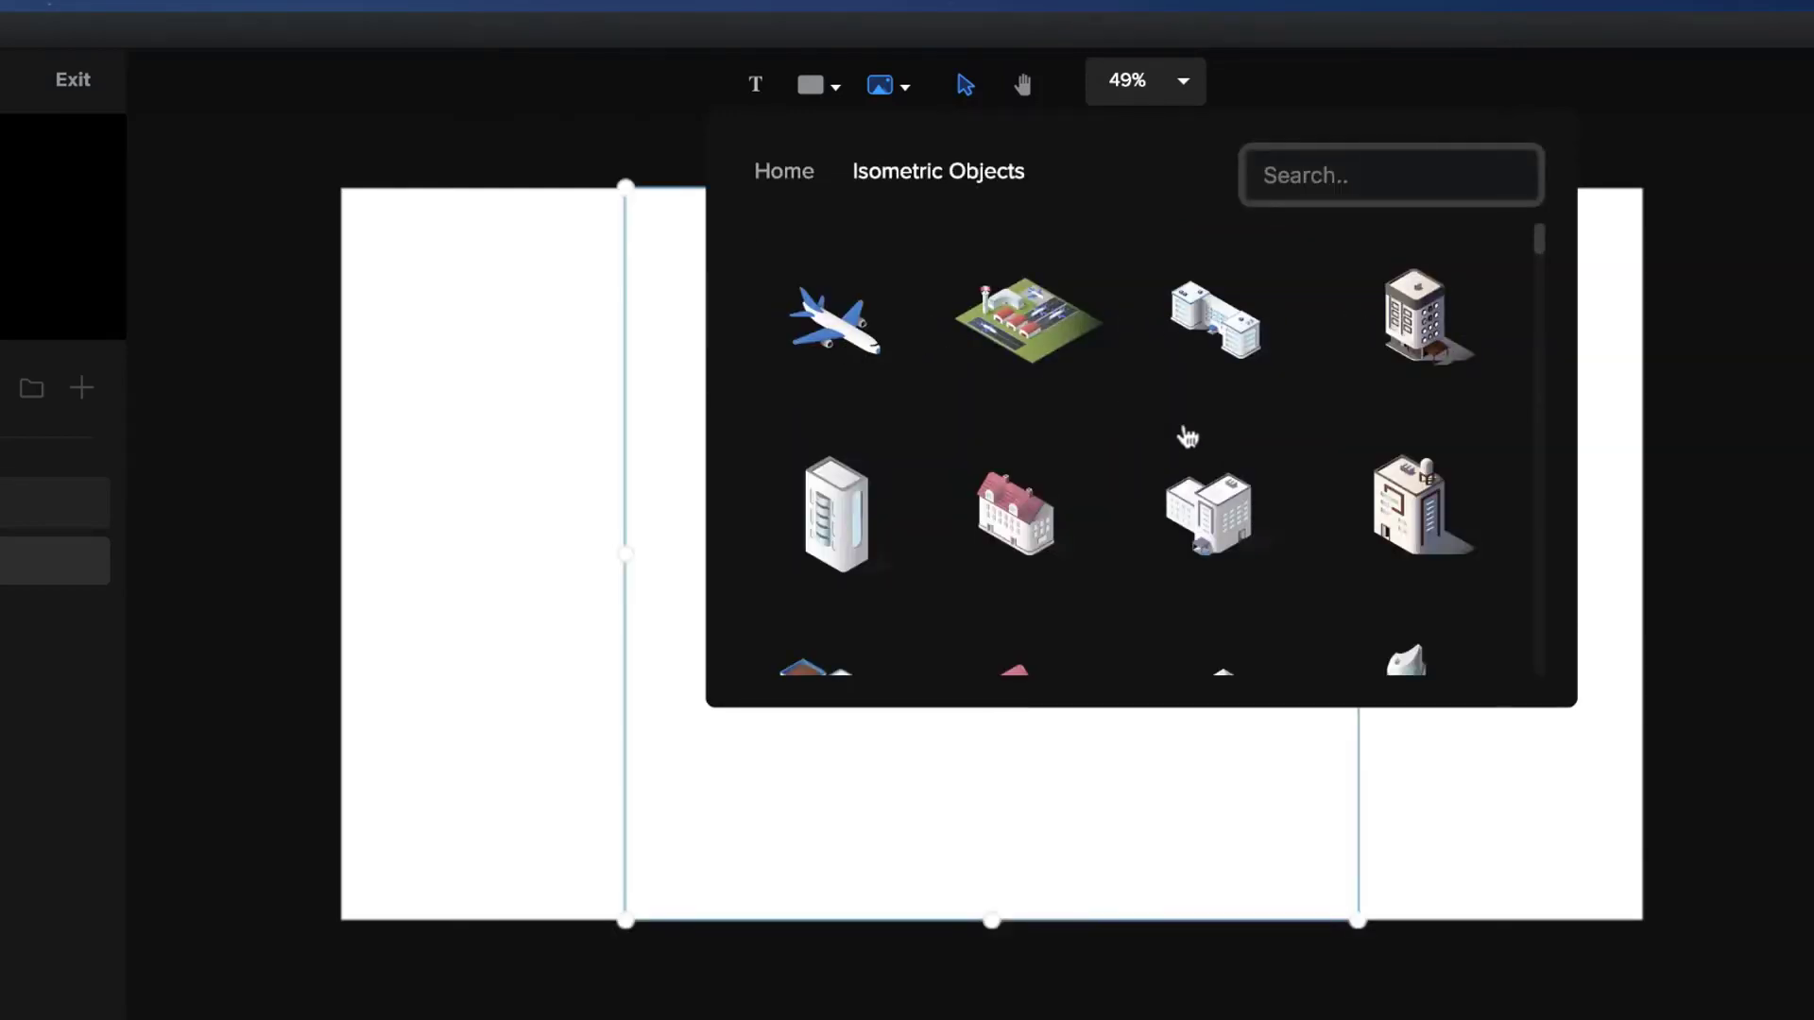
{"action": "scroll", "scroll_direction": "down", "scroll_amount": 3}
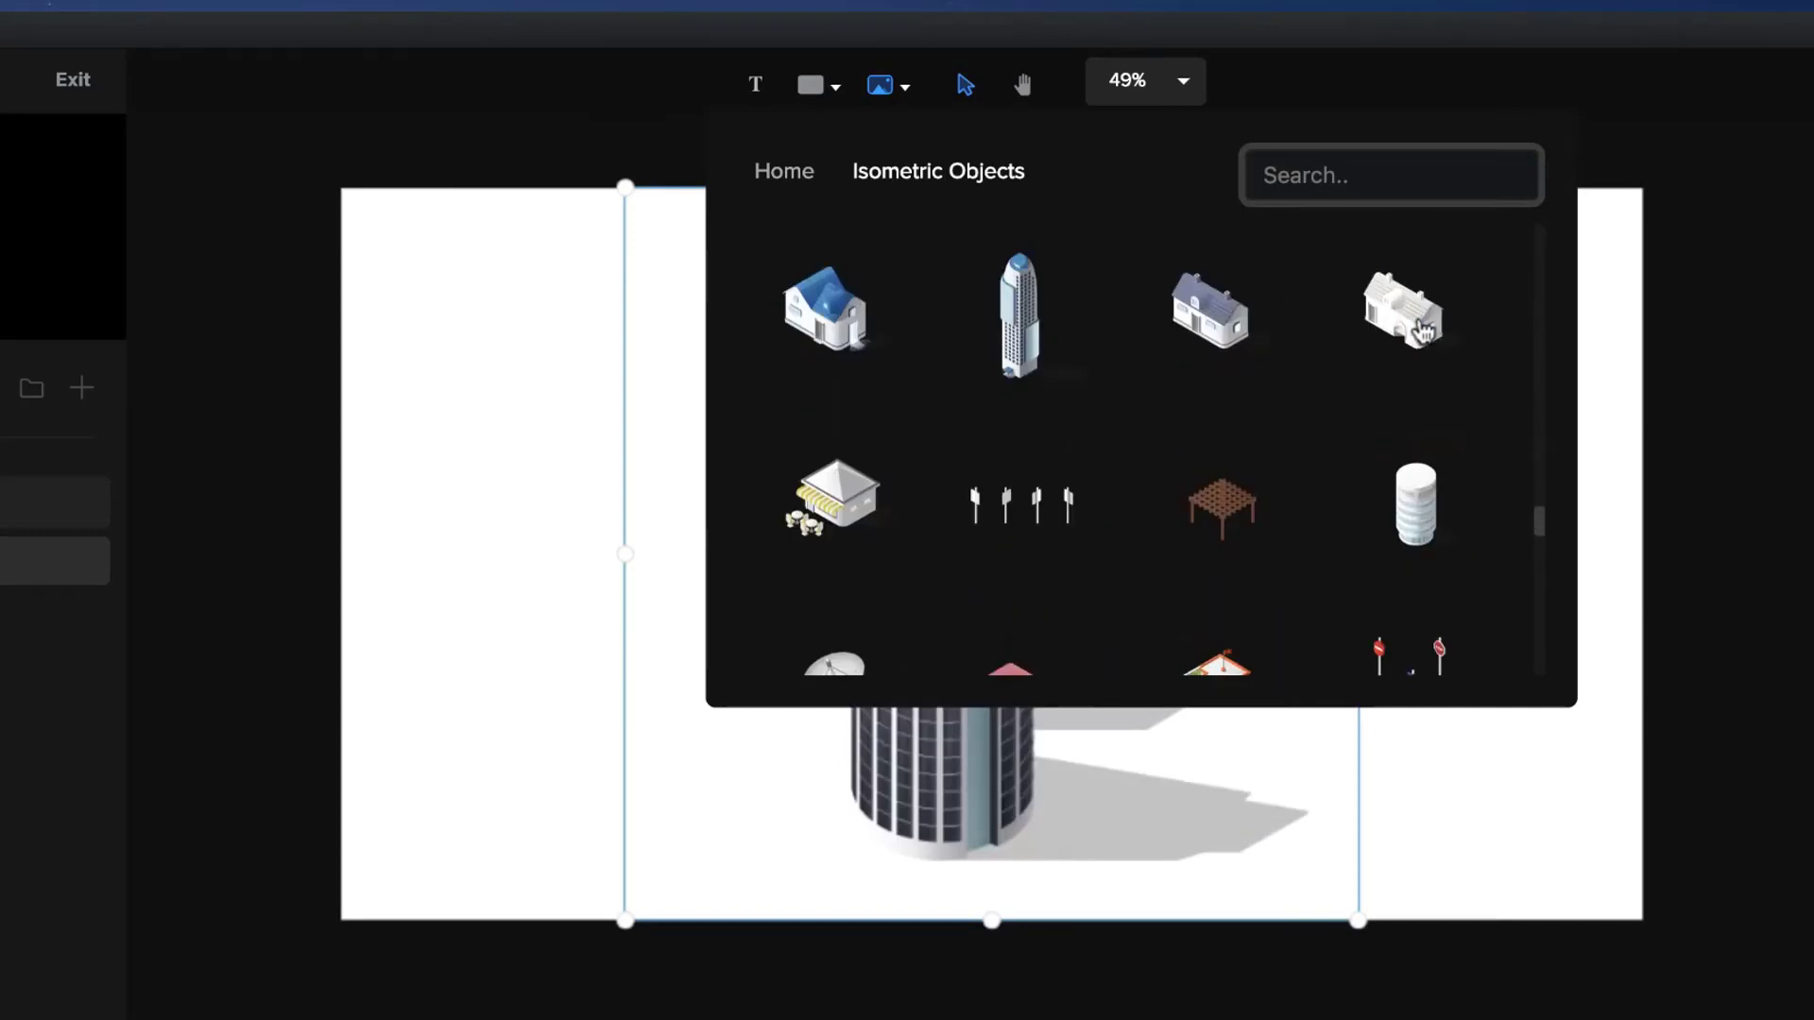
{"action": "scroll", "scroll_direction": "down", "scroll_amount": 3}
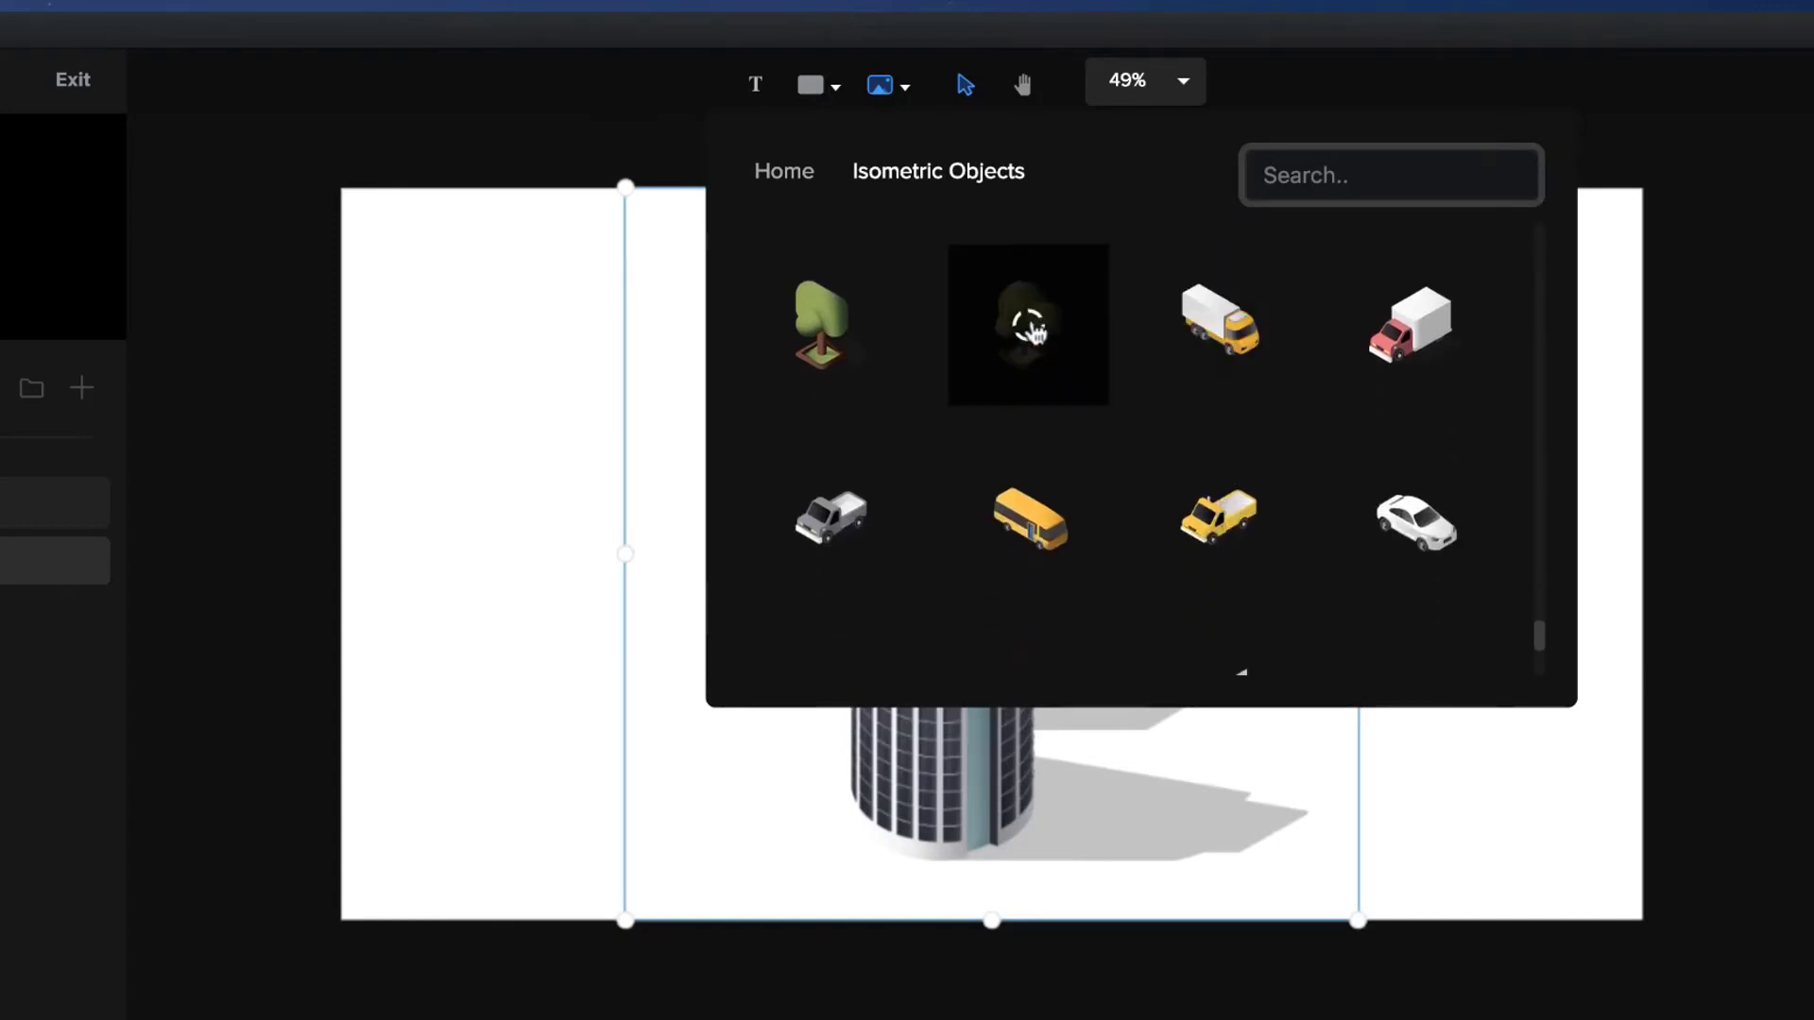
{"action": "scroll", "scroll_direction": "down", "scroll_amount": 3}
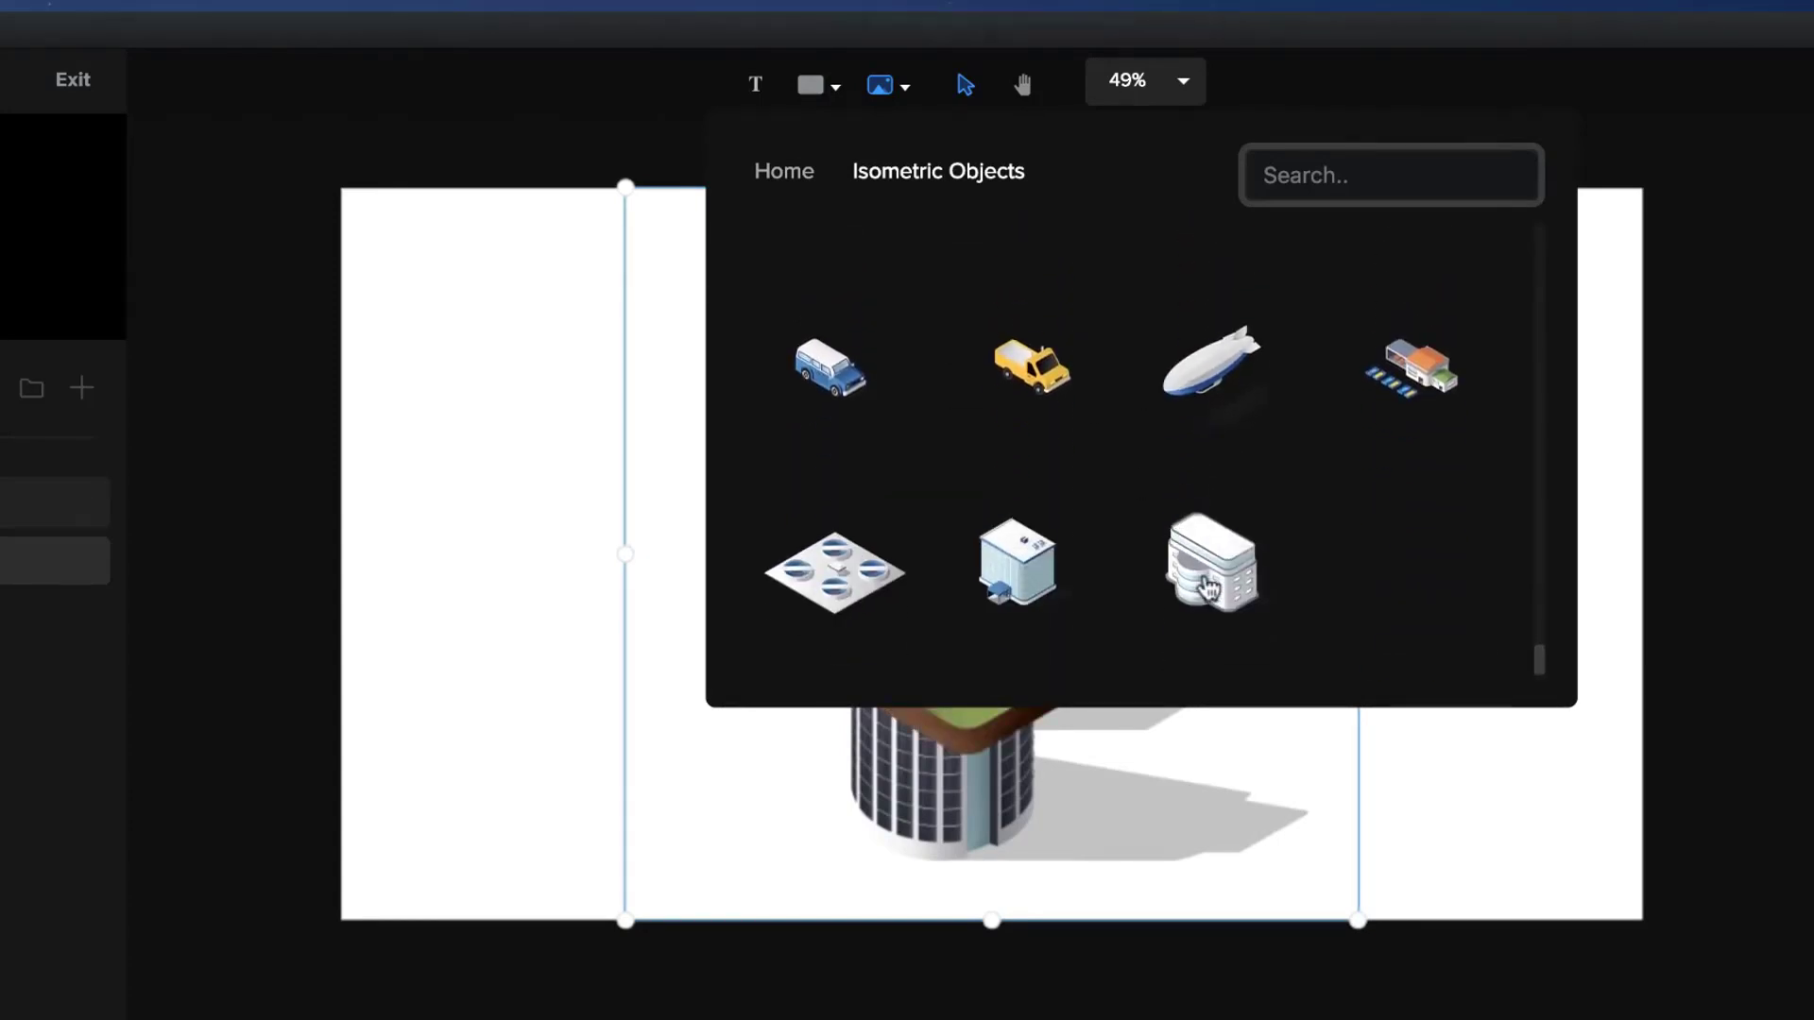
{"action": "left_click", "coordinate": [1210, 565]}
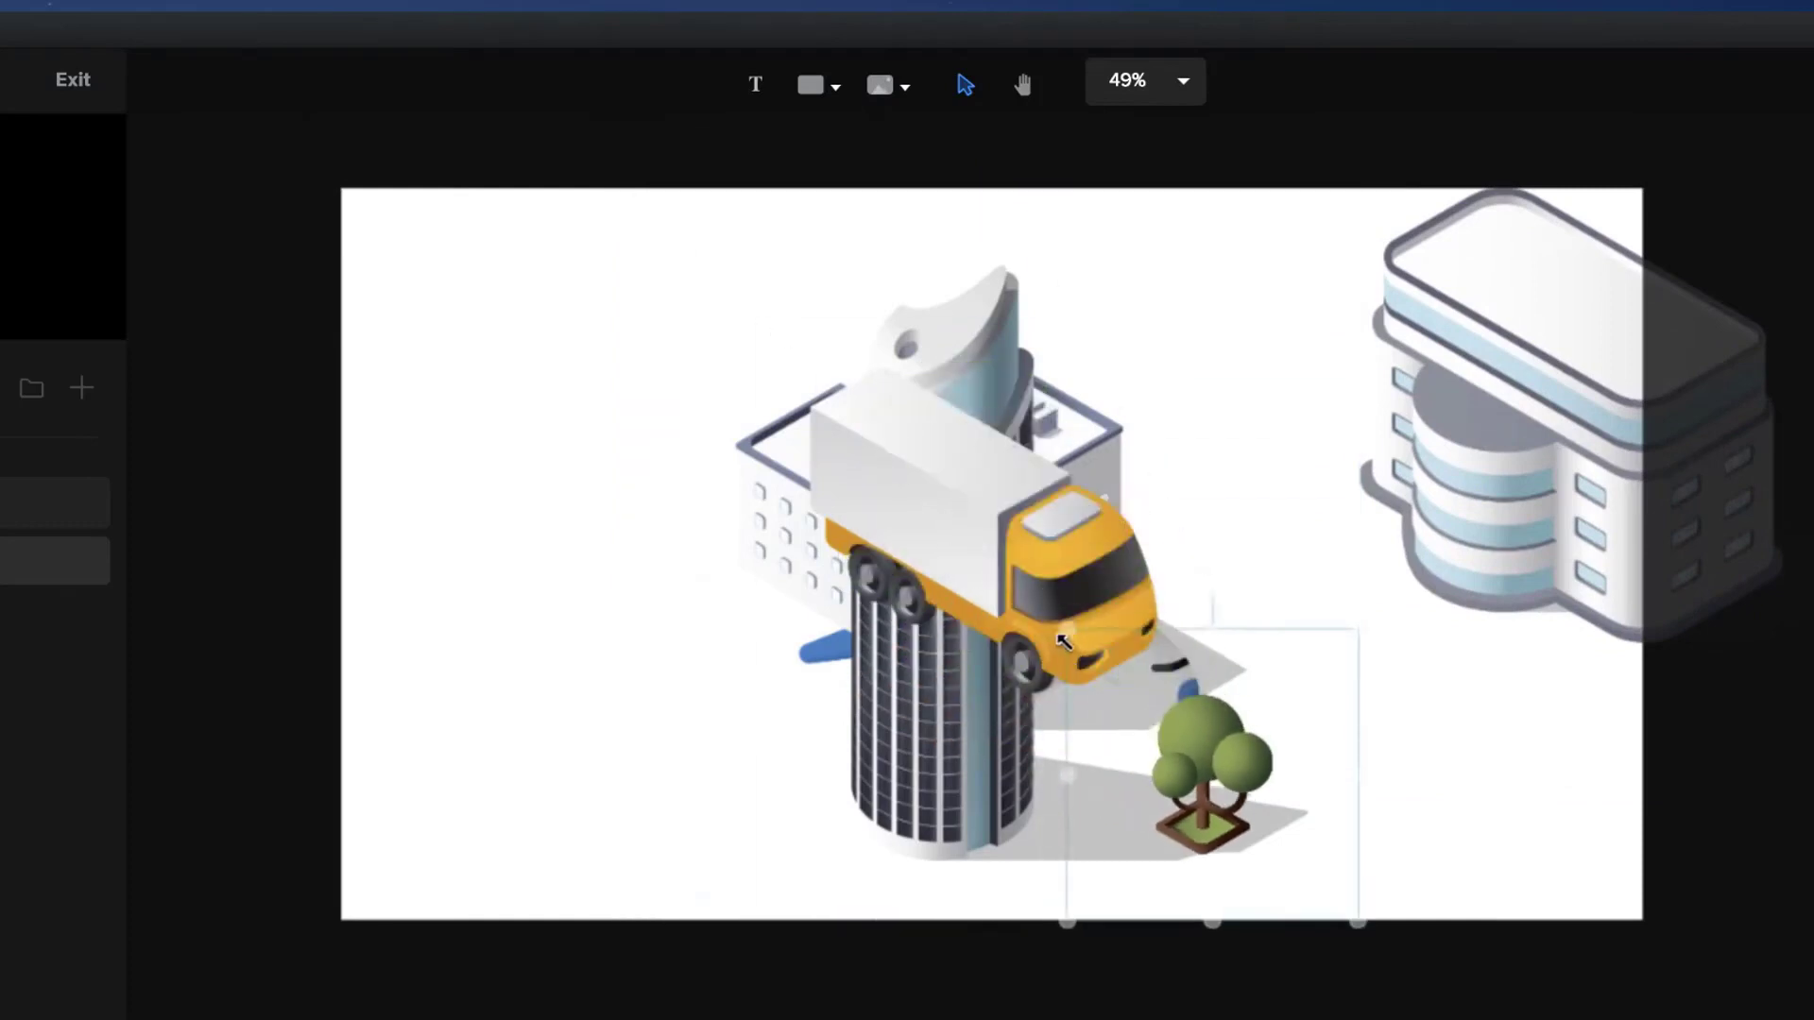
Step: Move the tree to the right and rearrange the buildings and truck into a city layout
{"action": "left_click_drag", "start_coordinate": [1187, 763], "coordinate": [1538, 718]}
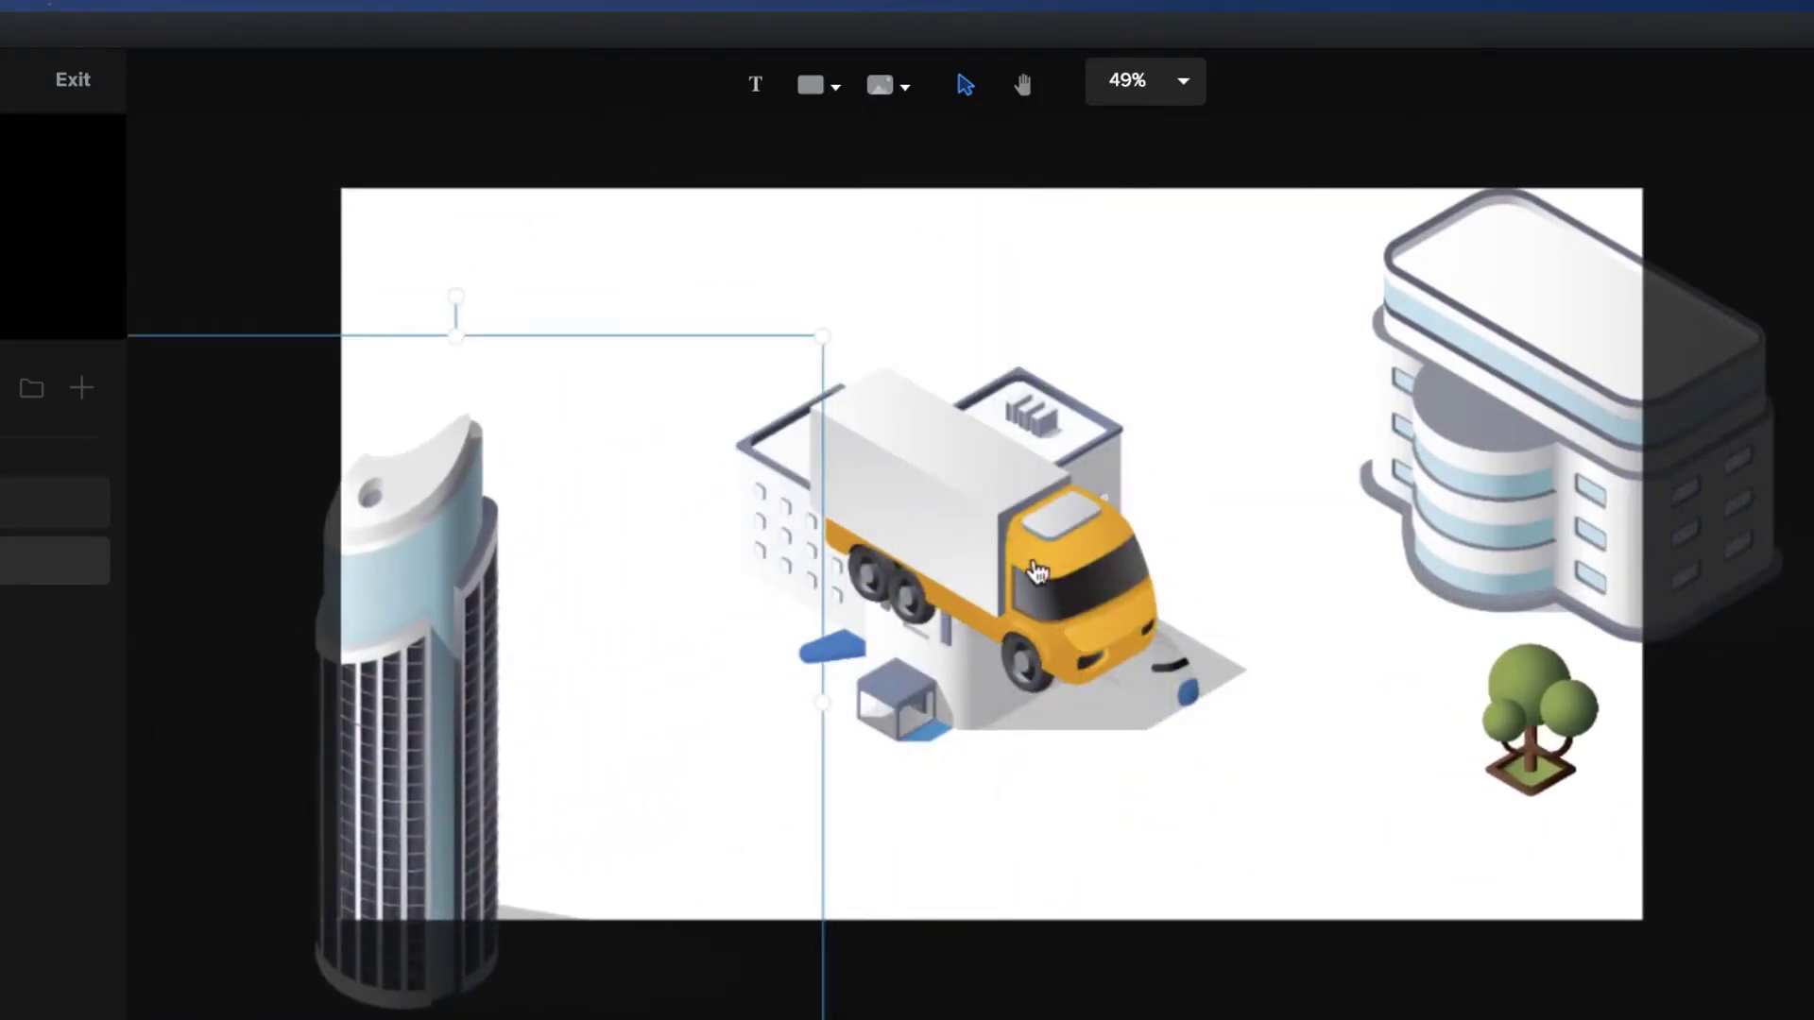
{"action": "left_click_drag", "start_coordinate": [1030, 567], "coordinate": [833, 719]}
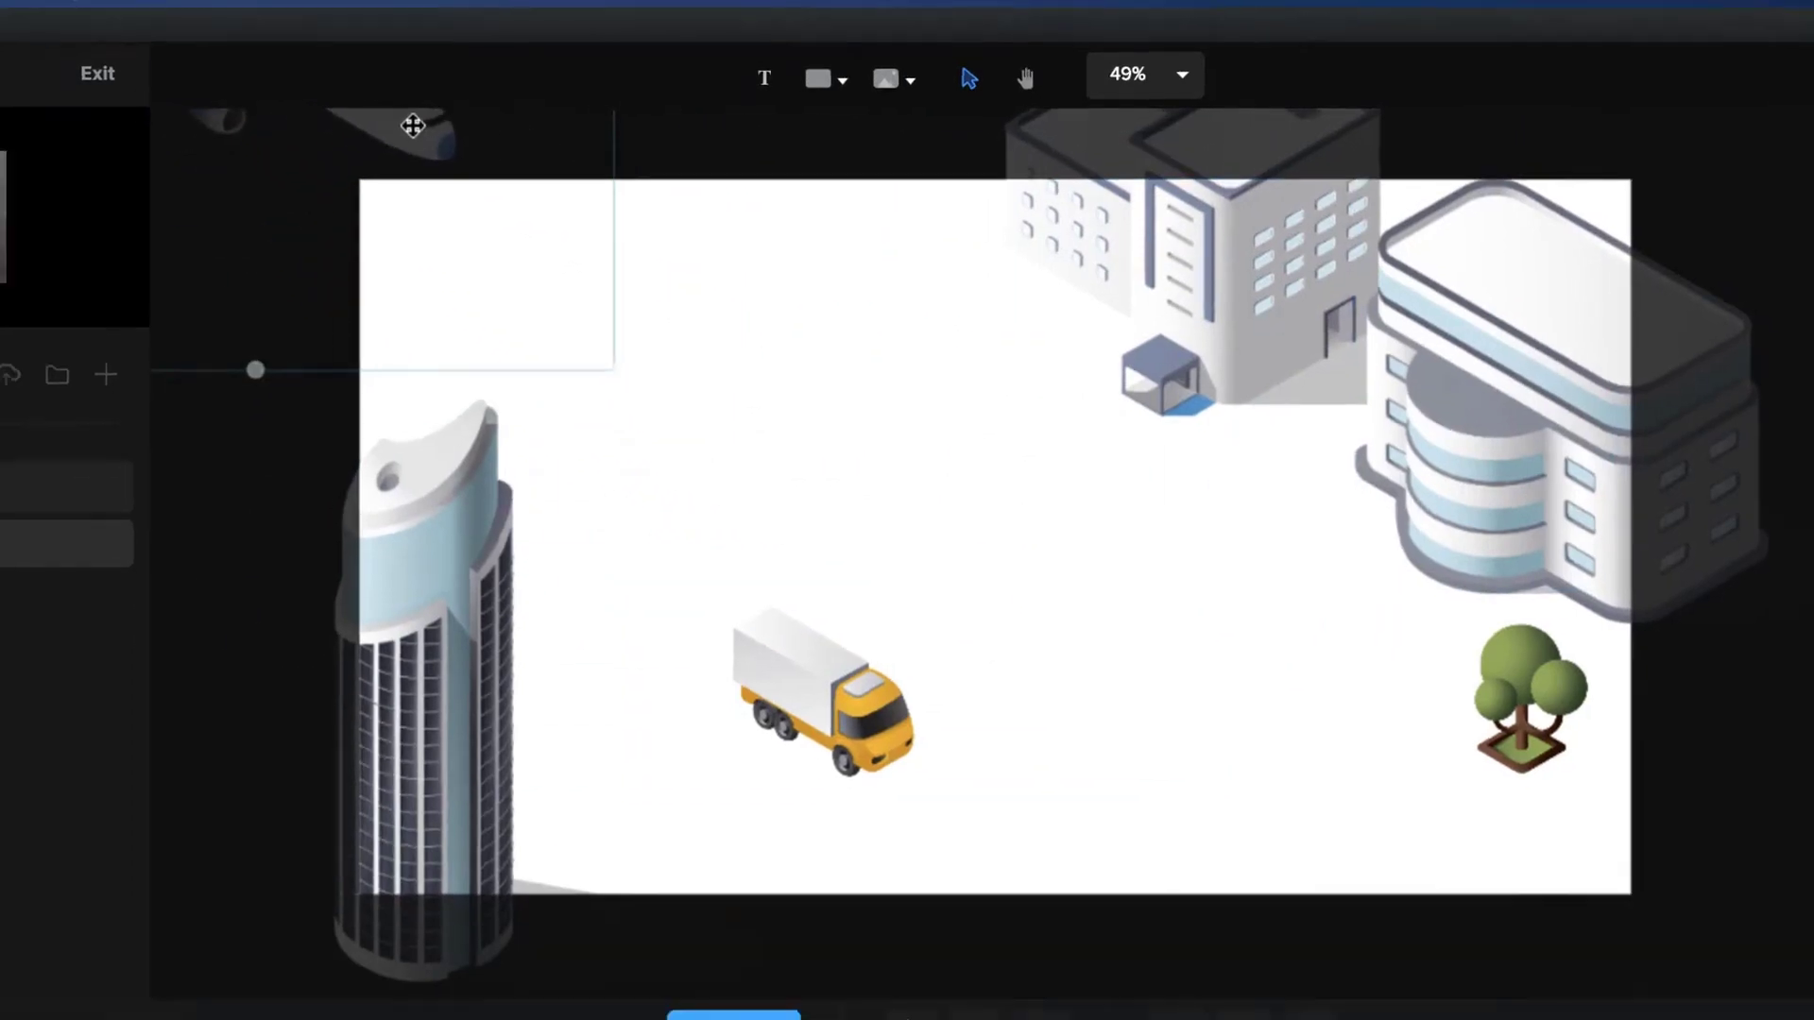
{"action": "left_click", "coordinate": [96, 74]}
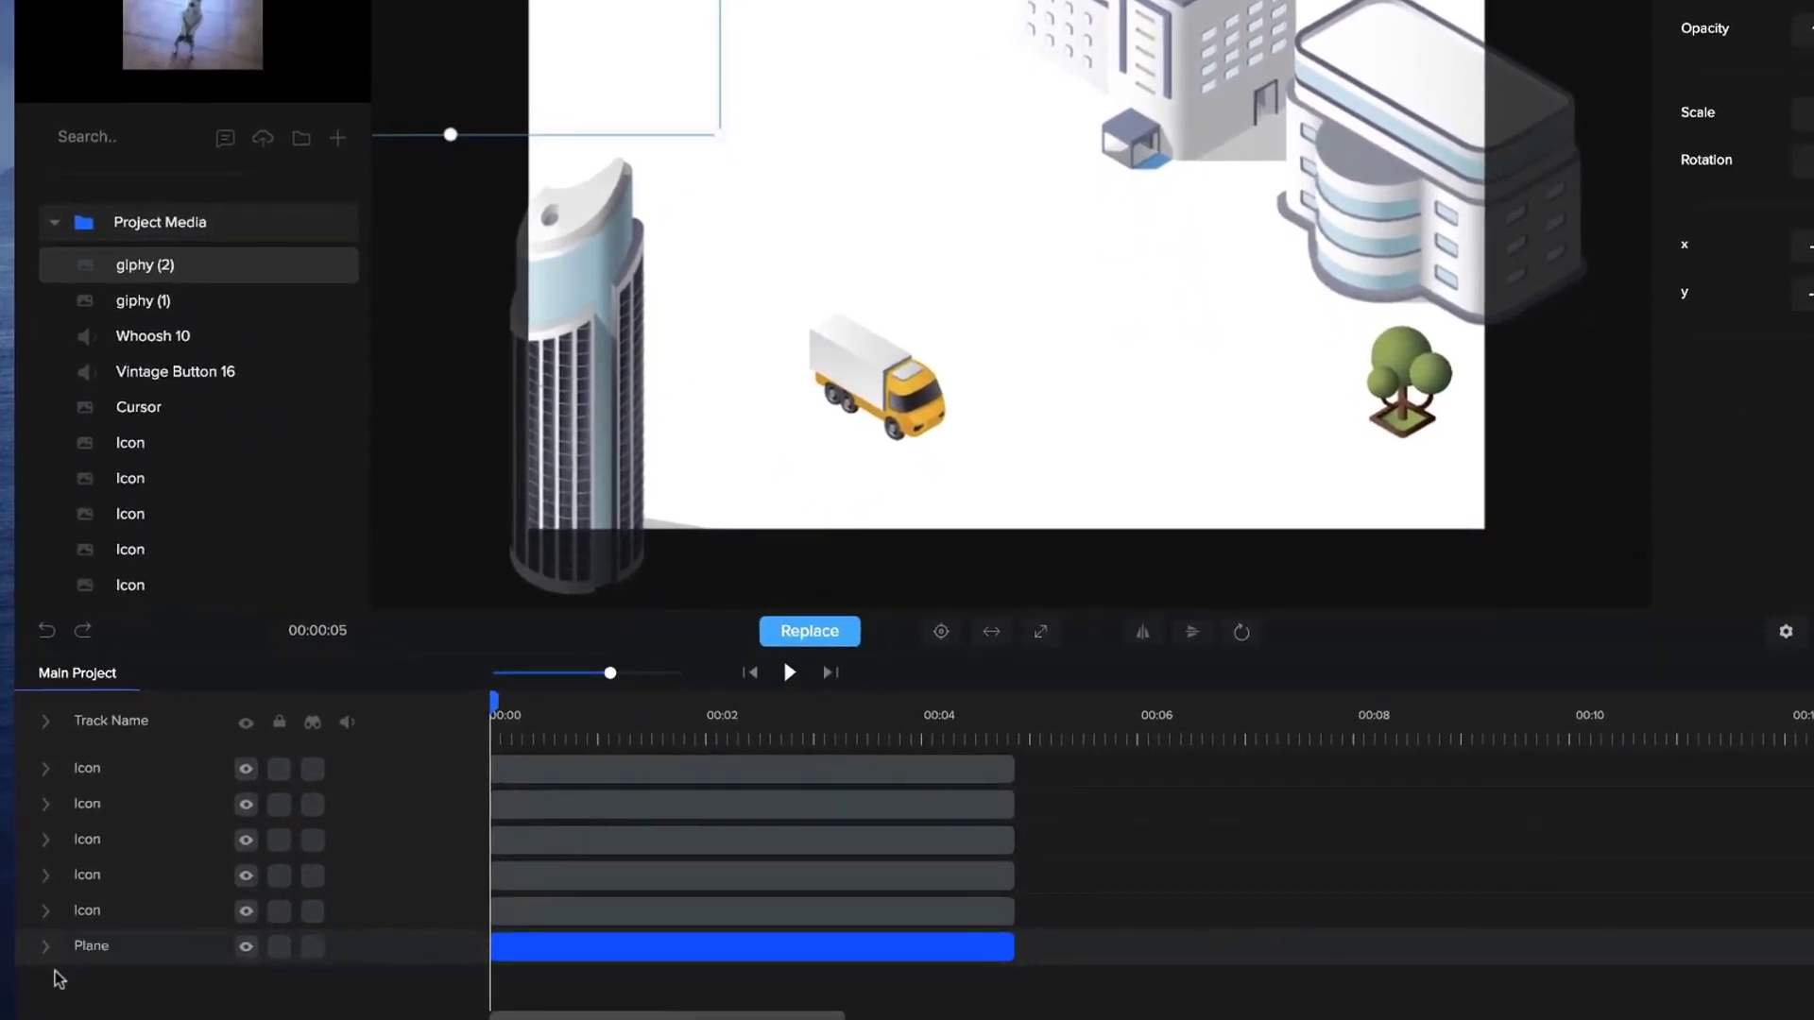
Step: Add a custom animation to the Plane track with Position animation enabled
{"action": "left_click", "coordinate": [750, 945]}
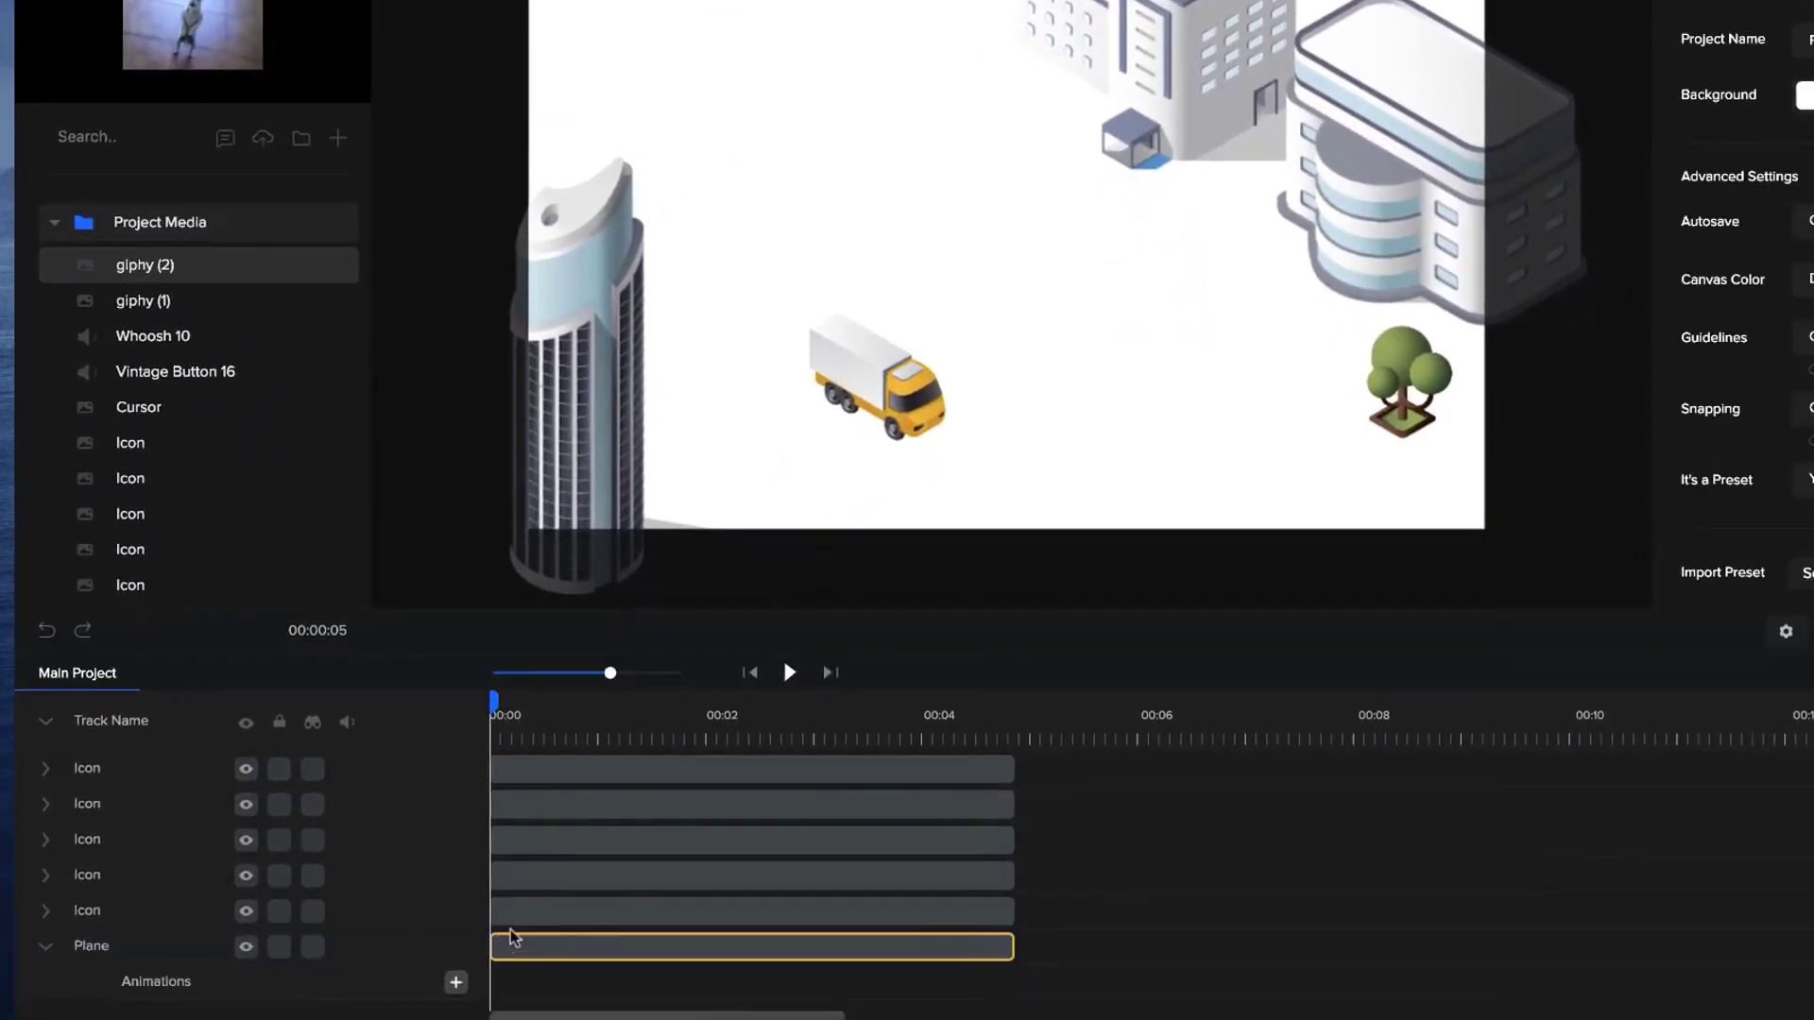
{"action": "left_click", "coordinate": [456, 983]}
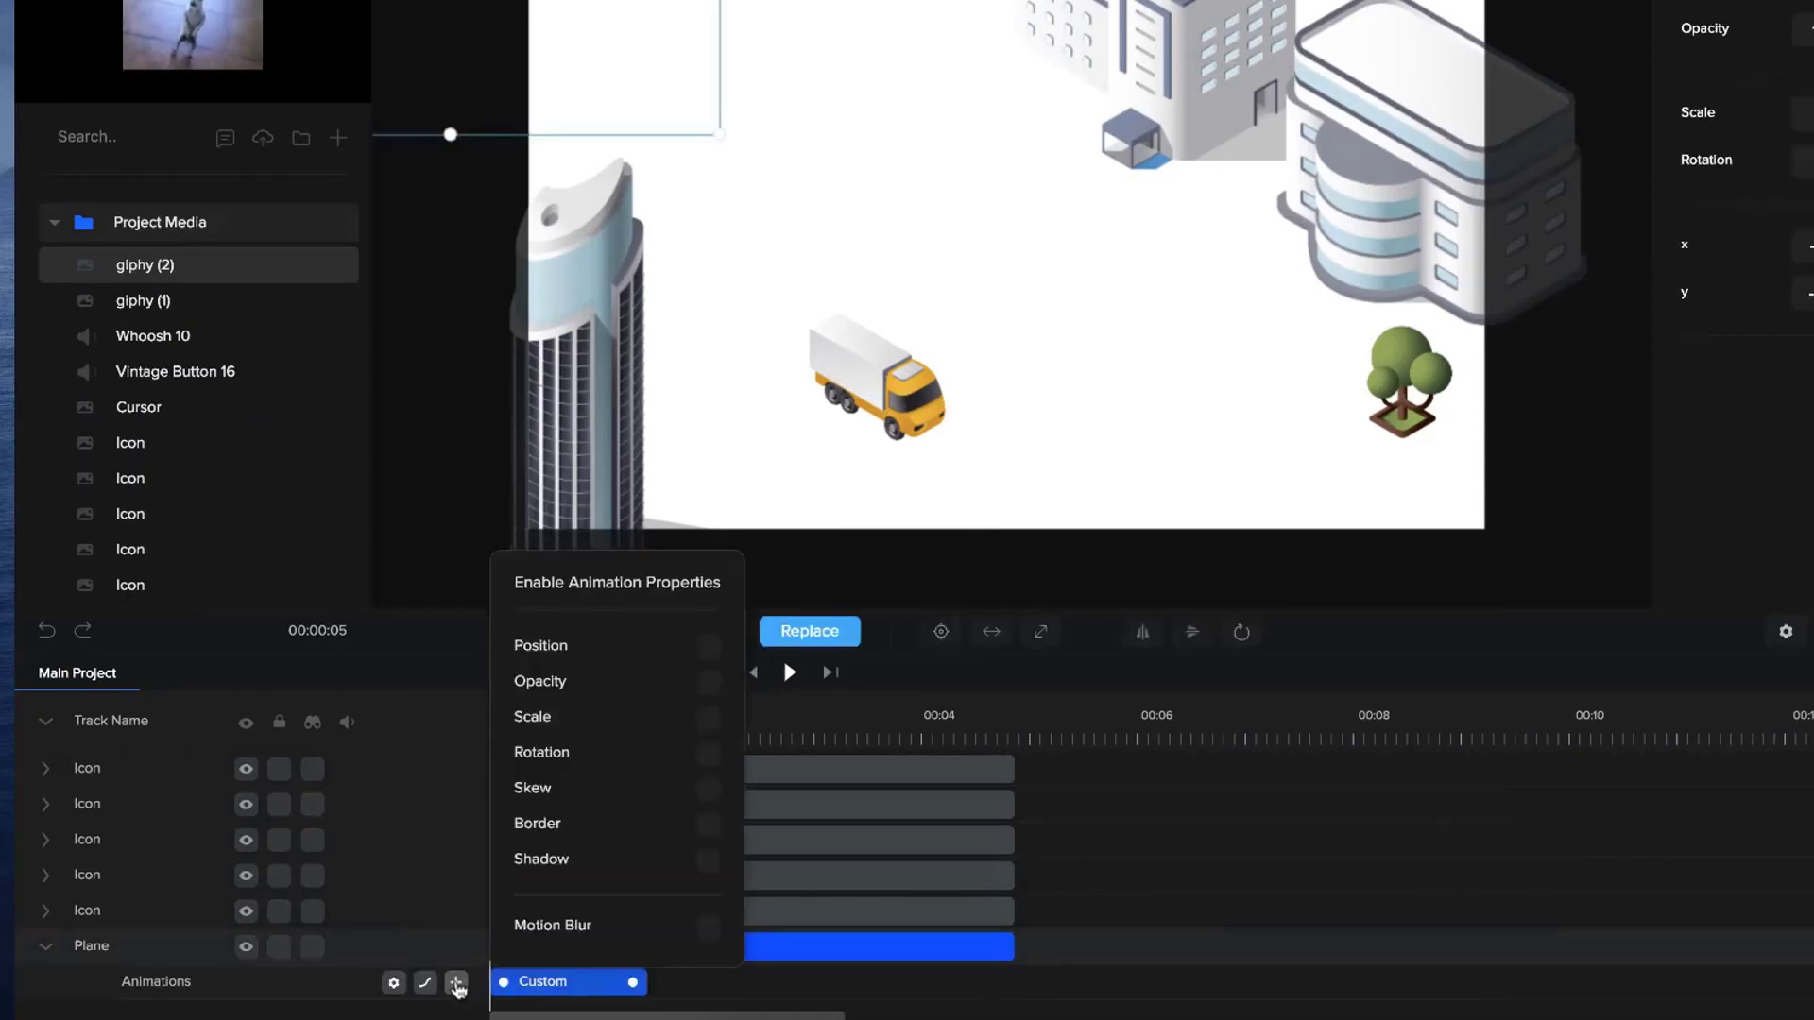
{"action": "left_click", "coordinate": [709, 647]}
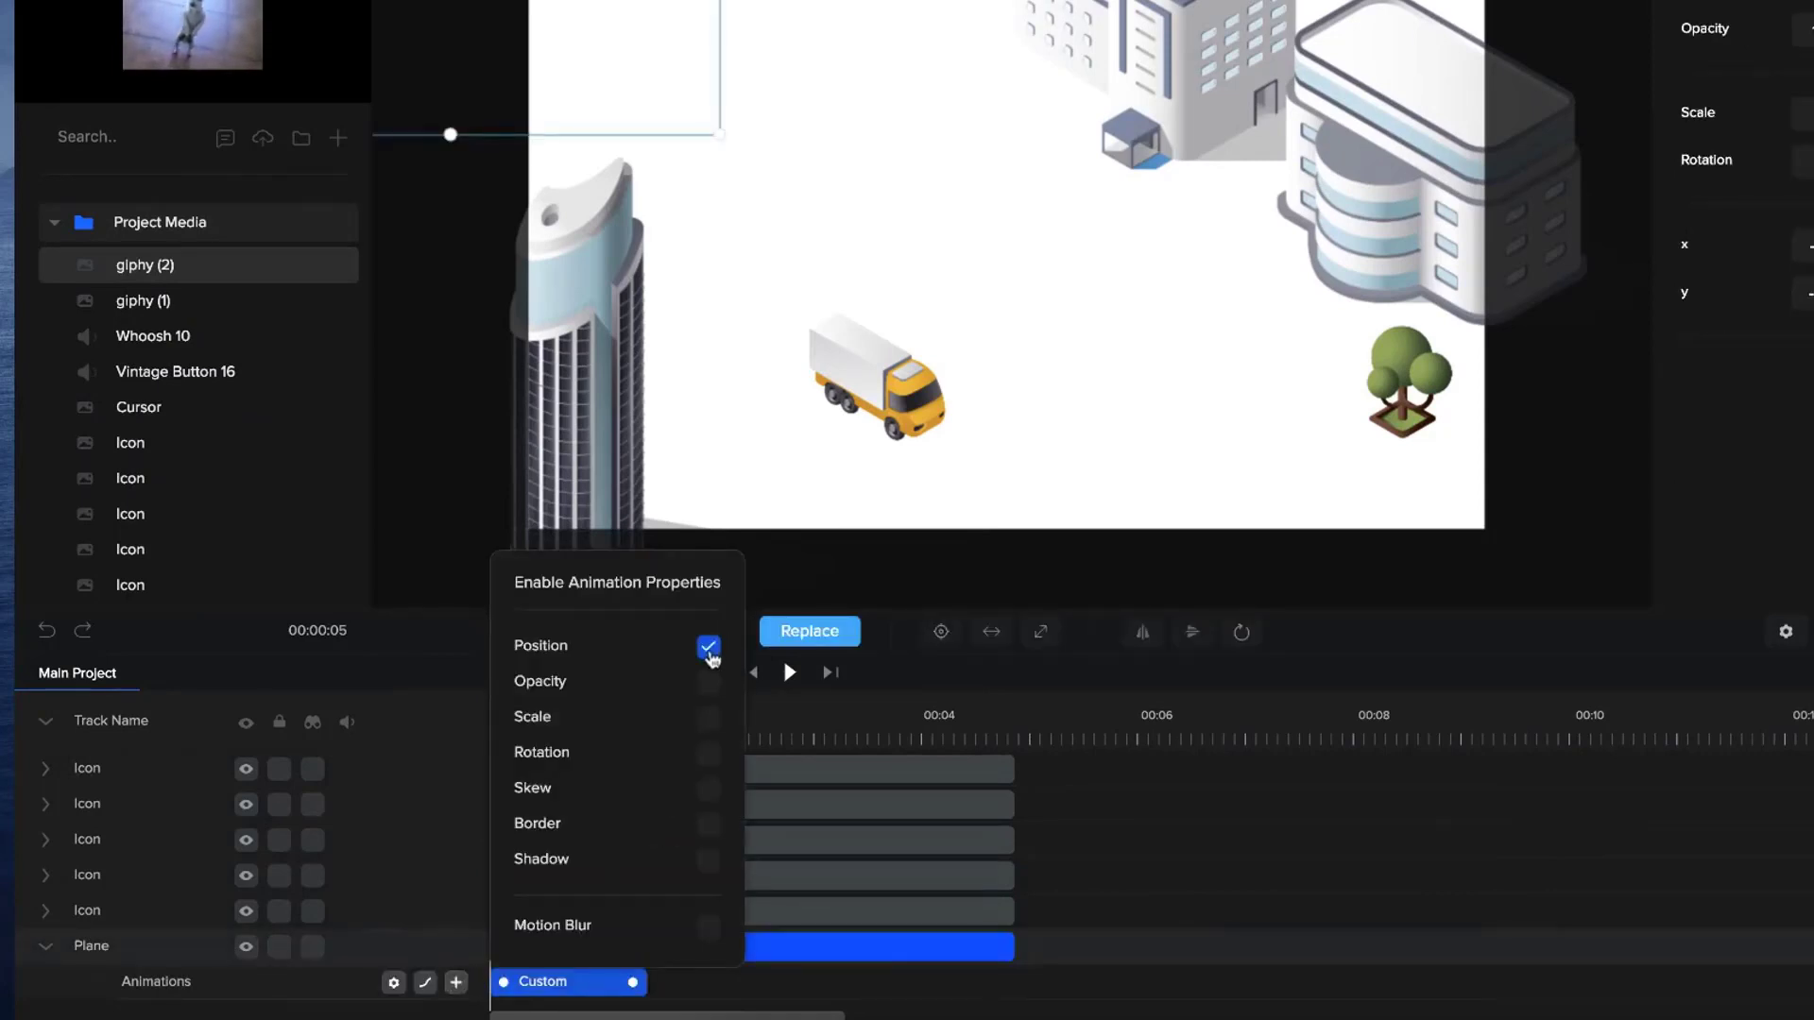
{"action": "left_click", "coordinate": [709, 647]}
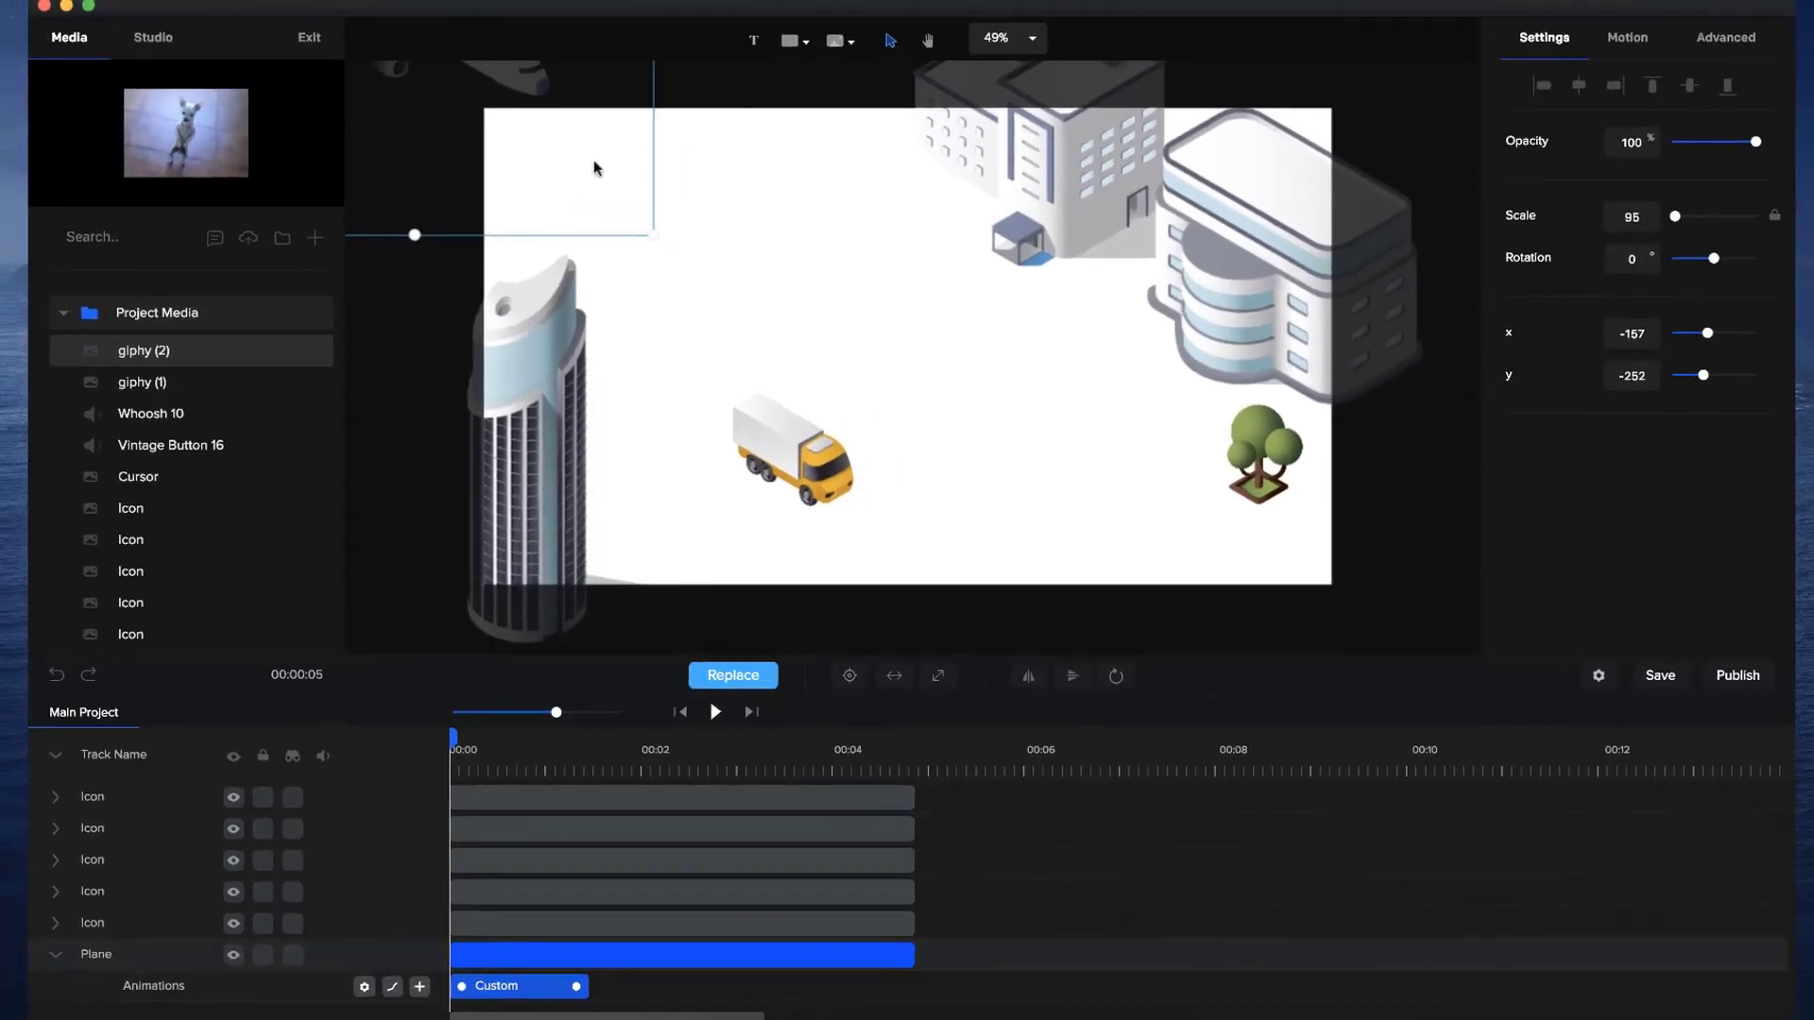
Step: Select an Icon track and move the playhead to about 1.5 seconds
{"action": "left_click", "coordinate": [681, 891]}
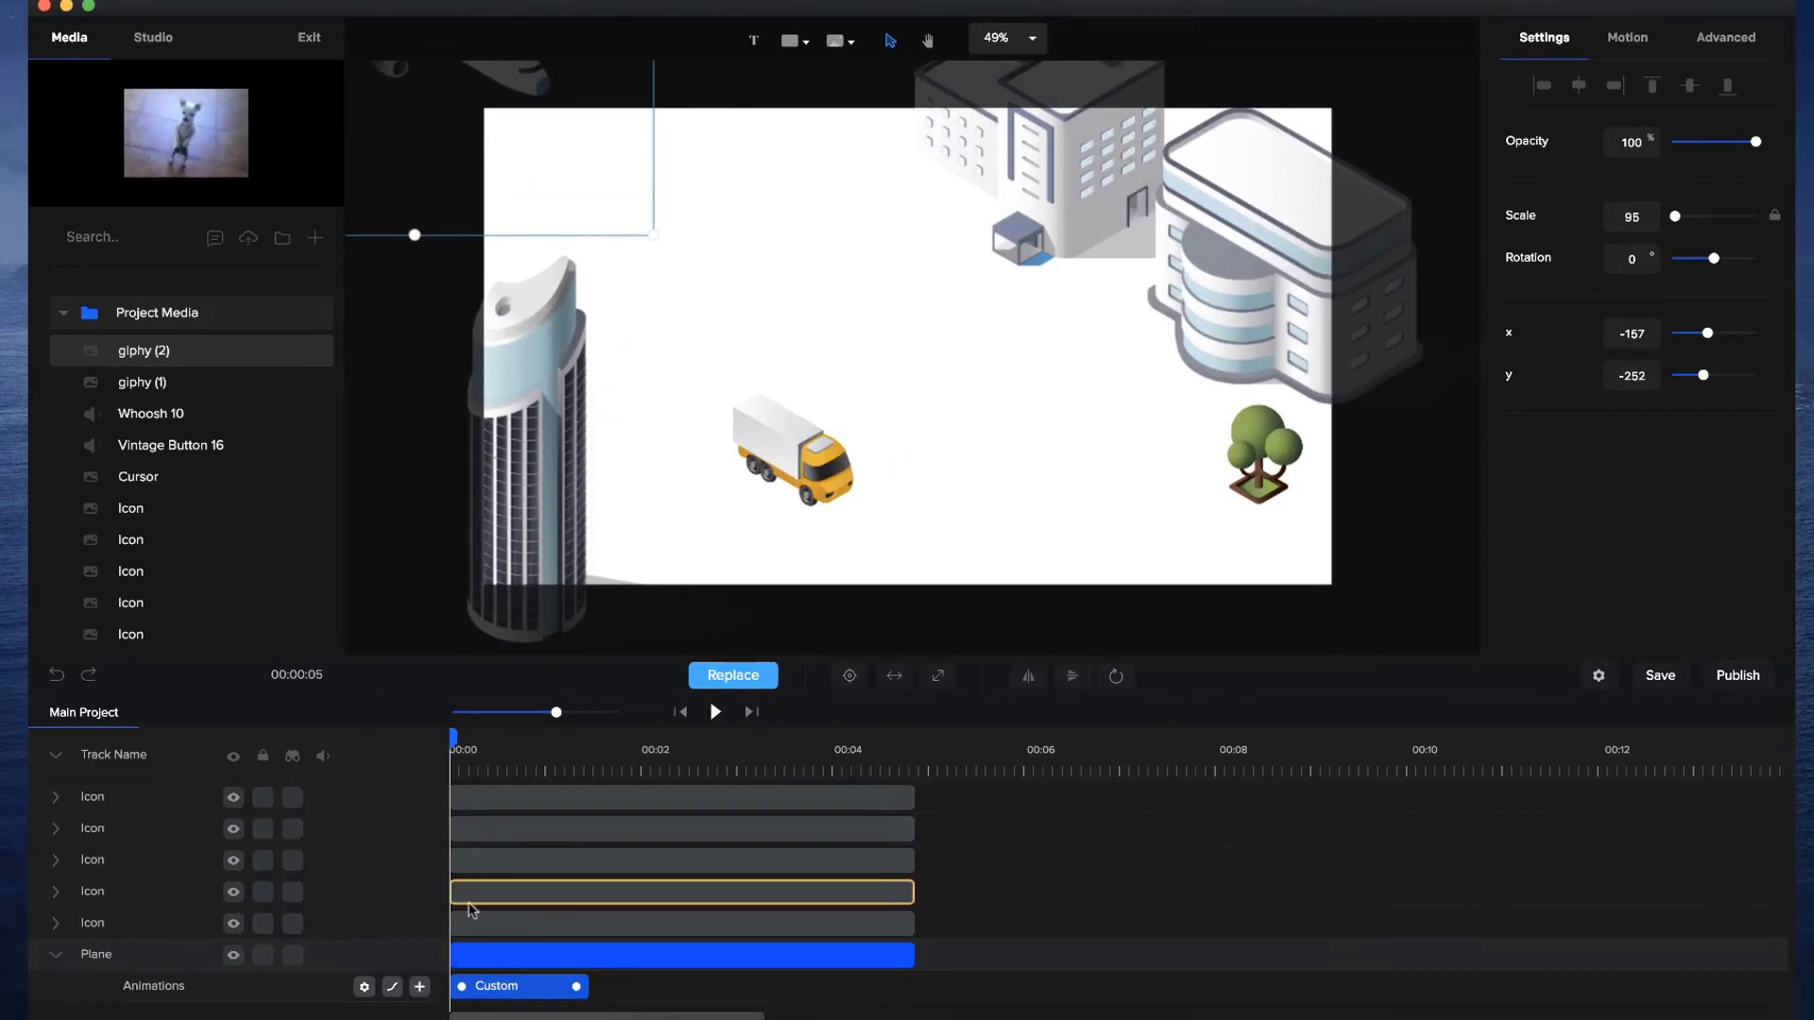
{"action": "left_click", "coordinate": [601, 737]}
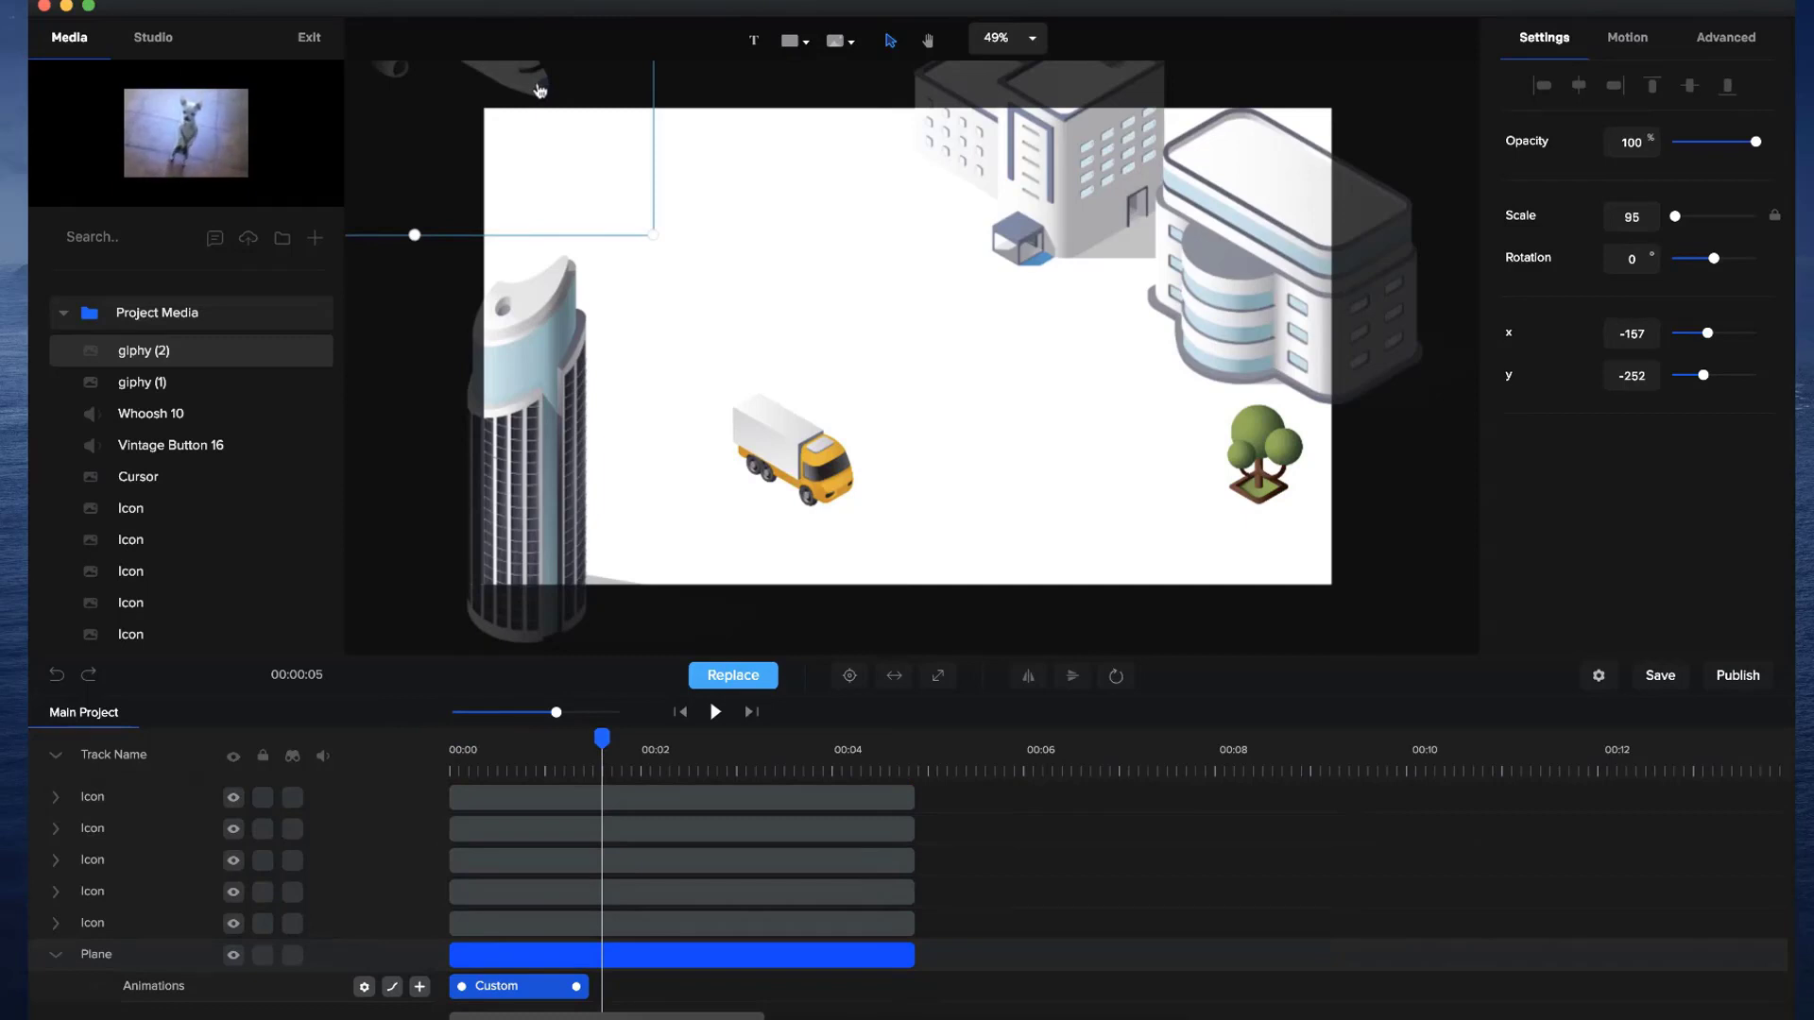
{"action": "left_click_drag", "start_coordinate": [538, 91], "coordinate": [1345, 541]}
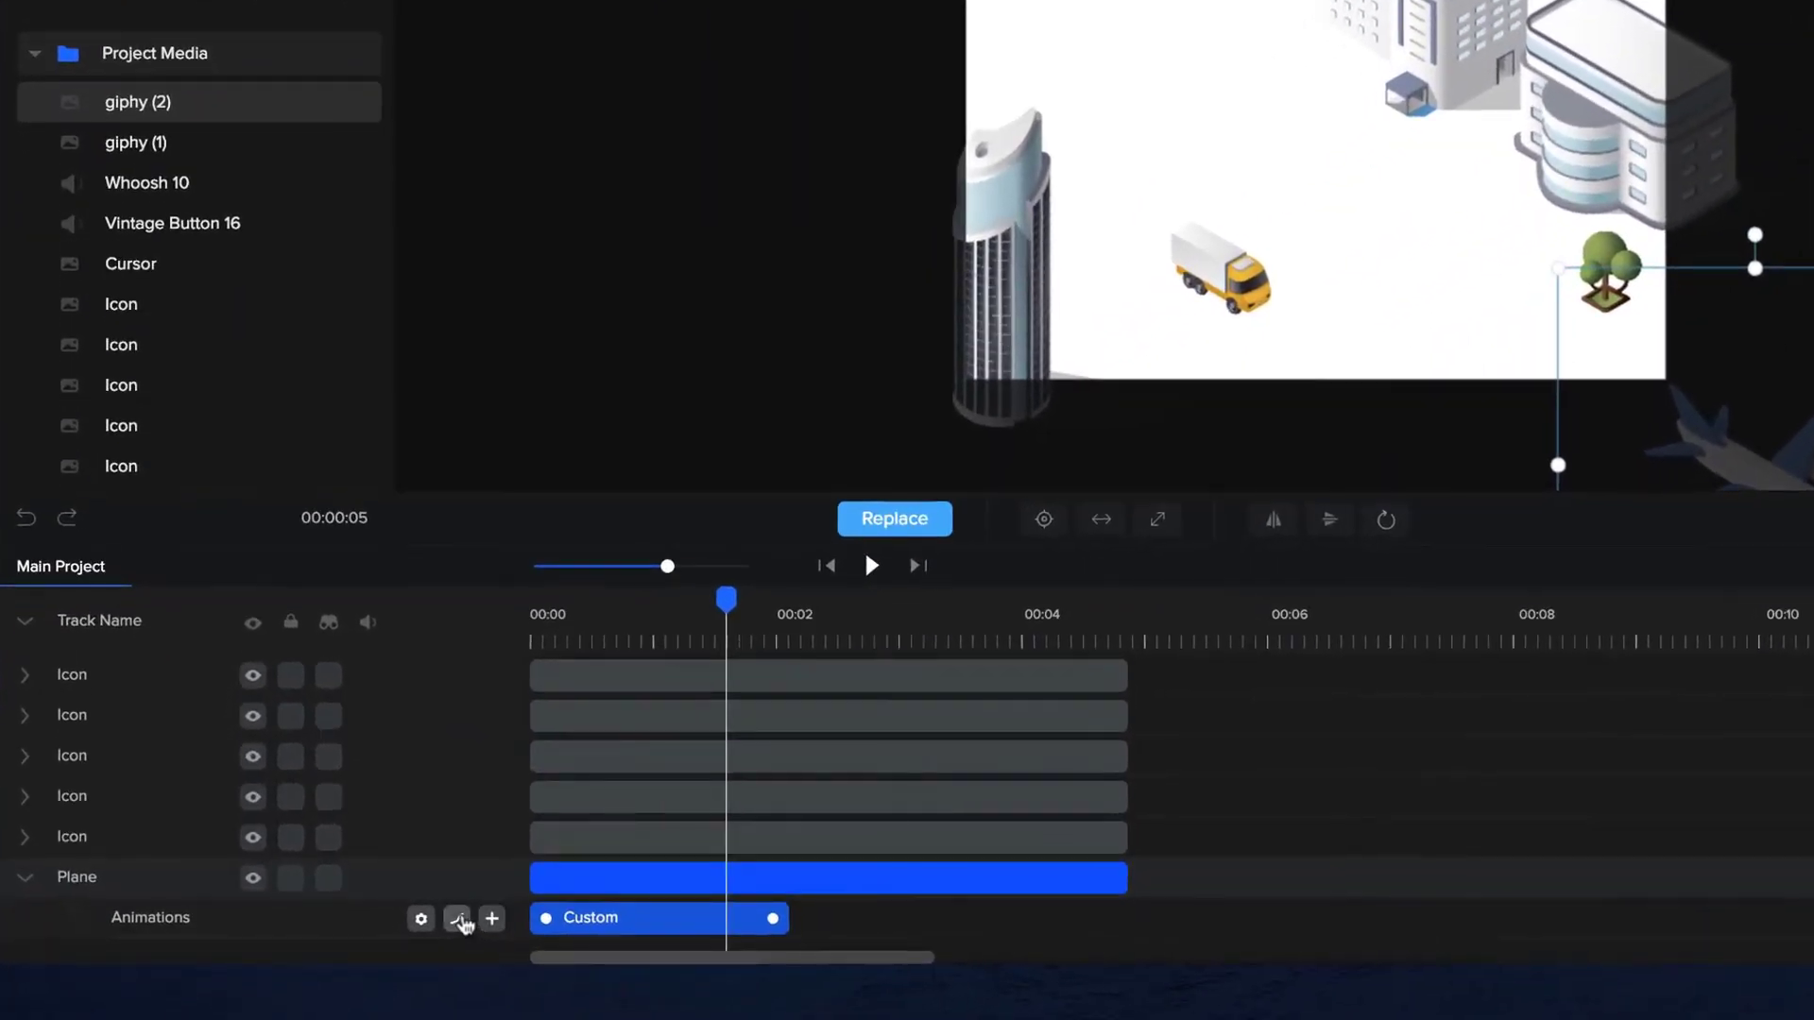
Step: Set the Plane animation's easing to Linear on both start and end
{"action": "left_click", "coordinate": [458, 918]}
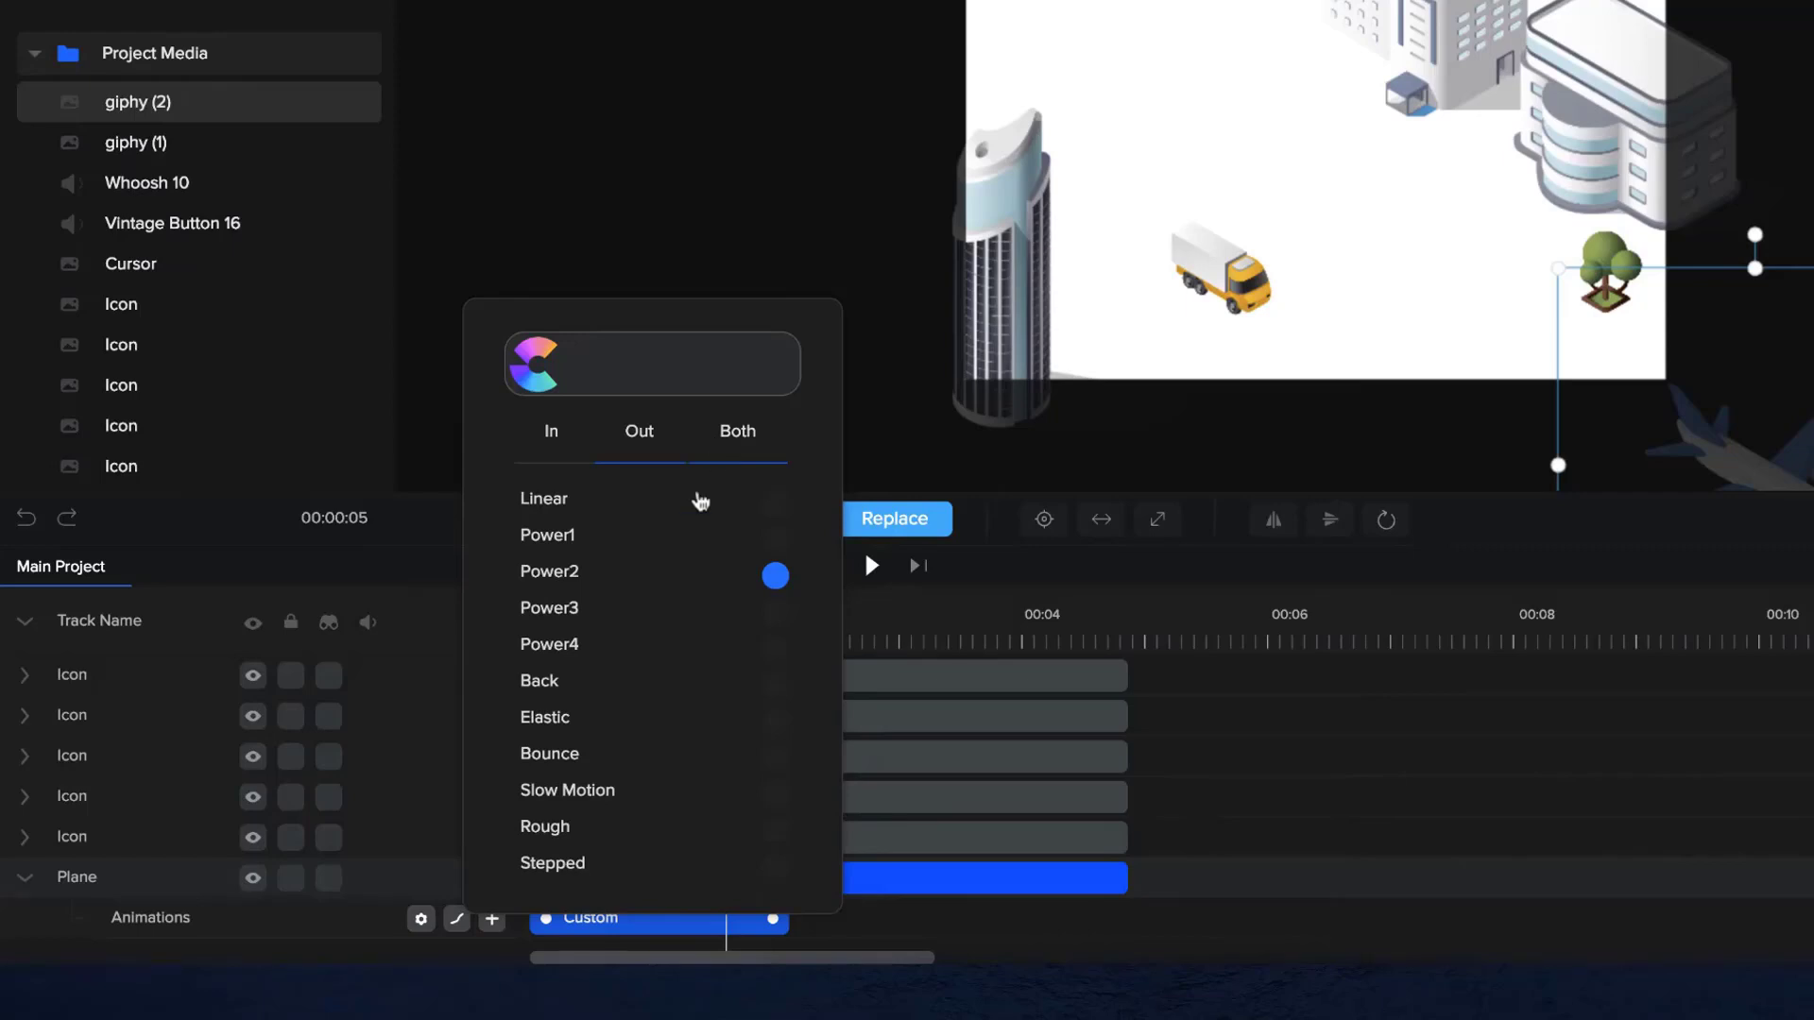
{"action": "left_click", "coordinate": [737, 431]}
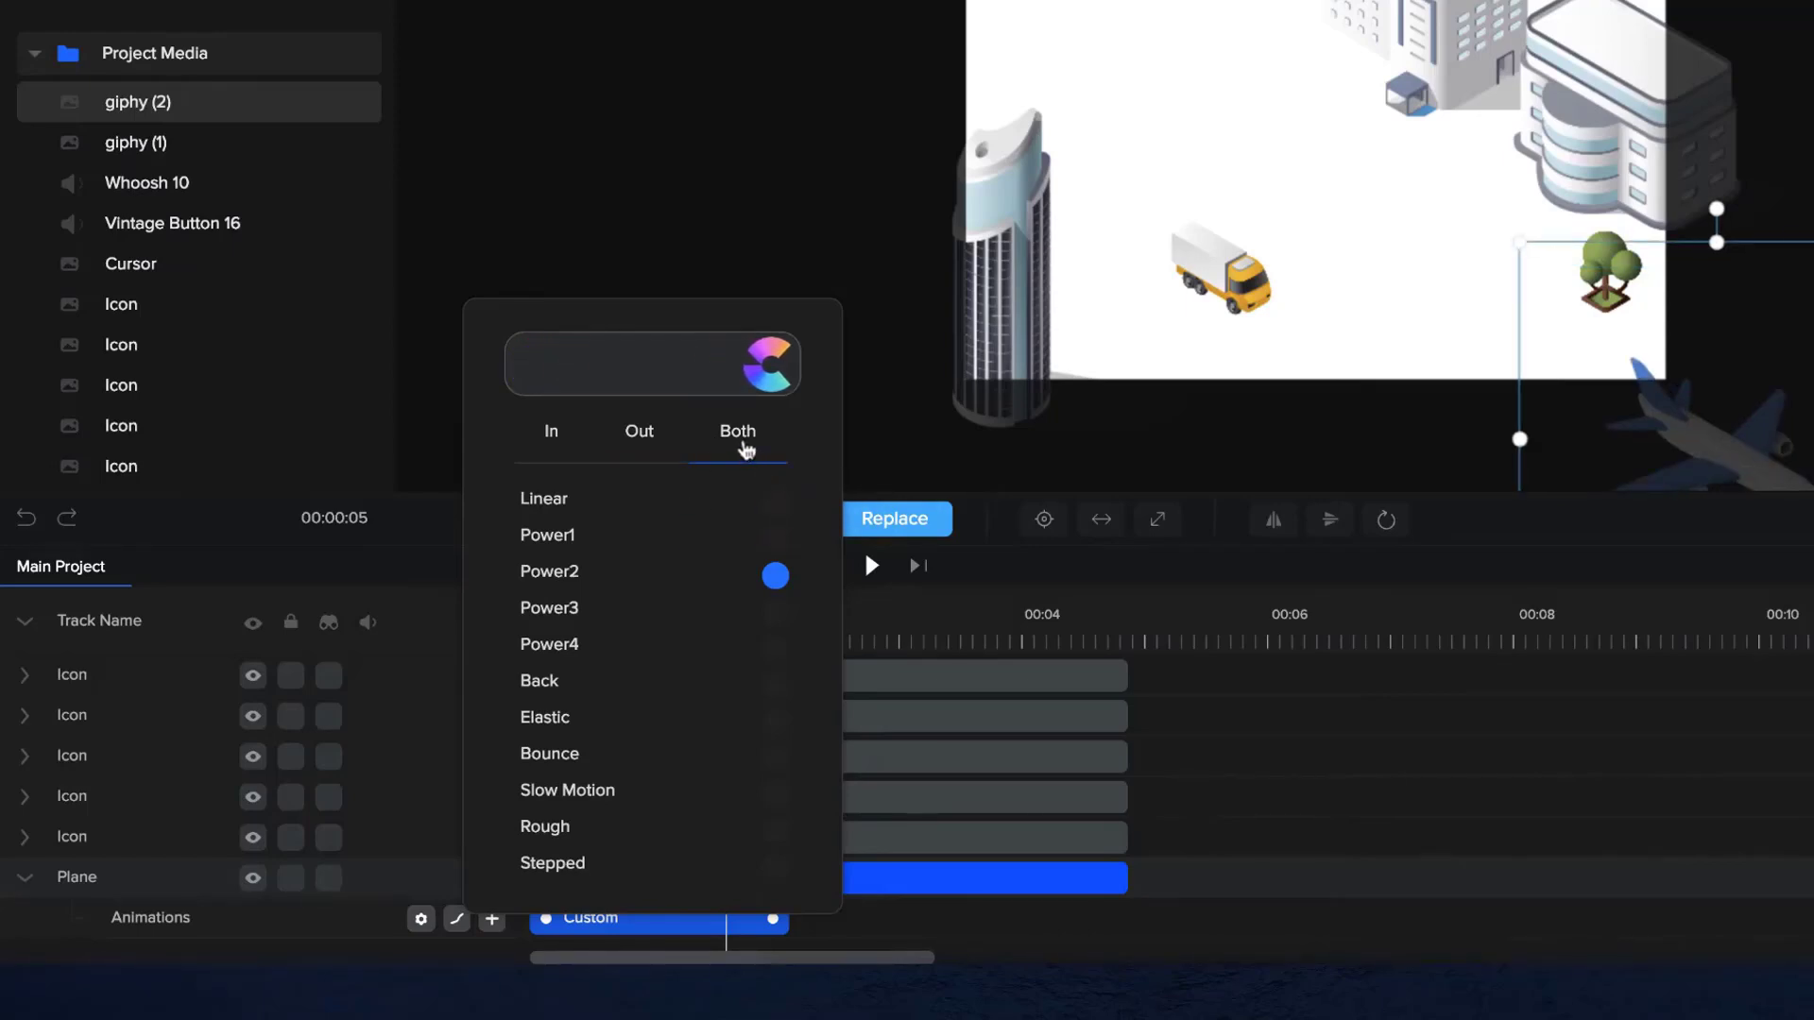
{"action": "left_click", "coordinate": [775, 499]}
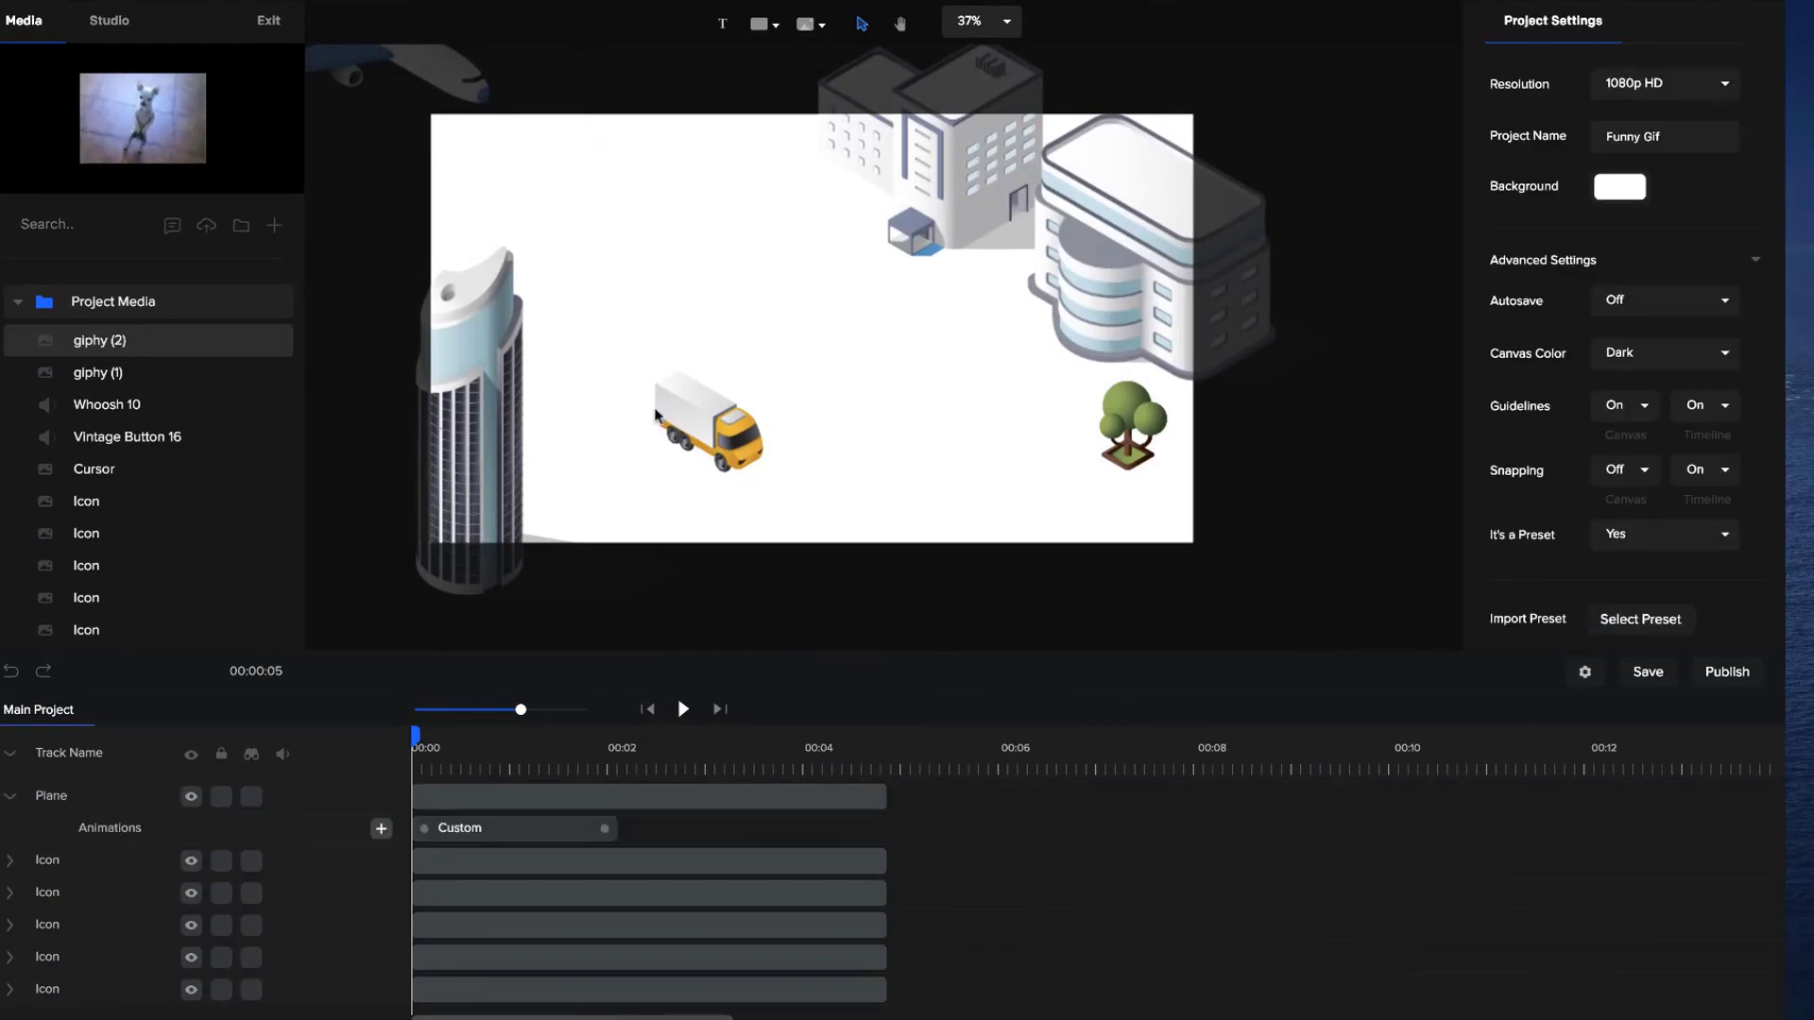
Step: Play and pause the scene preview, then bring up the plane's Advanced shadow settings
{"action": "left_click", "coordinate": [682, 708]}
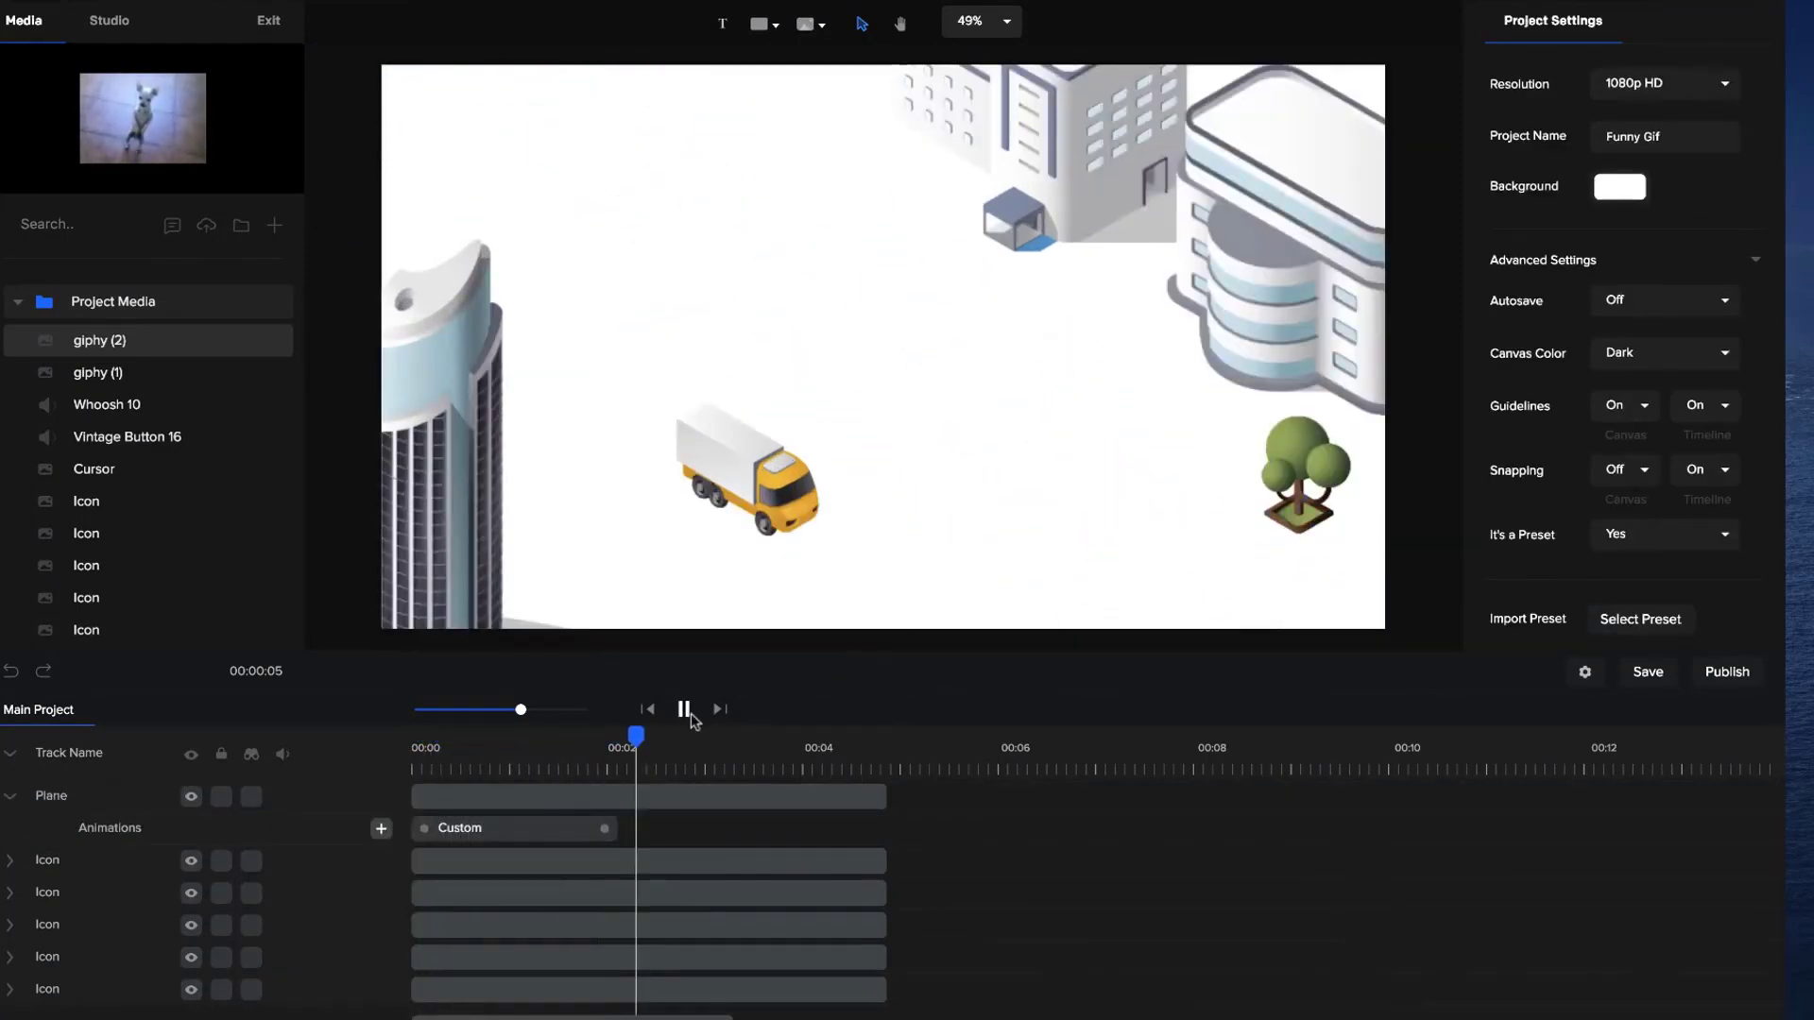
{"action": "left_click", "coordinate": [684, 709]}
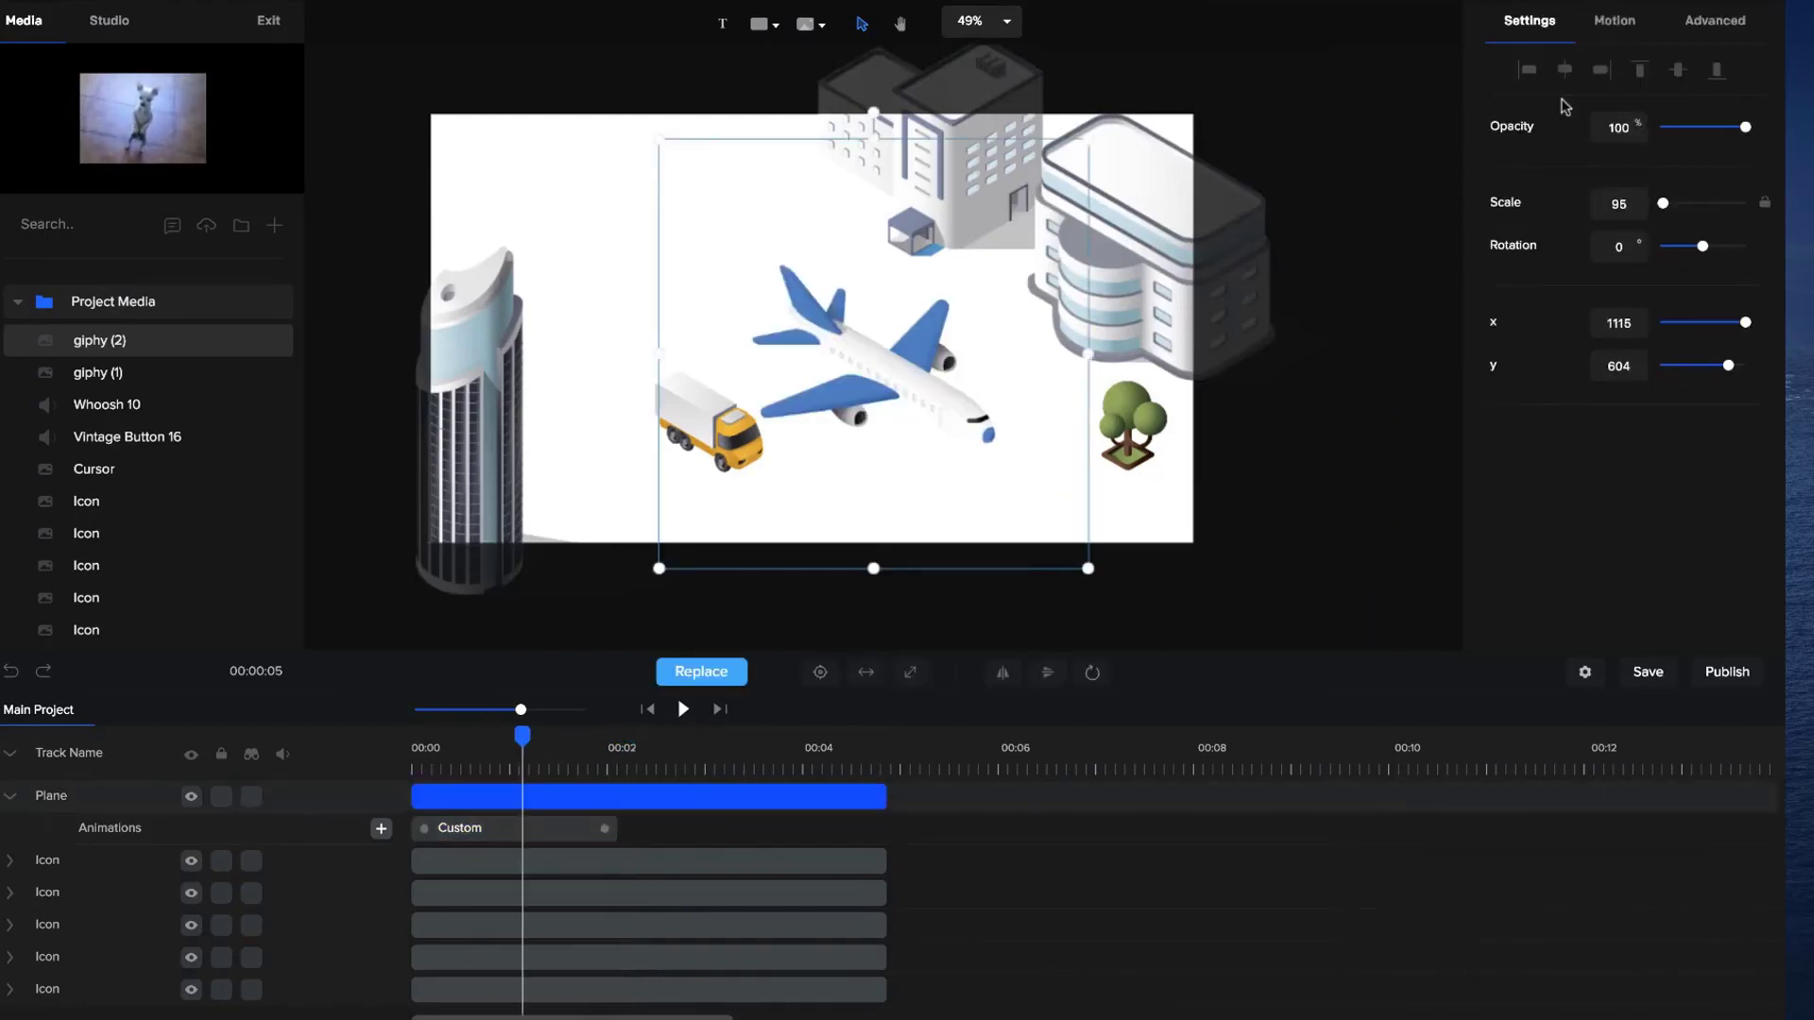
{"action": "left_click", "coordinate": [1716, 19]}
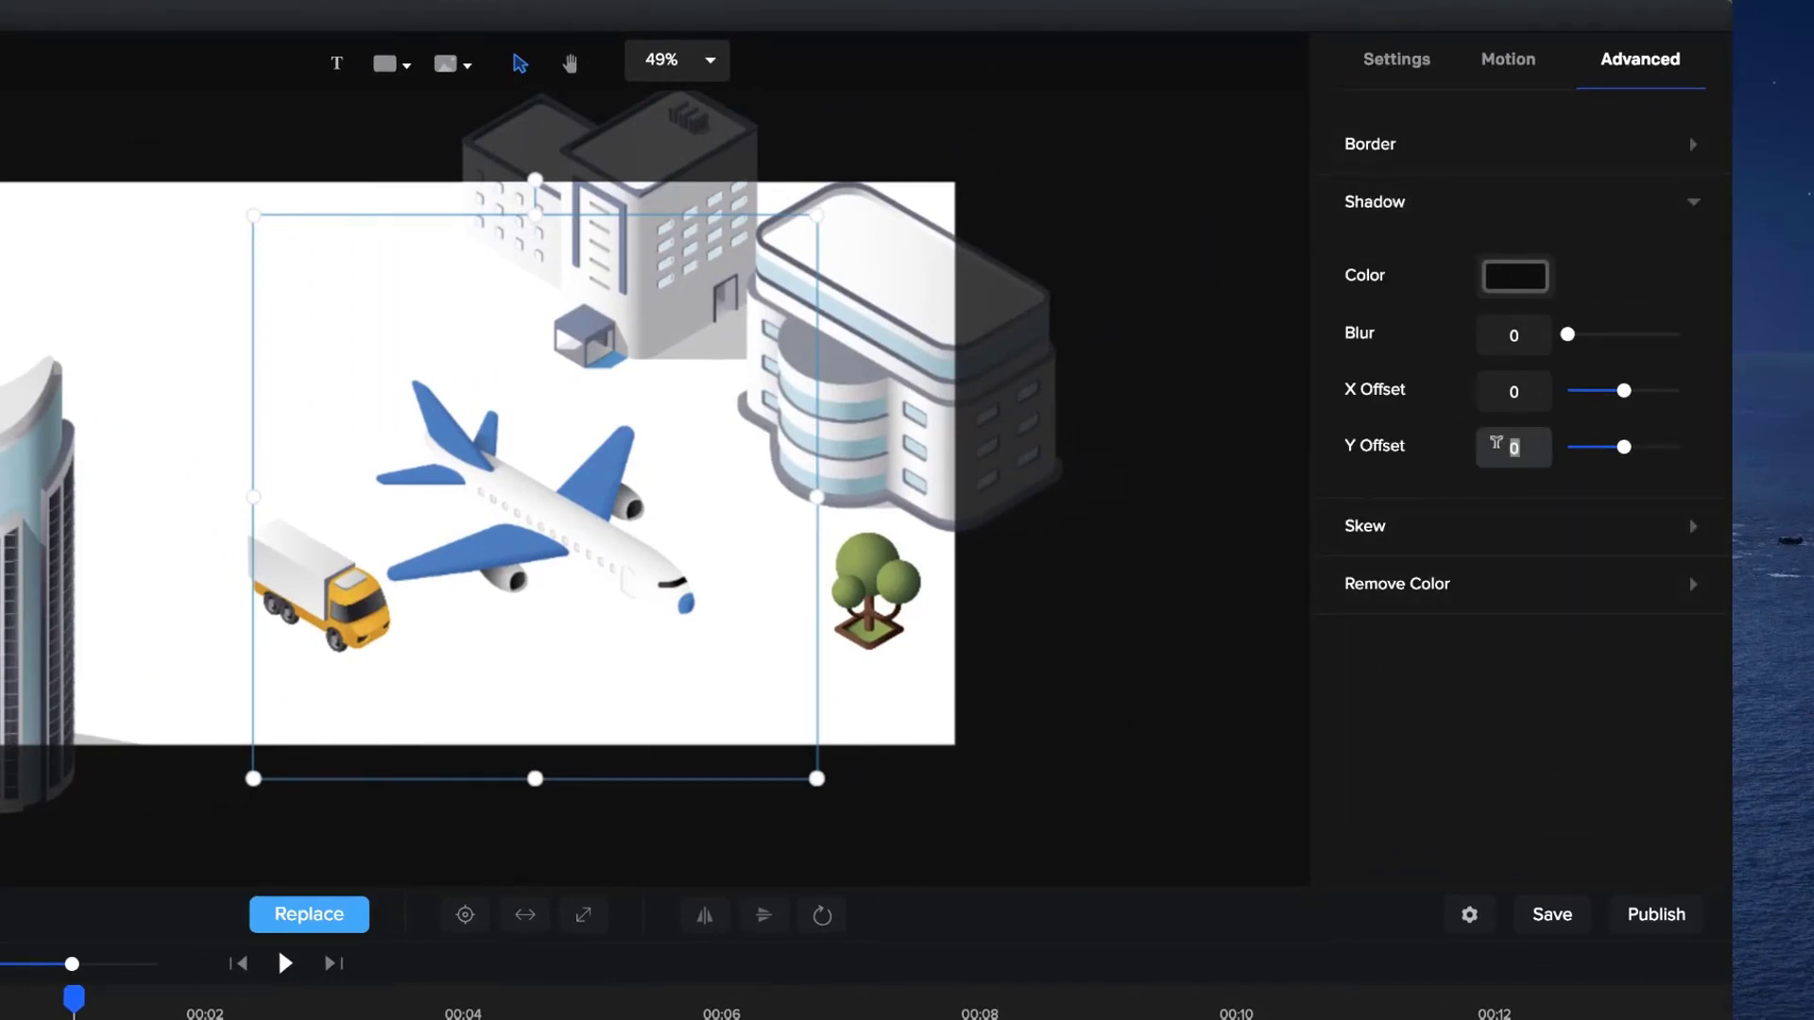
Step: Give the plane's shadow Y offset 500, X offset -82 and blur 21, then preview it
{"action": "type", "text": "500"}
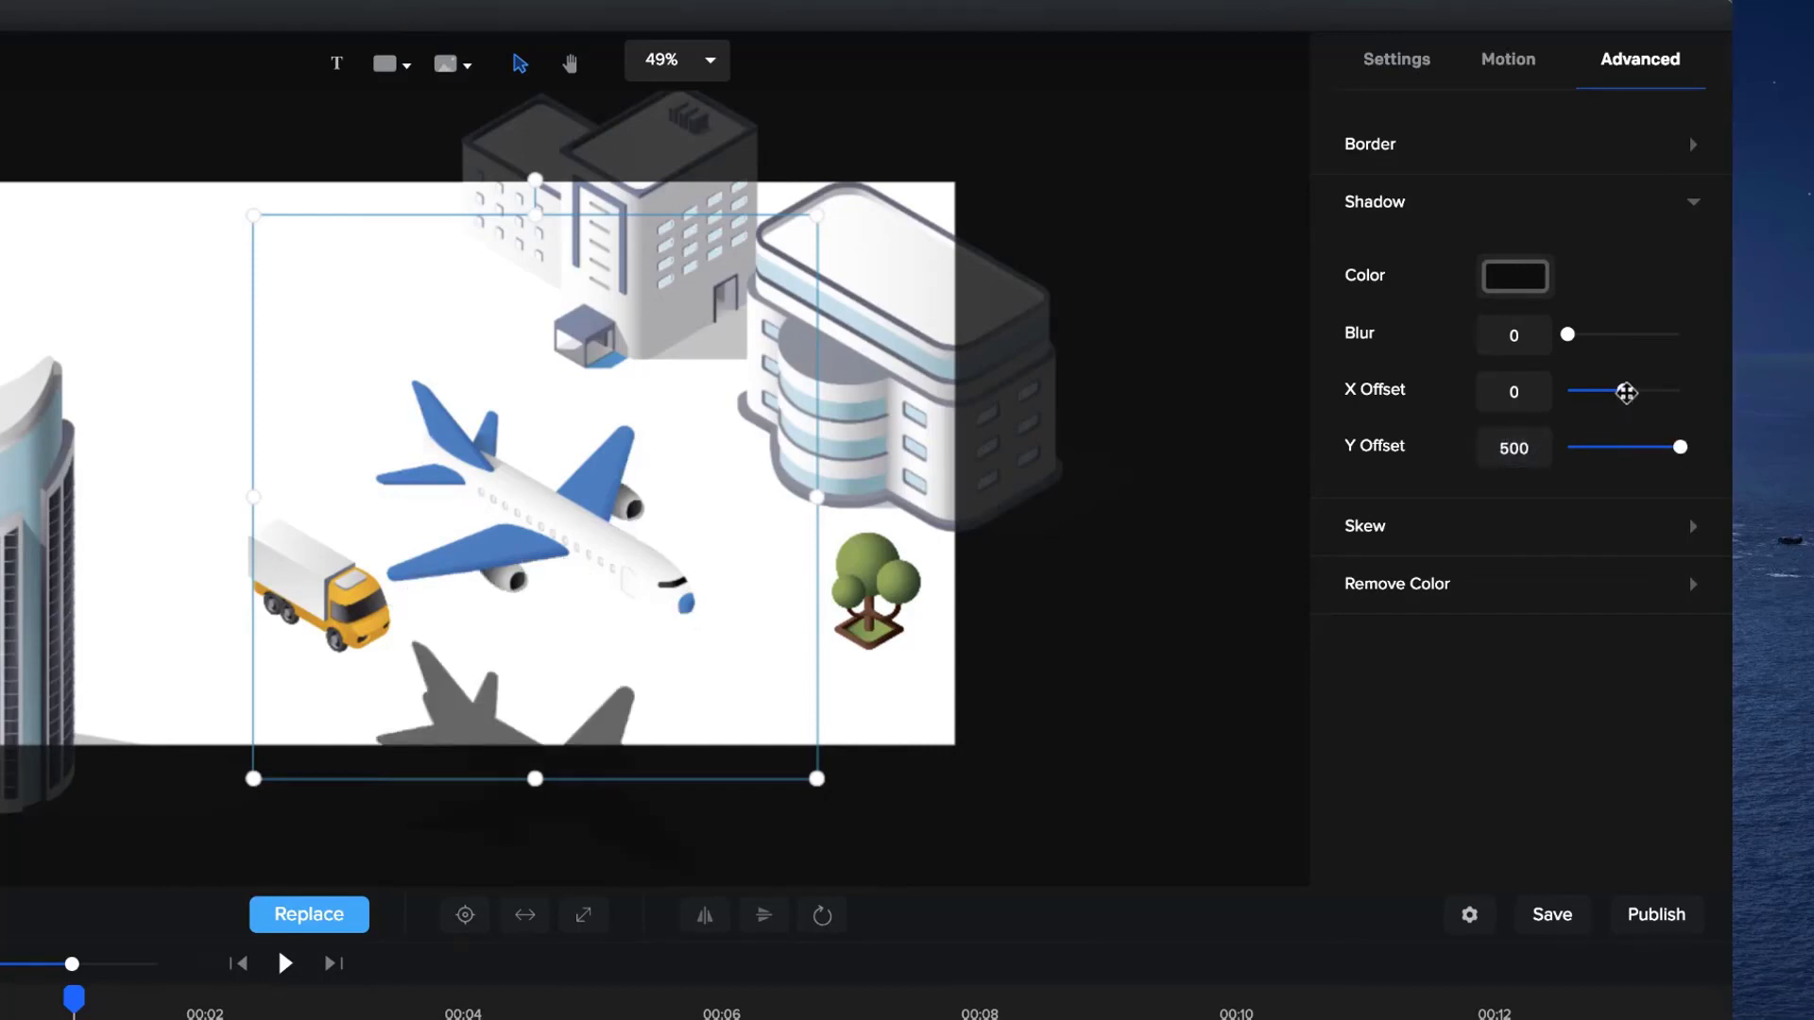
{"action": "left_click_drag", "start_coordinate": [1625, 391], "coordinate": [1576, 391]}
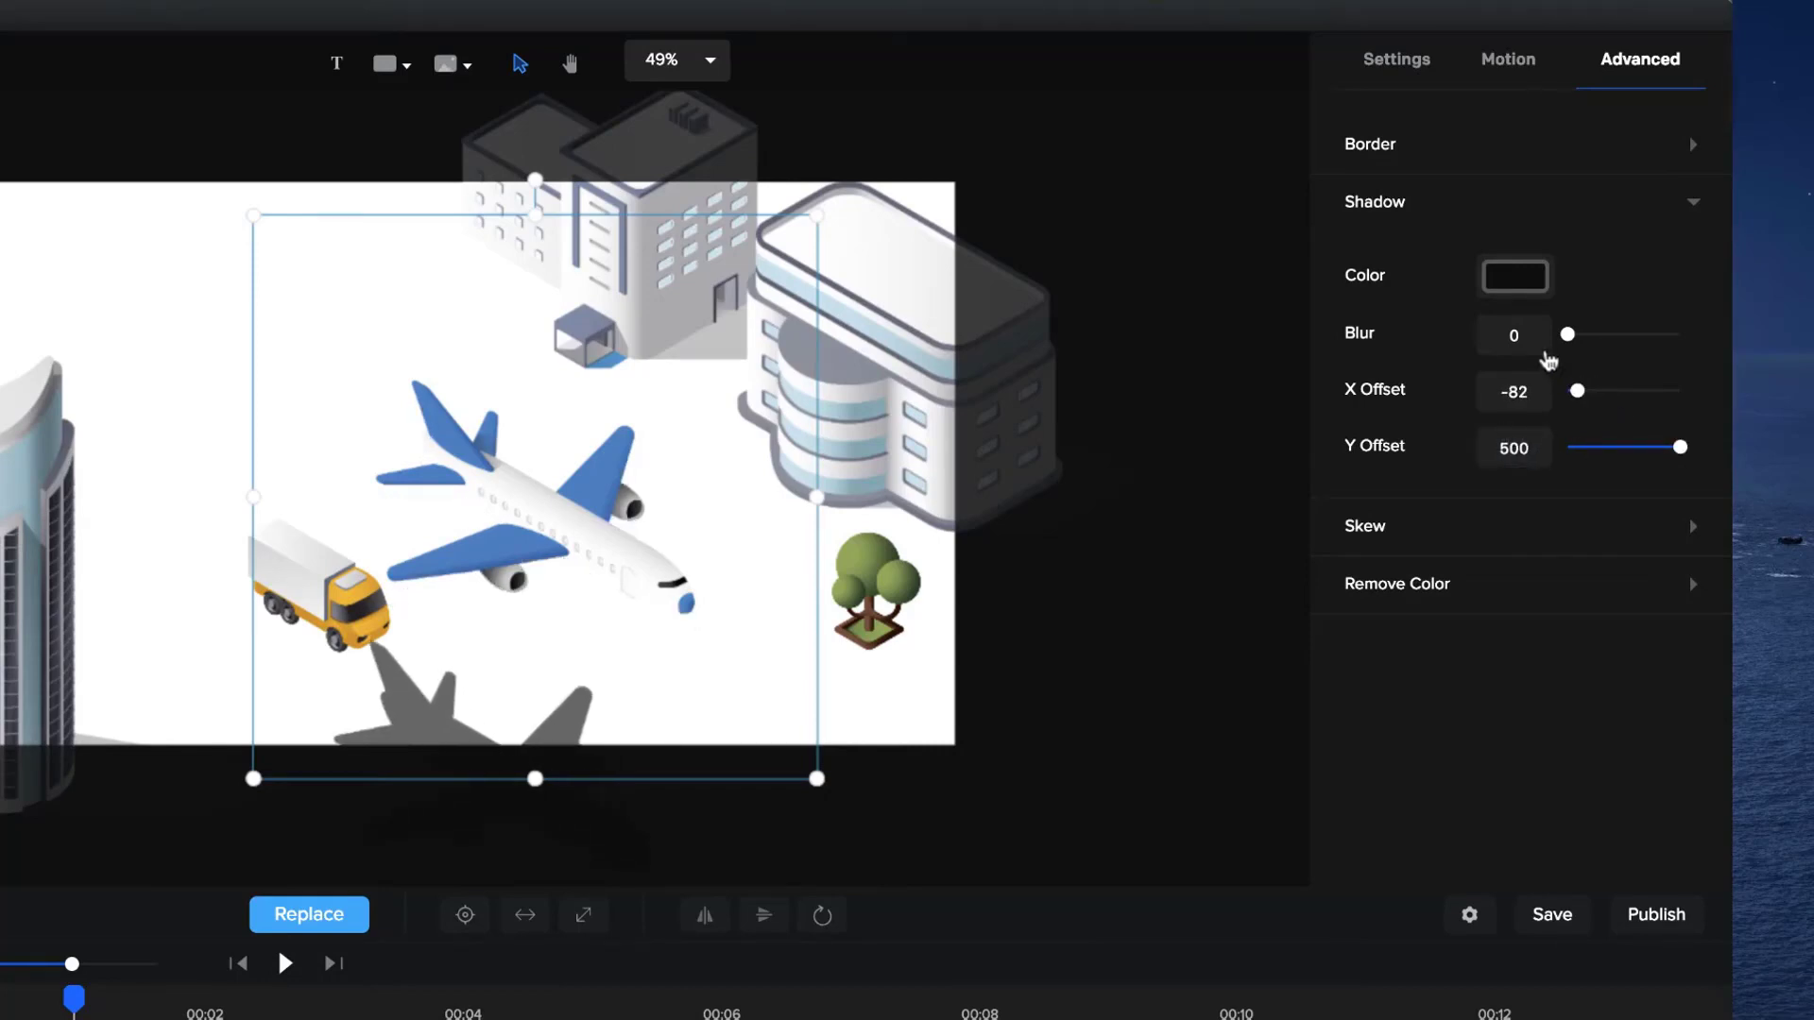
{"action": "left_click_drag", "start_coordinate": [1568, 334], "coordinate": [1588, 335]}
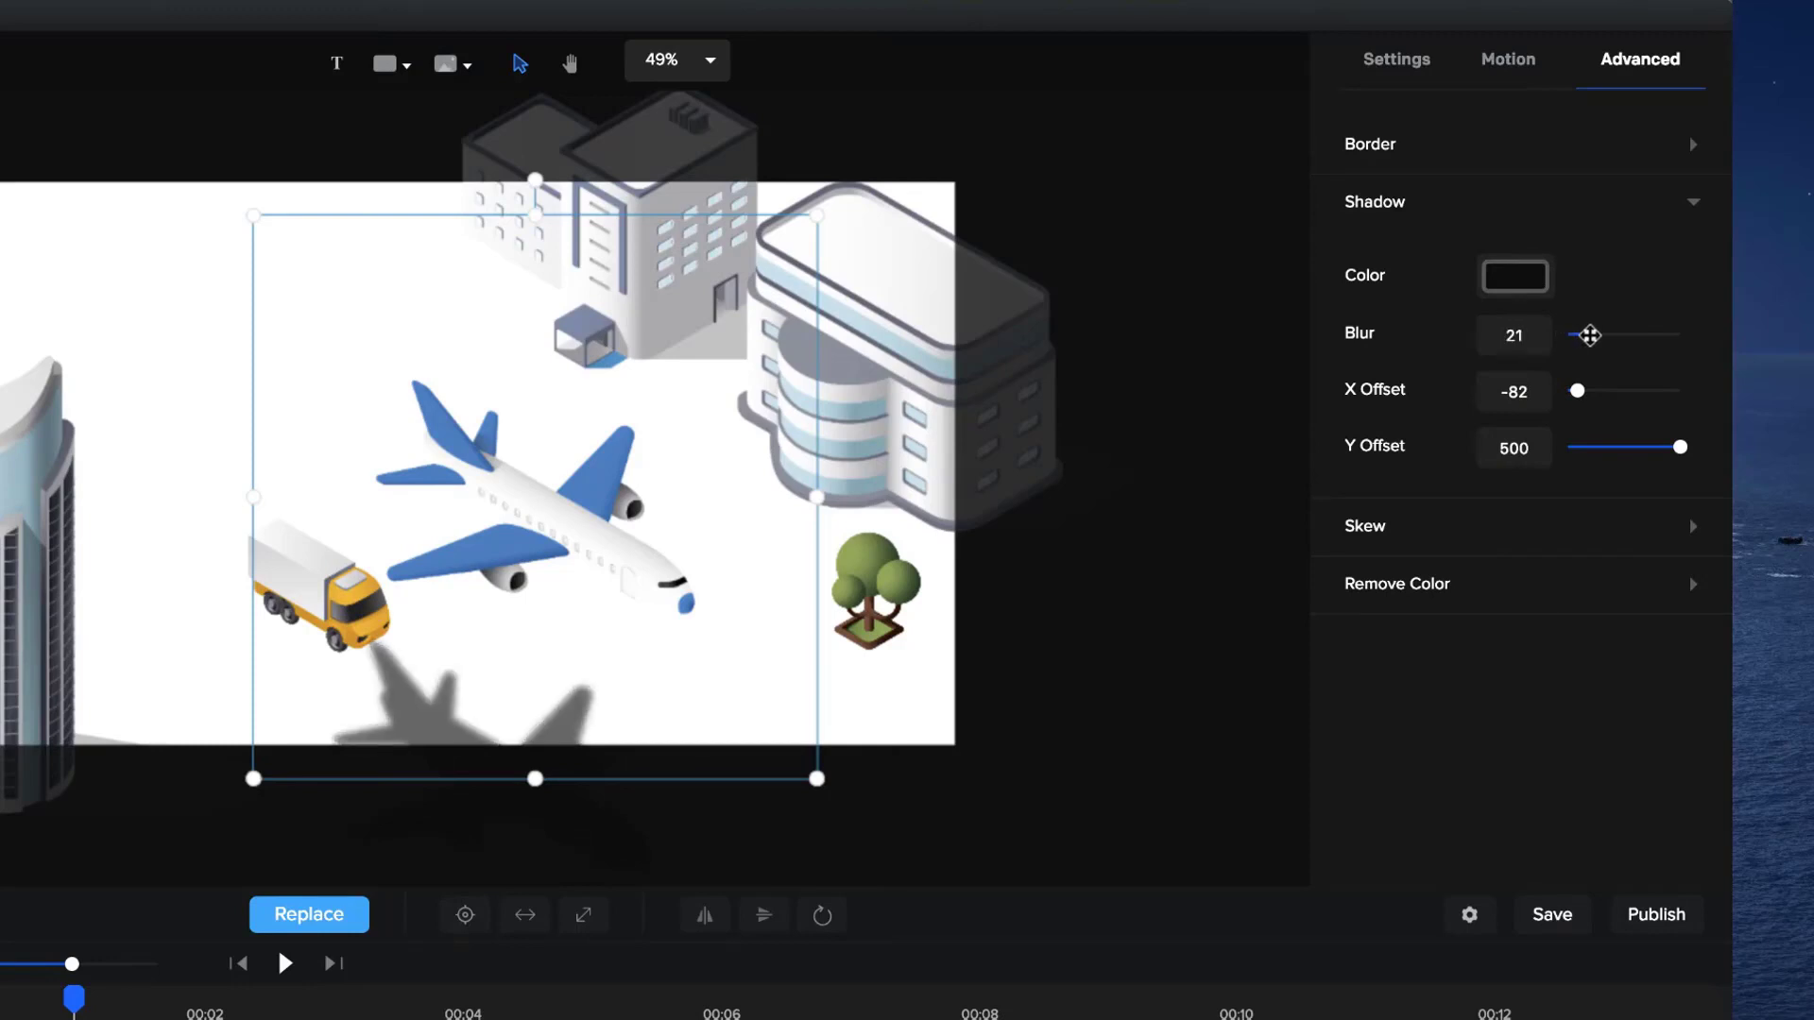
{"action": "left_click", "coordinate": [1514, 276]}
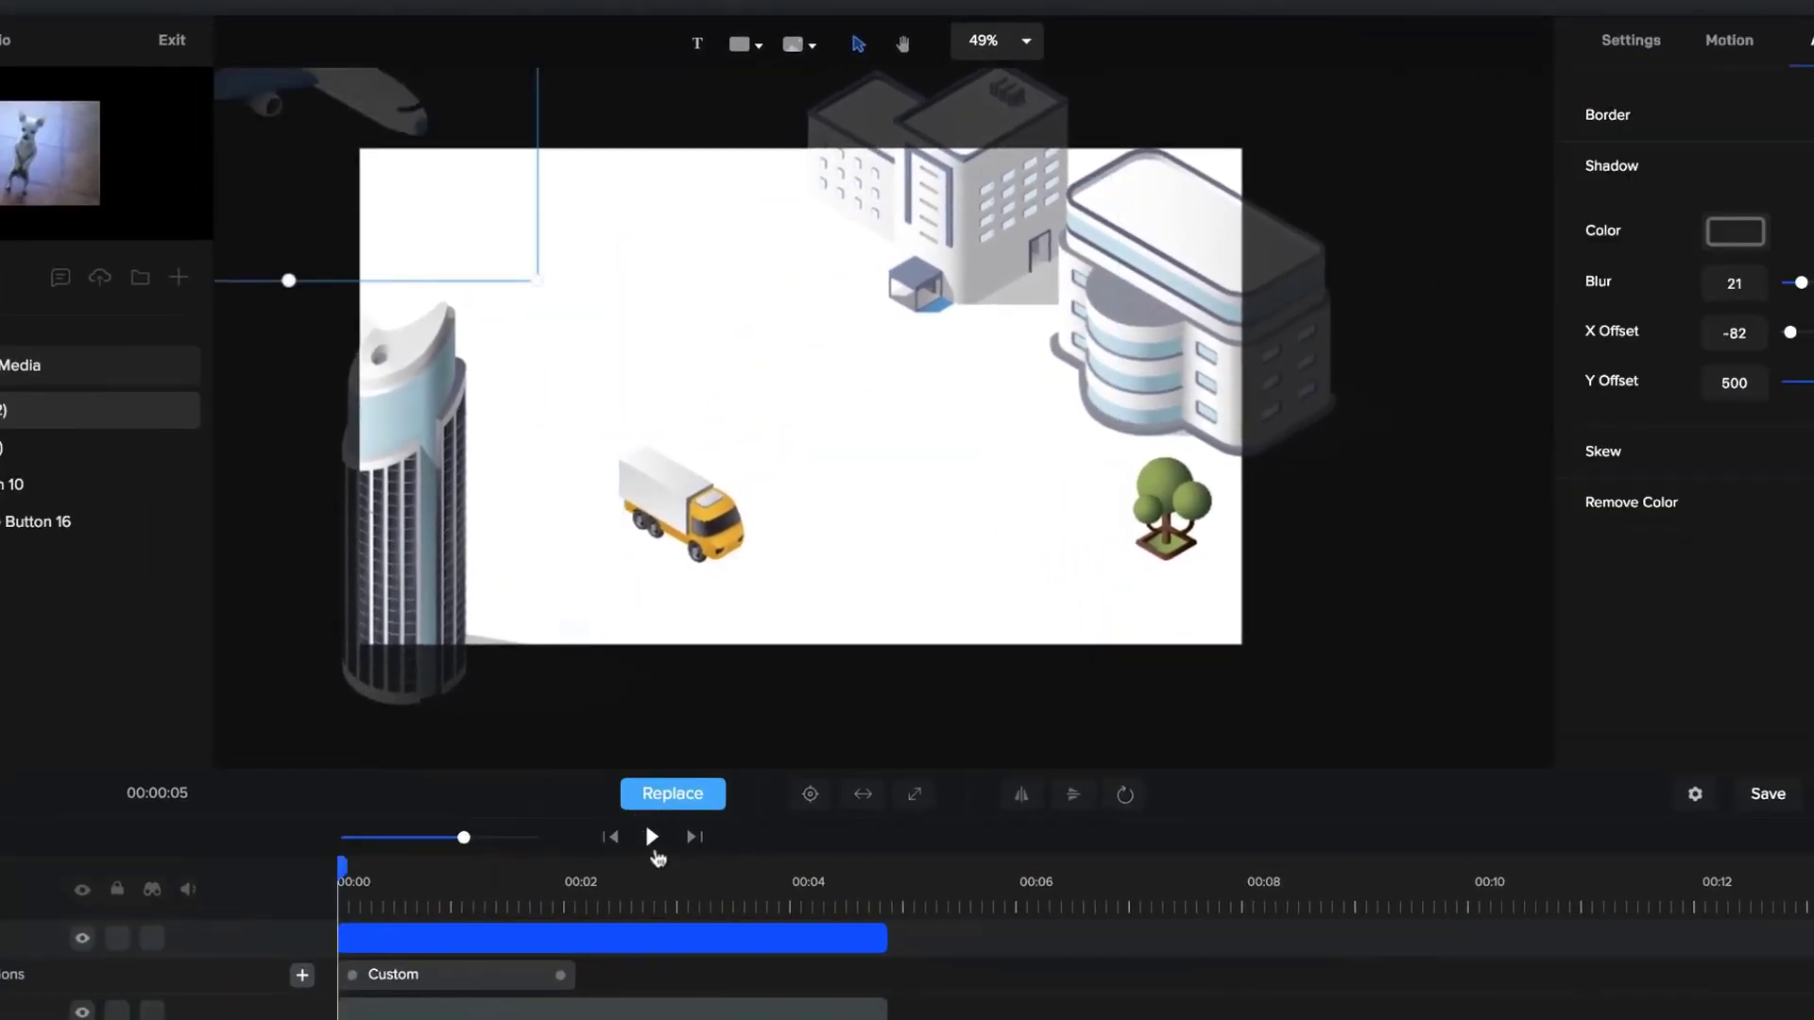
{"action": "left_click", "coordinate": [652, 837]}
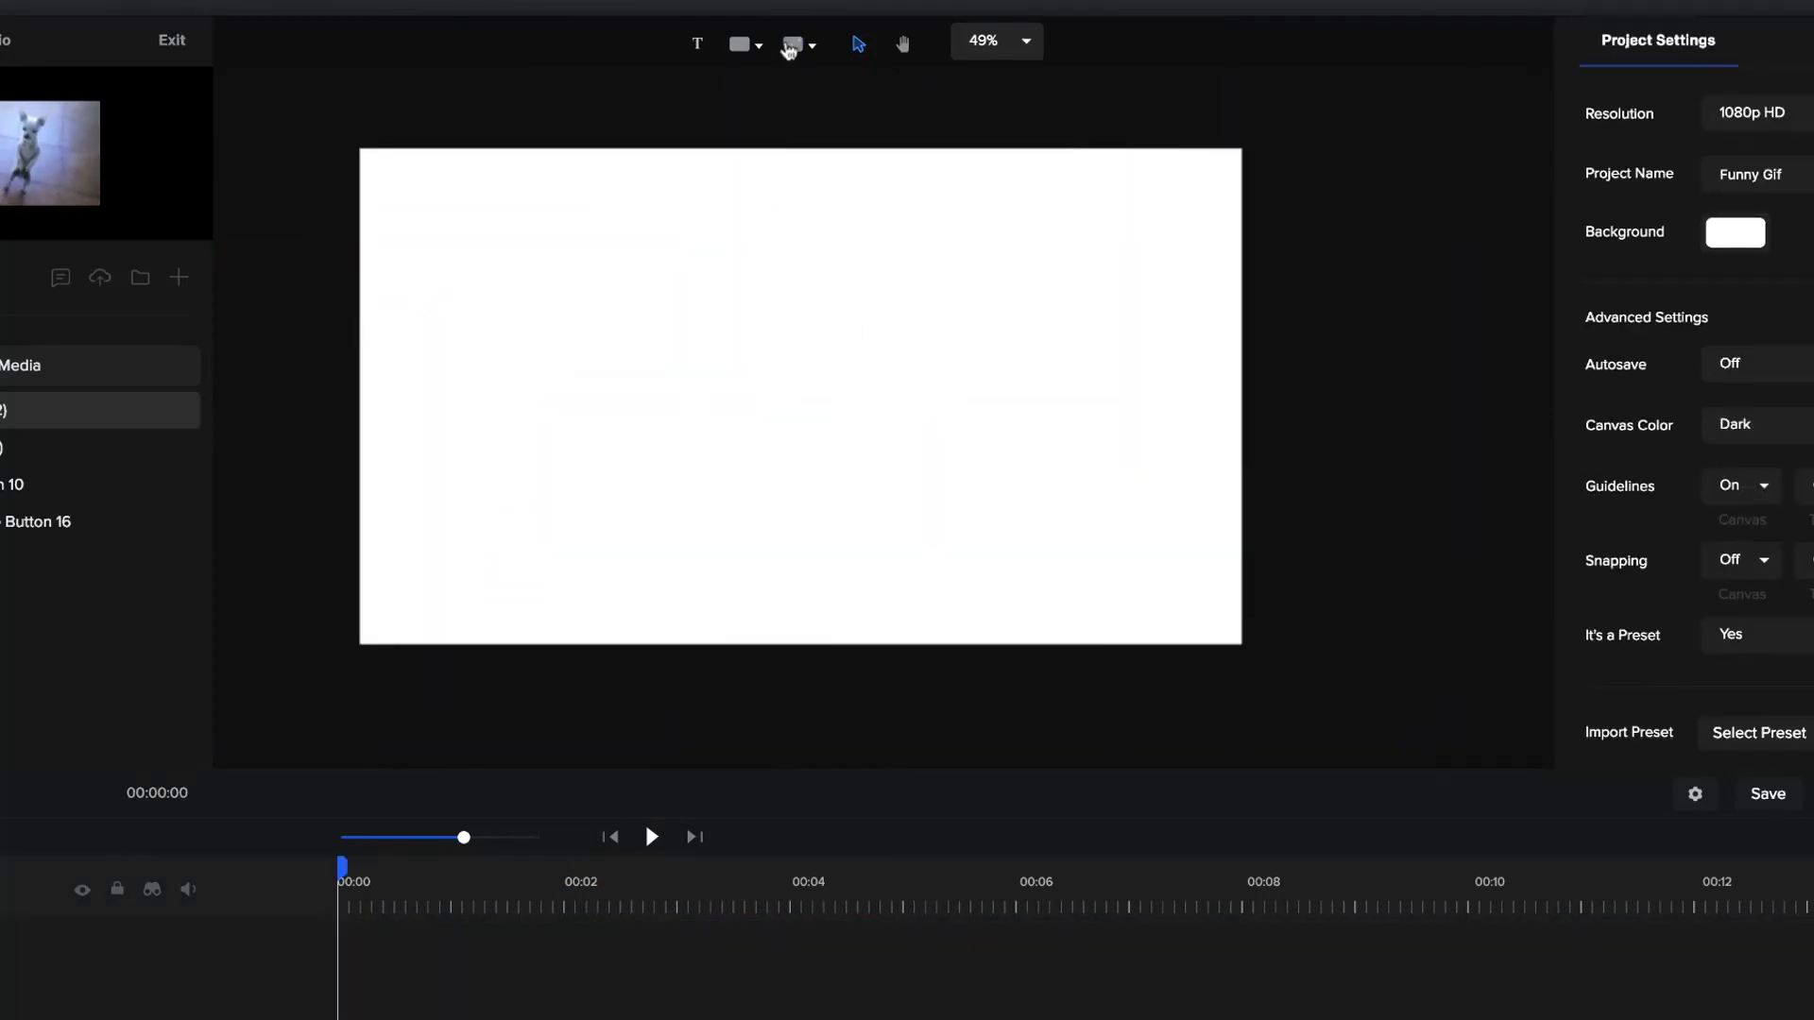
Step: Browse the Real Objects image category to find the whiteboard
{"action": "left_click", "coordinate": [790, 44]}
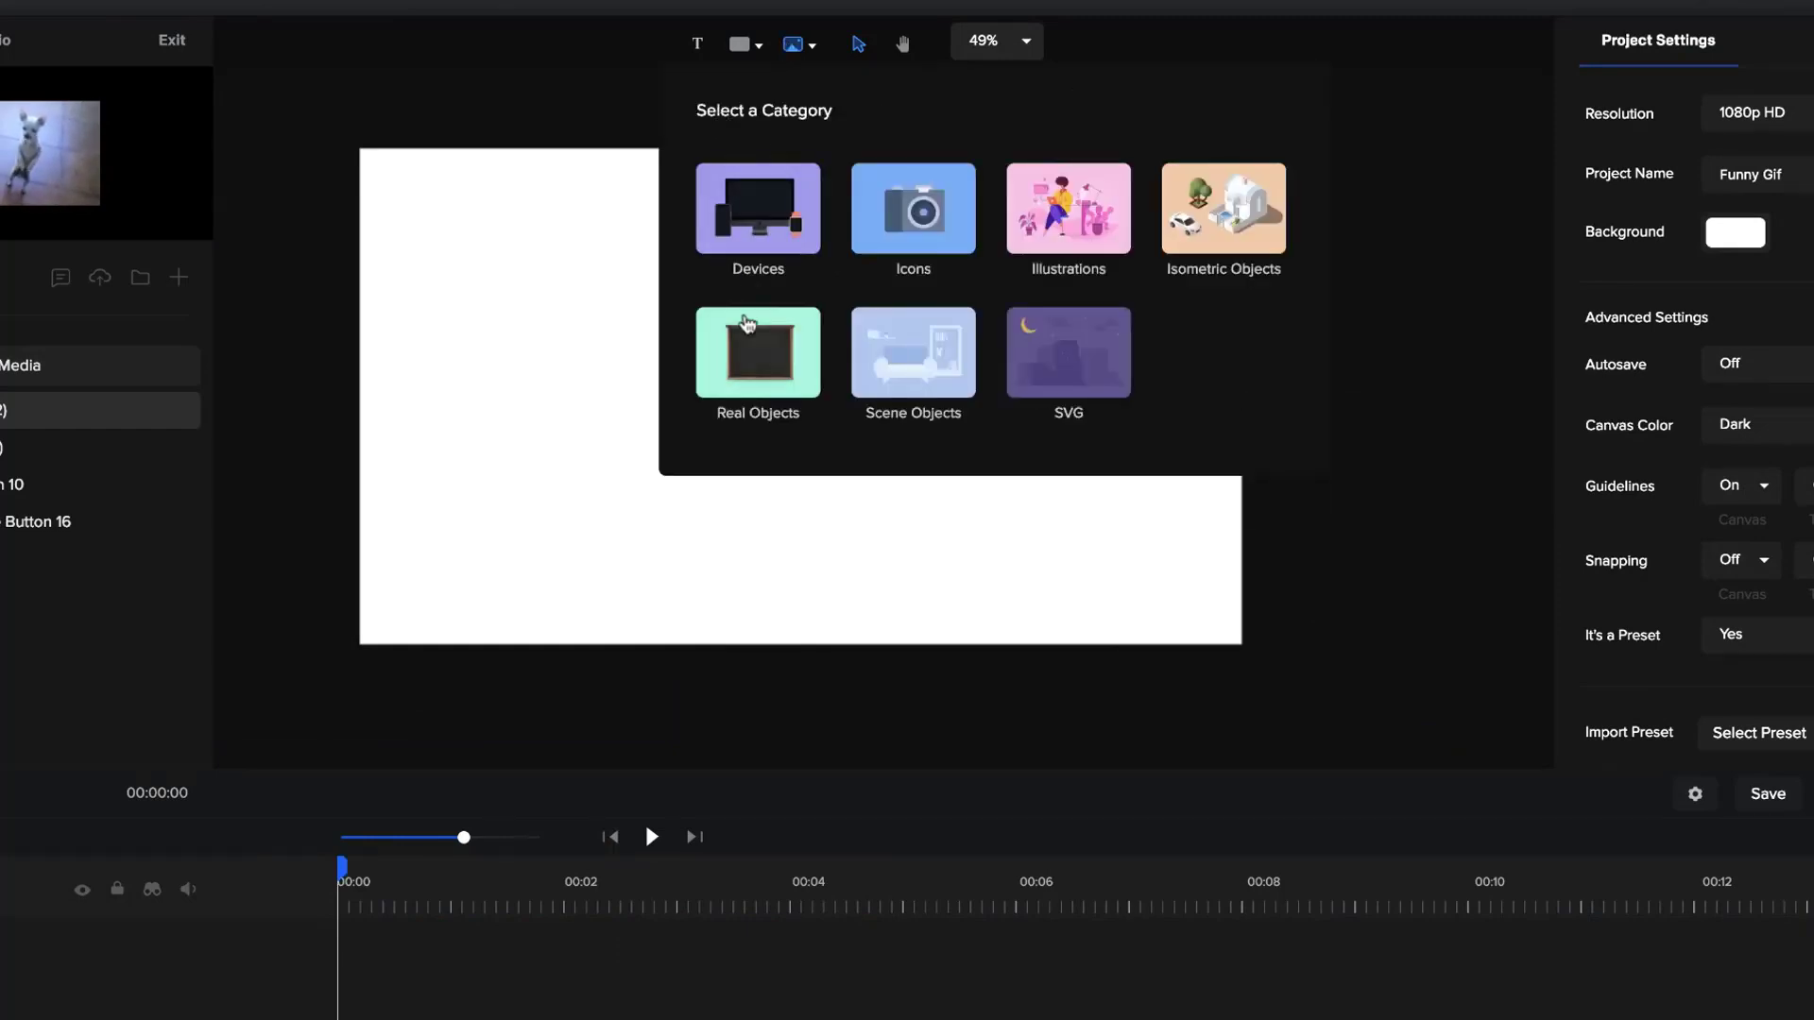
{"action": "left_click", "coordinate": [758, 353]}
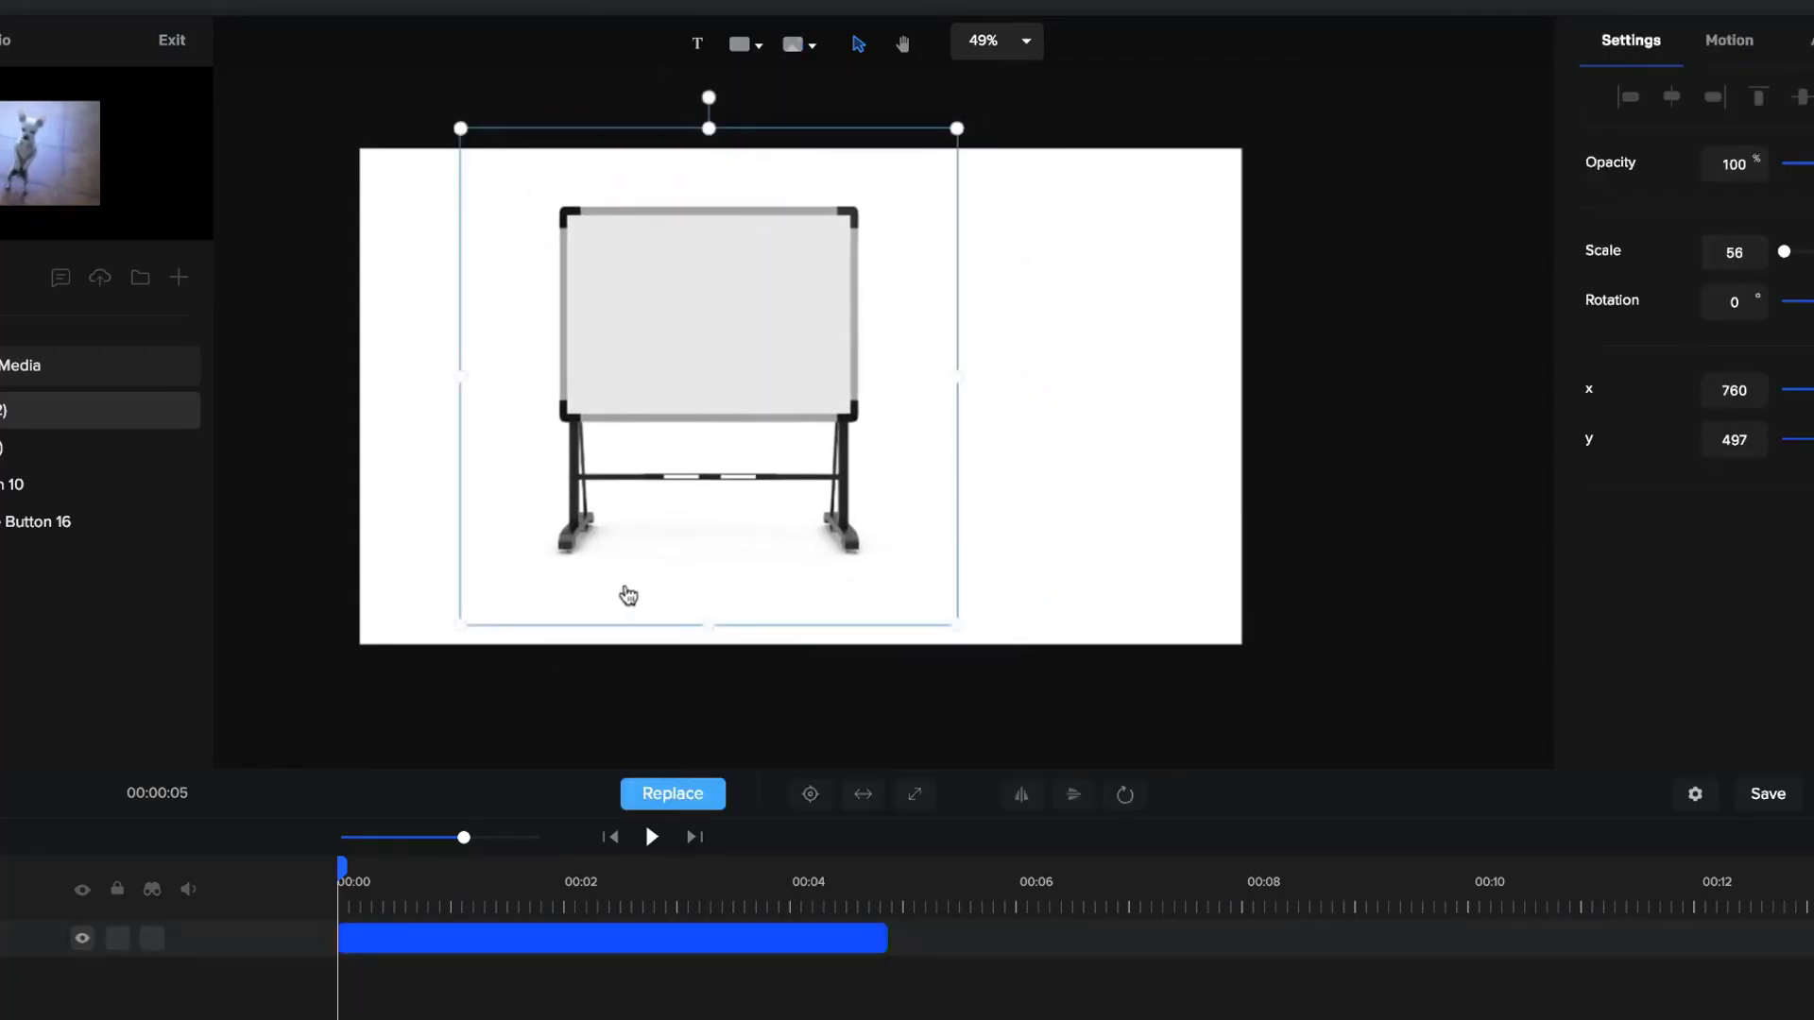
{"action": "mouse_move", "coordinate": [938, 521]}
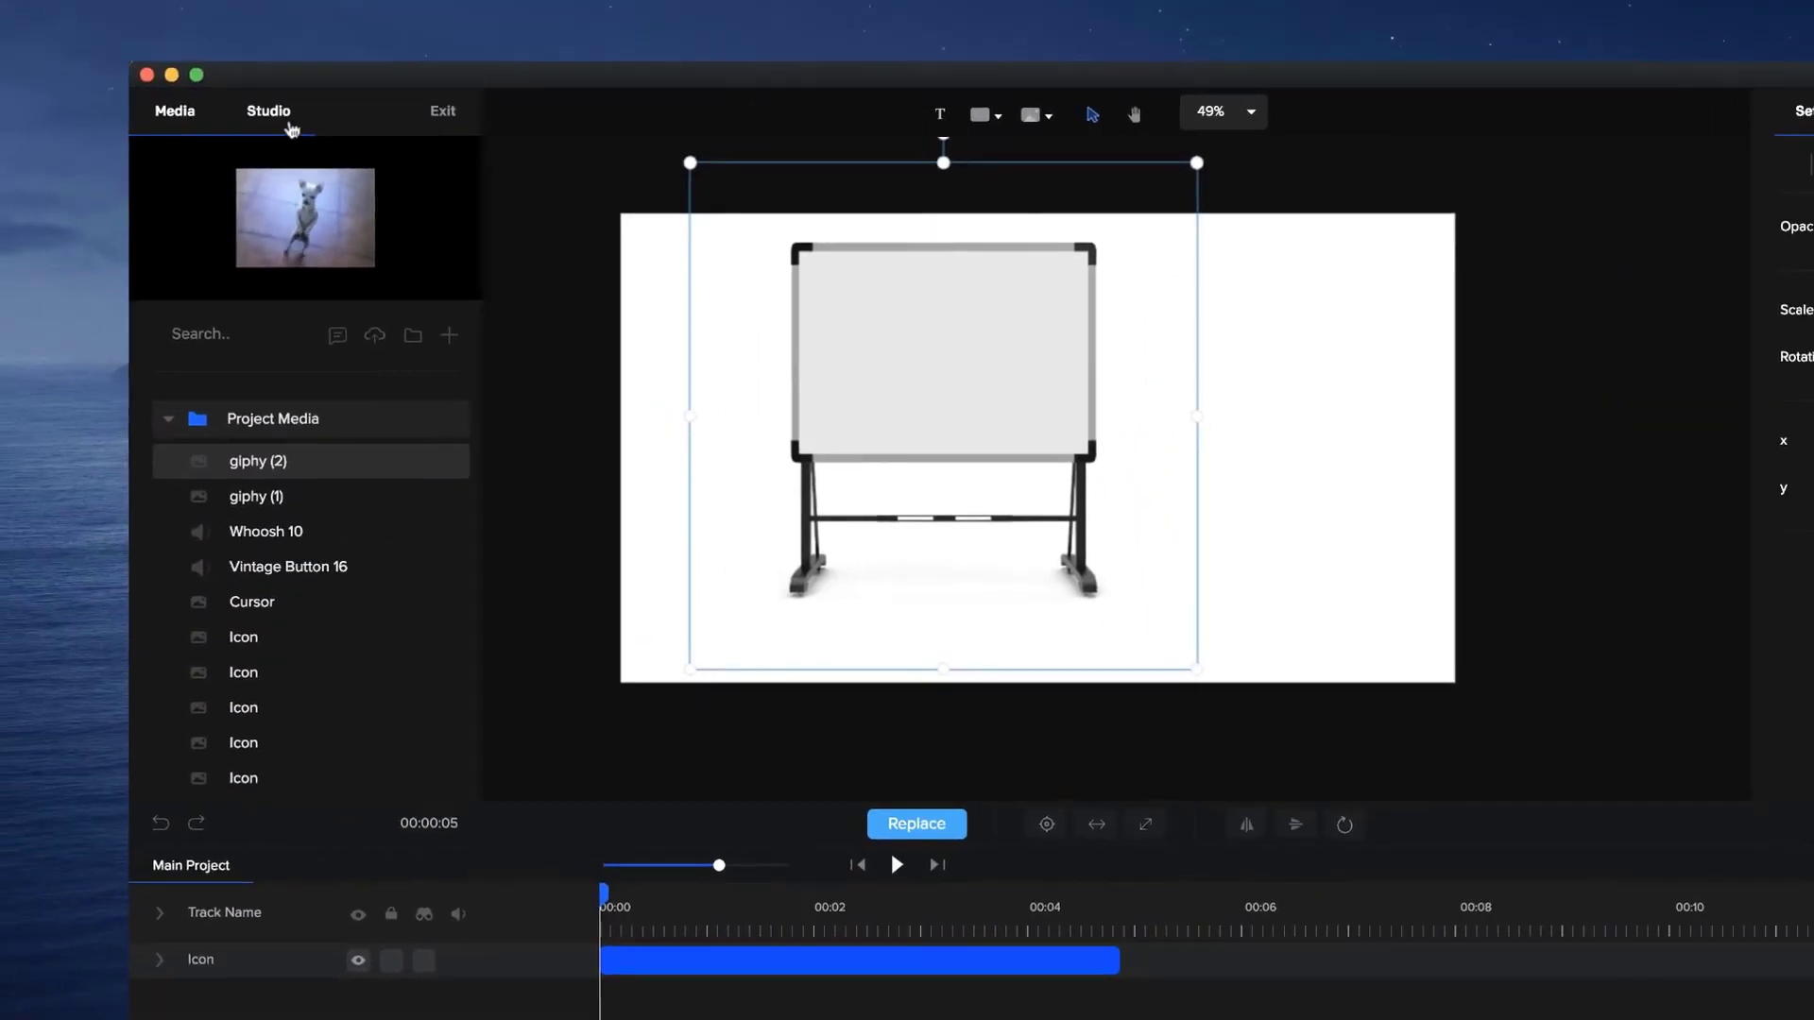
Step: Add Sally with a Point Left action followed by Thumbs Up, then add a text element
{"action": "left_click", "coordinate": [268, 112]}
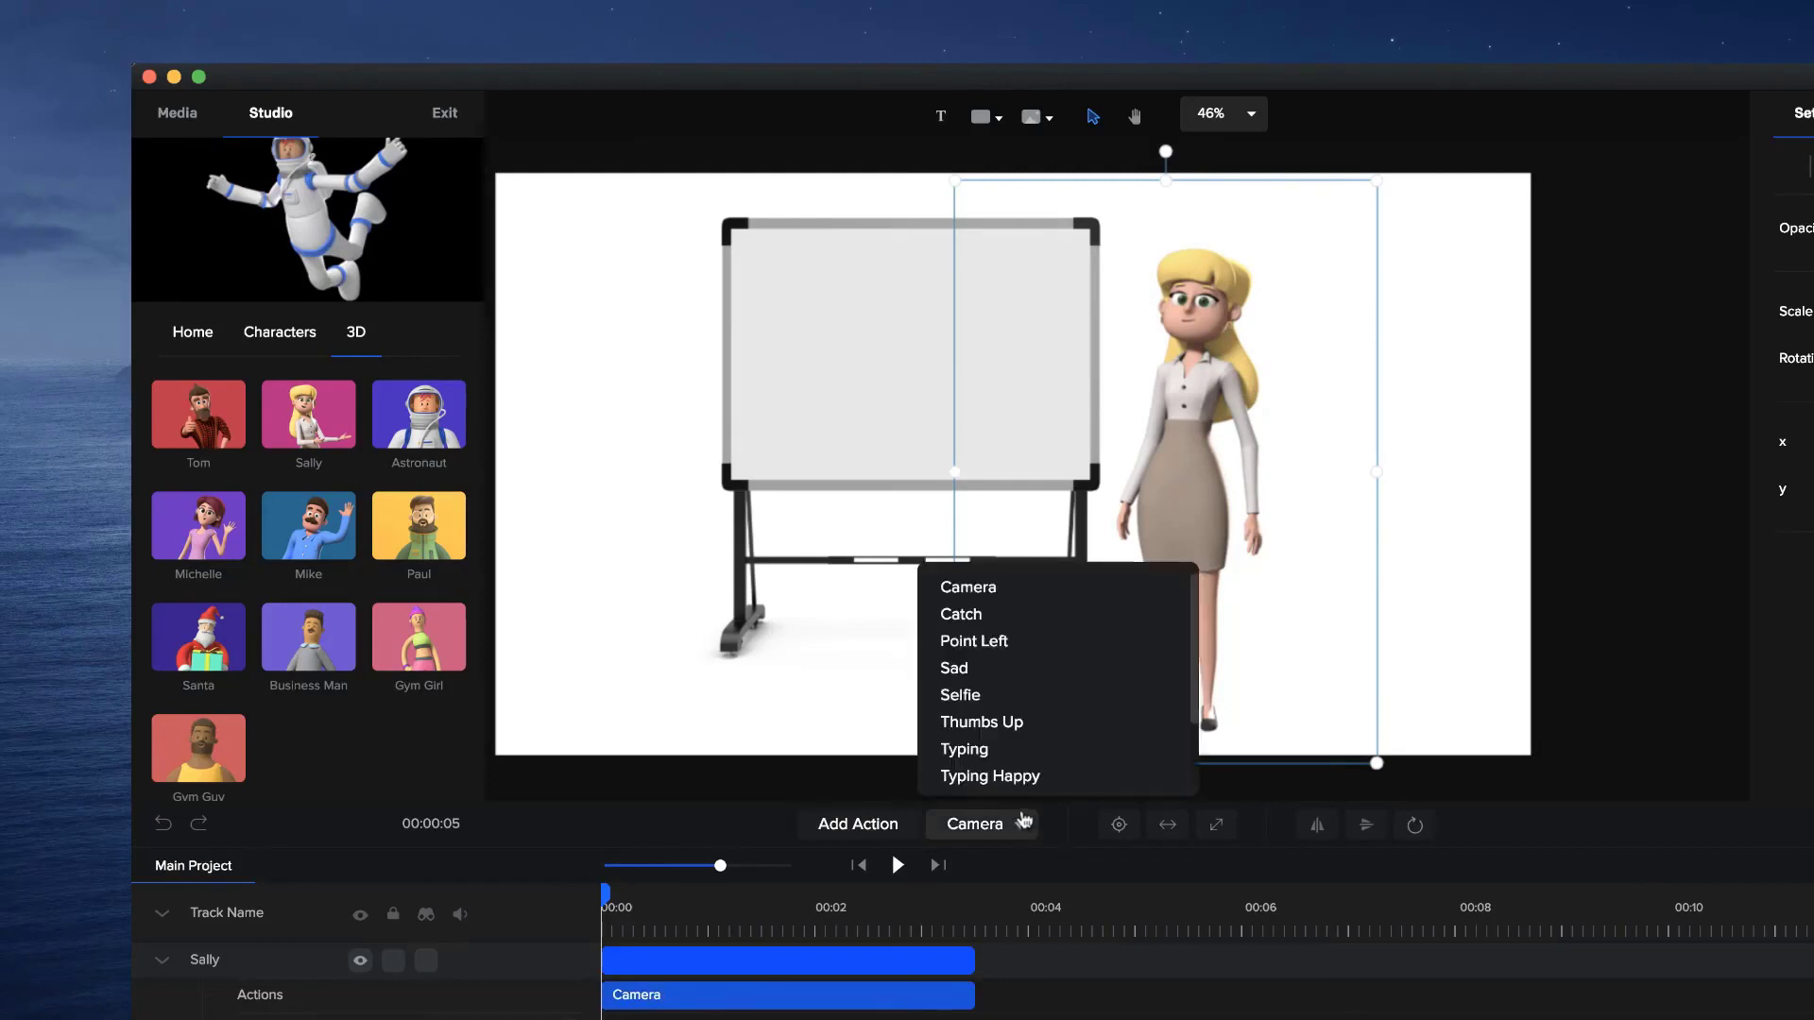
{"action": "left_click", "coordinate": [973, 641]}
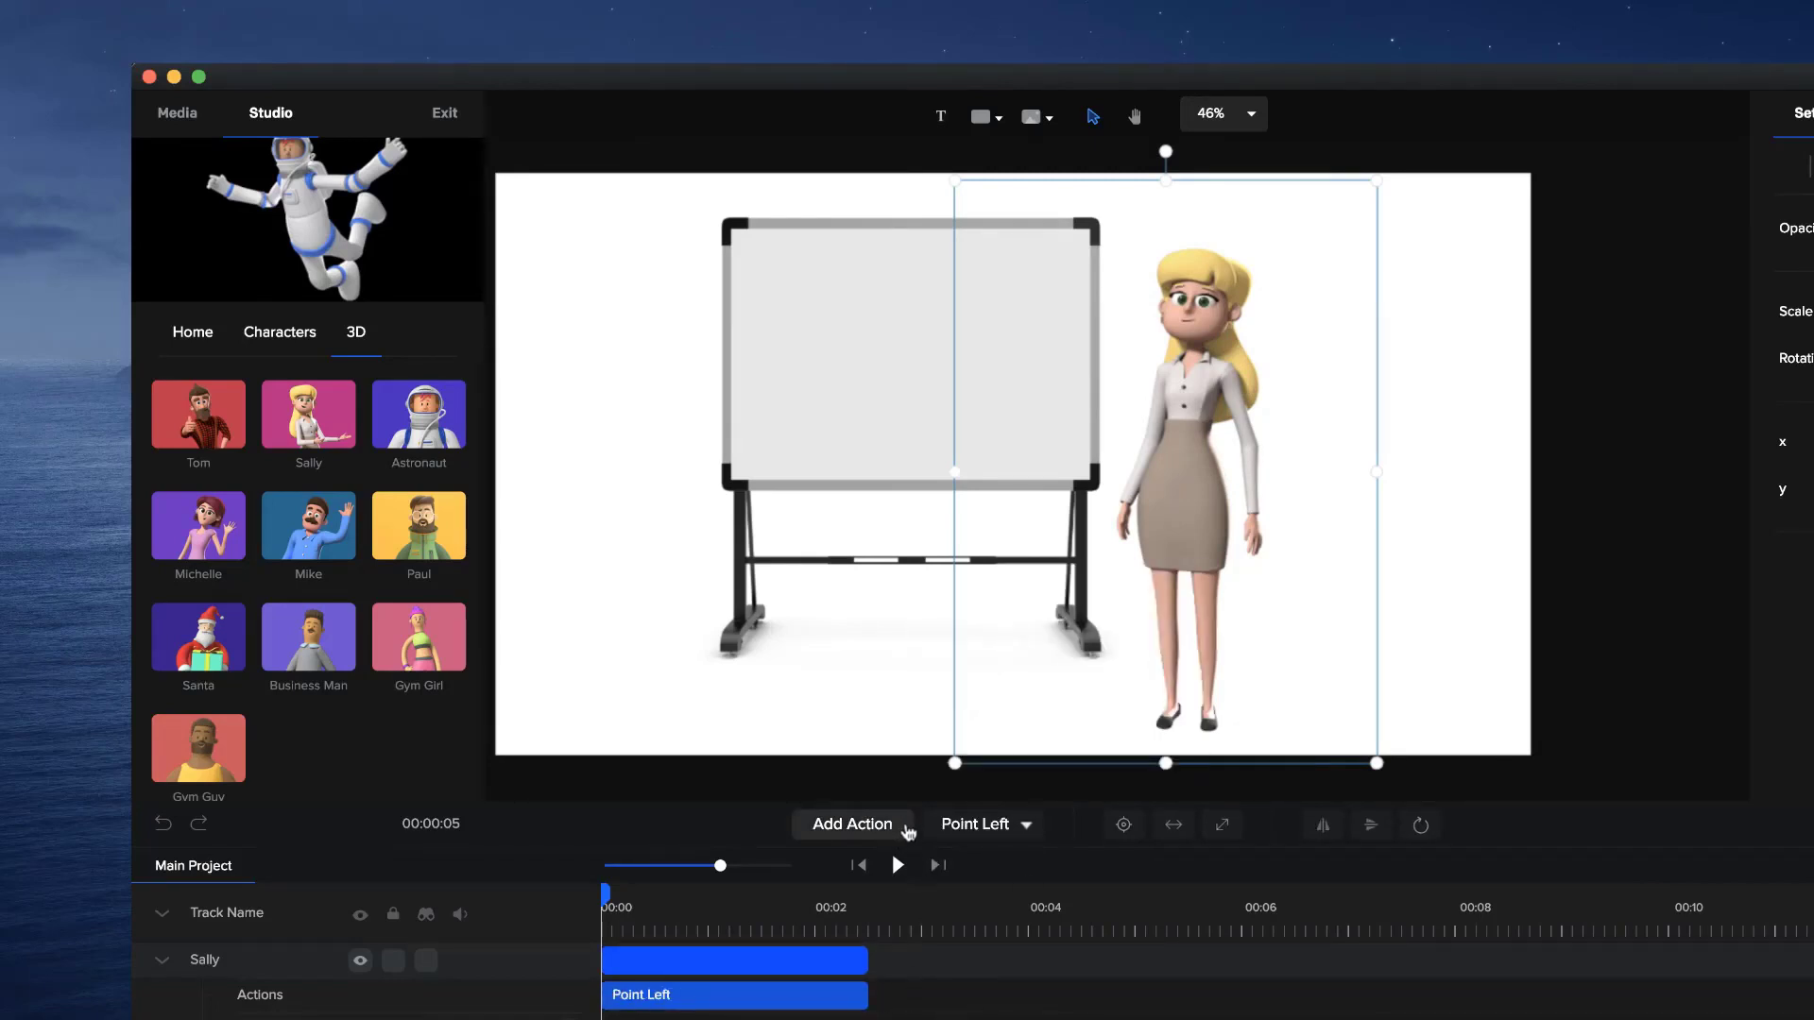
{"action": "left_click", "coordinate": [852, 824]}
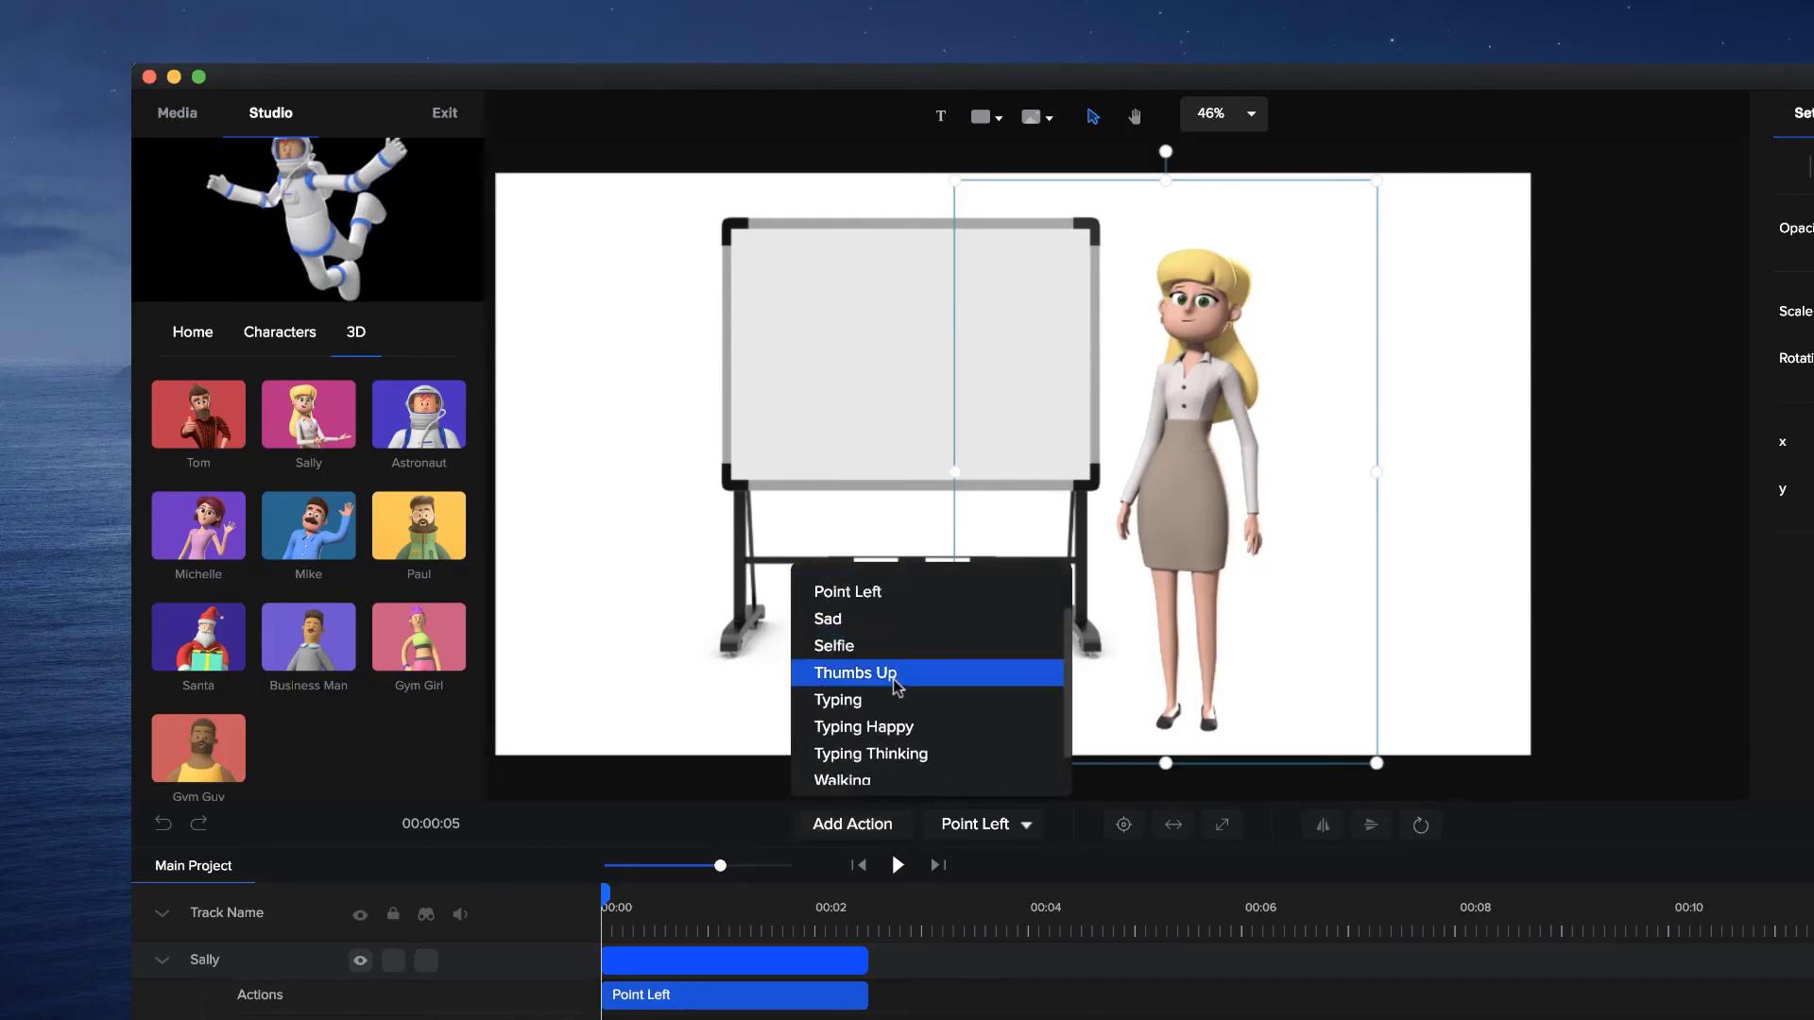
{"action": "left_click", "coordinate": [855, 673]}
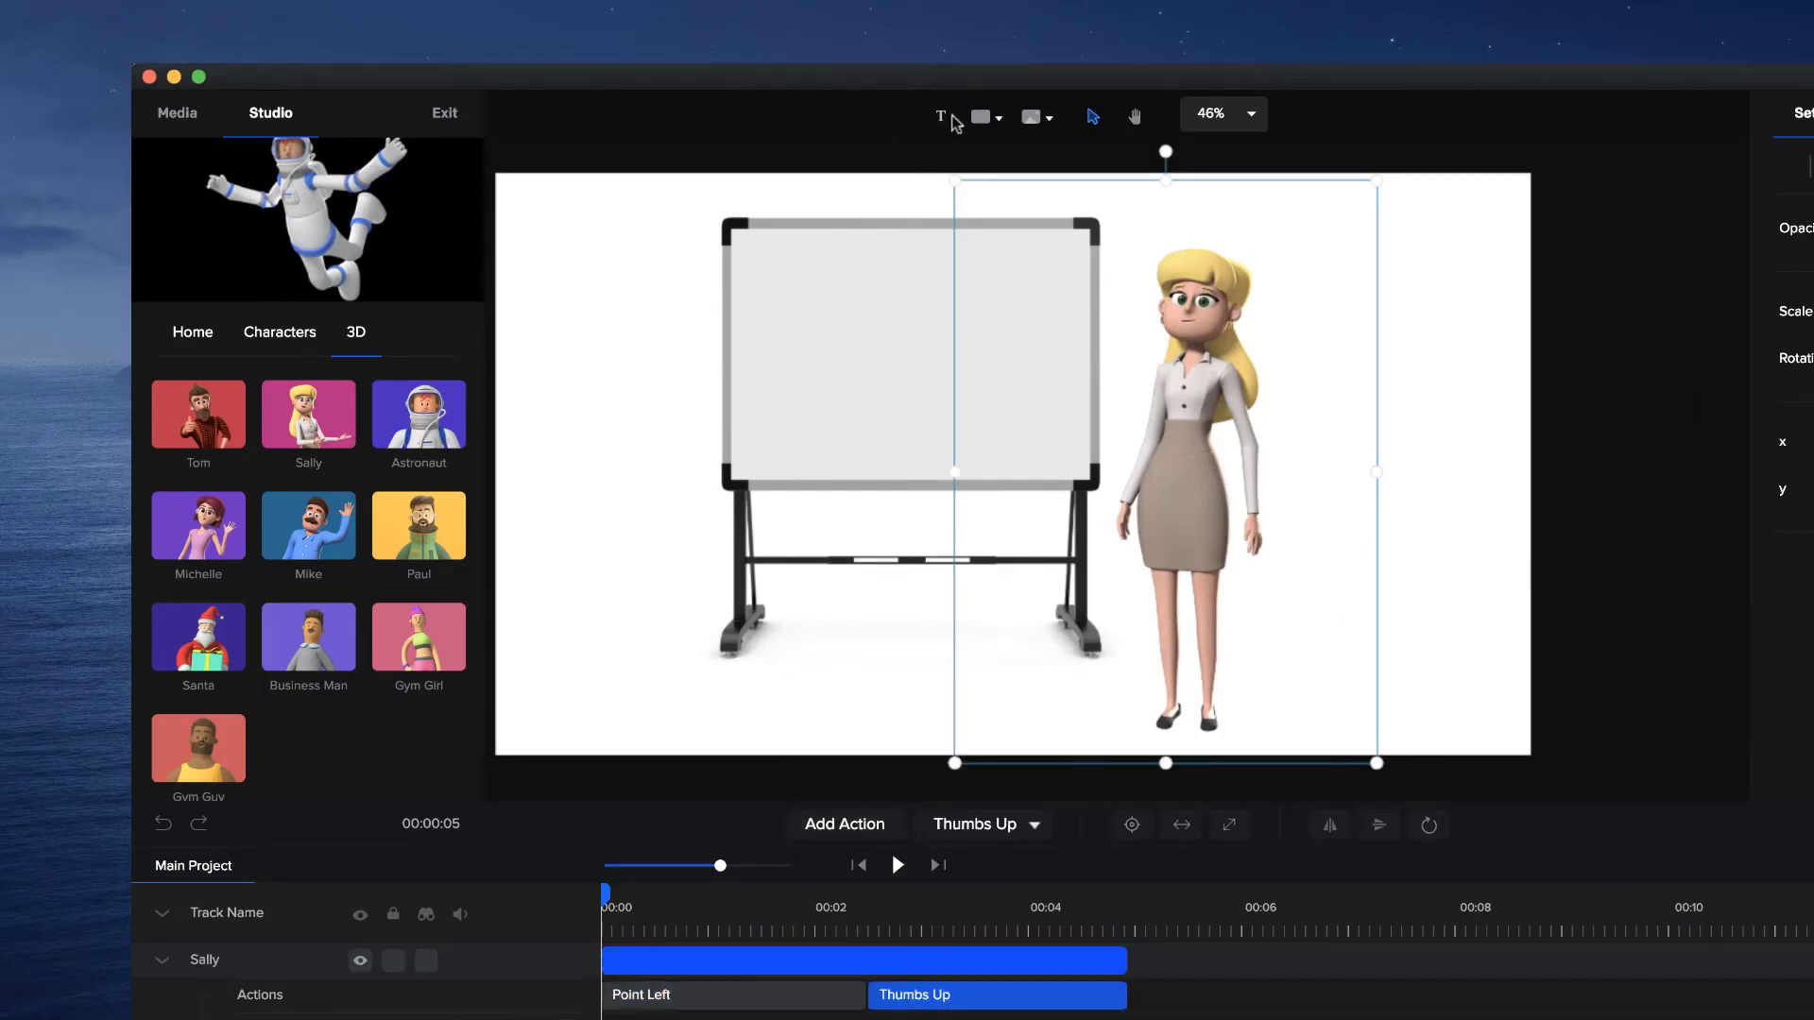
{"action": "left_click", "coordinate": [939, 116]}
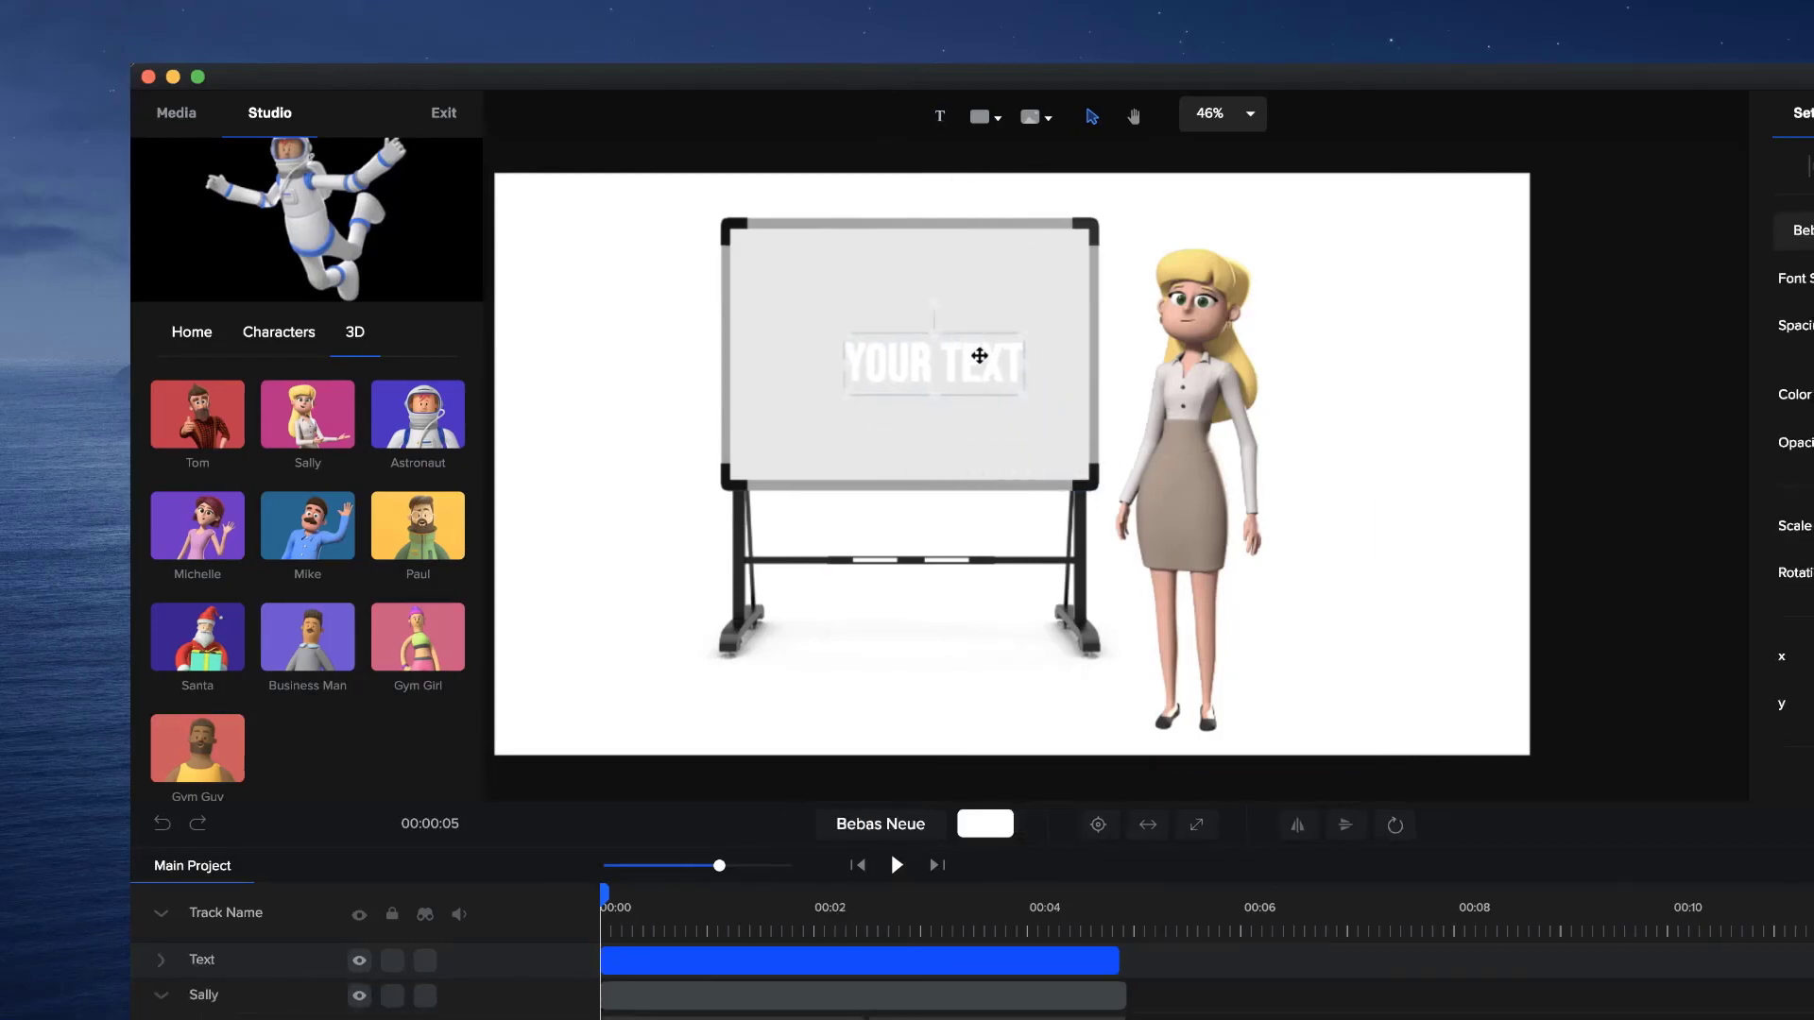
Step: Restyle YOUR TEXT black at scale 135, move it higher on the board, and preview Sally's actions
{"action": "left_click", "coordinate": [984, 824]}
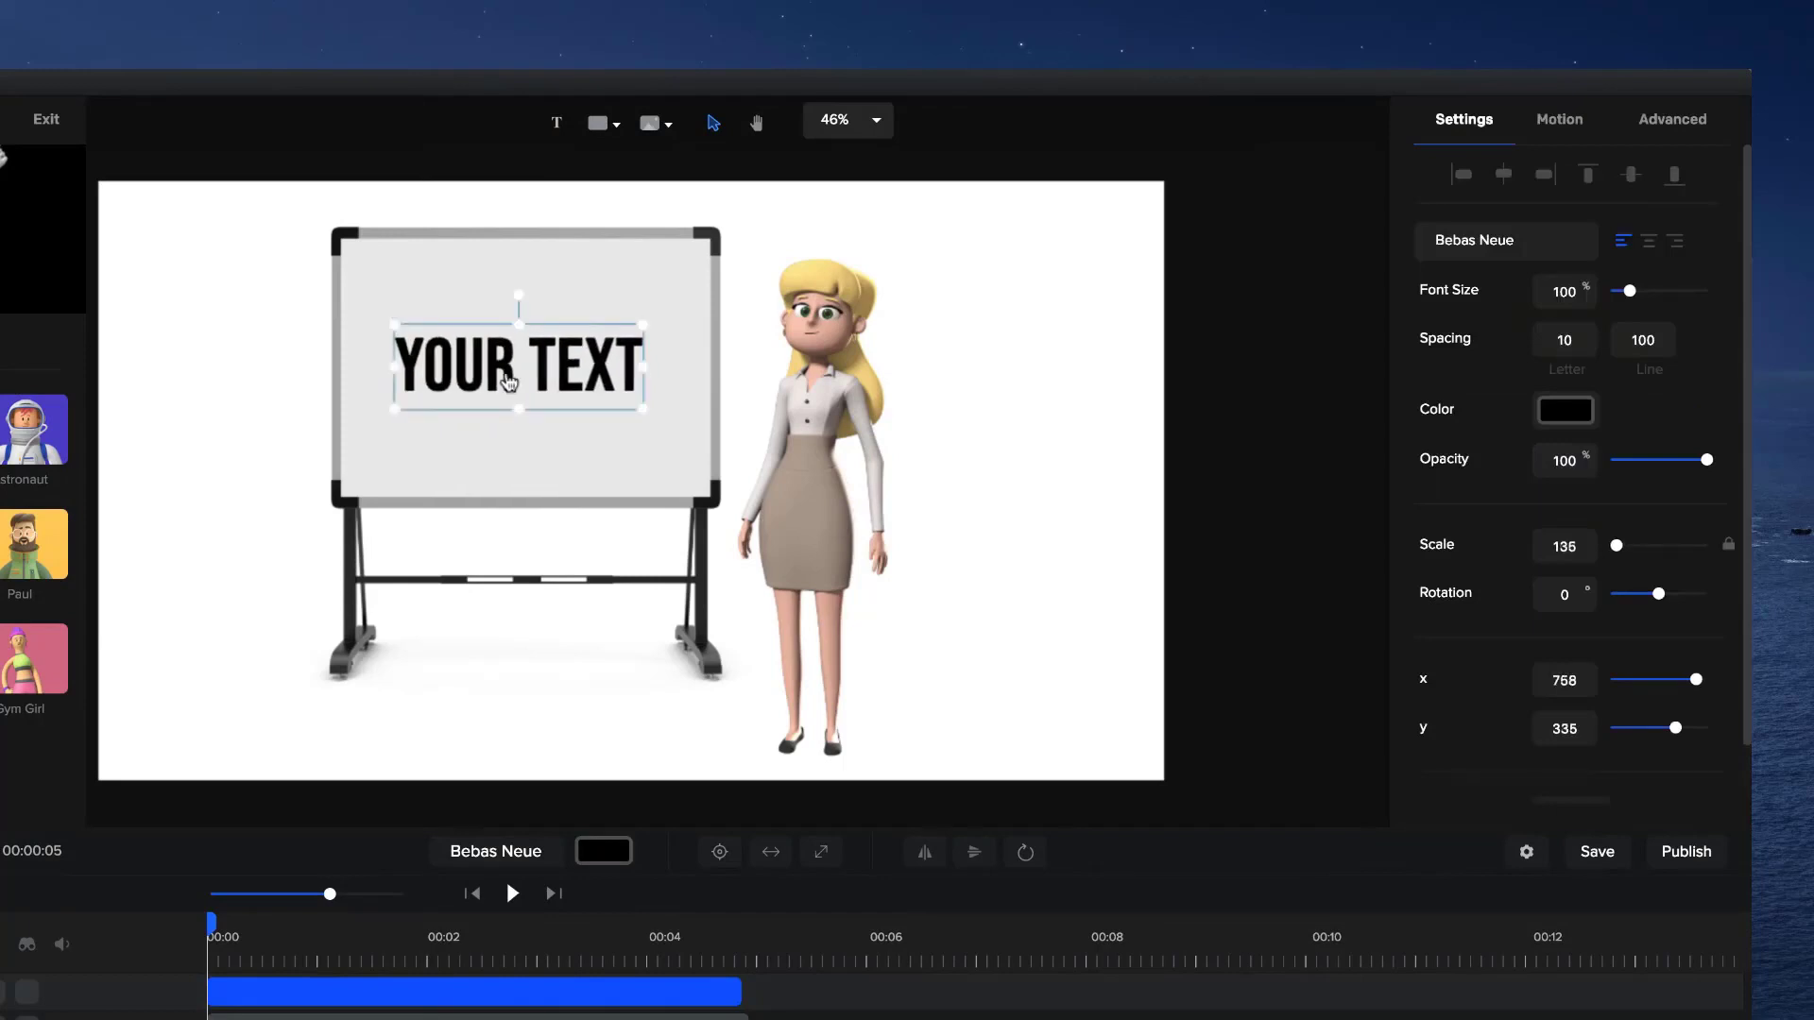
{"action": "left_click_drag", "start_coordinate": [516, 365], "coordinate": [522, 336]}
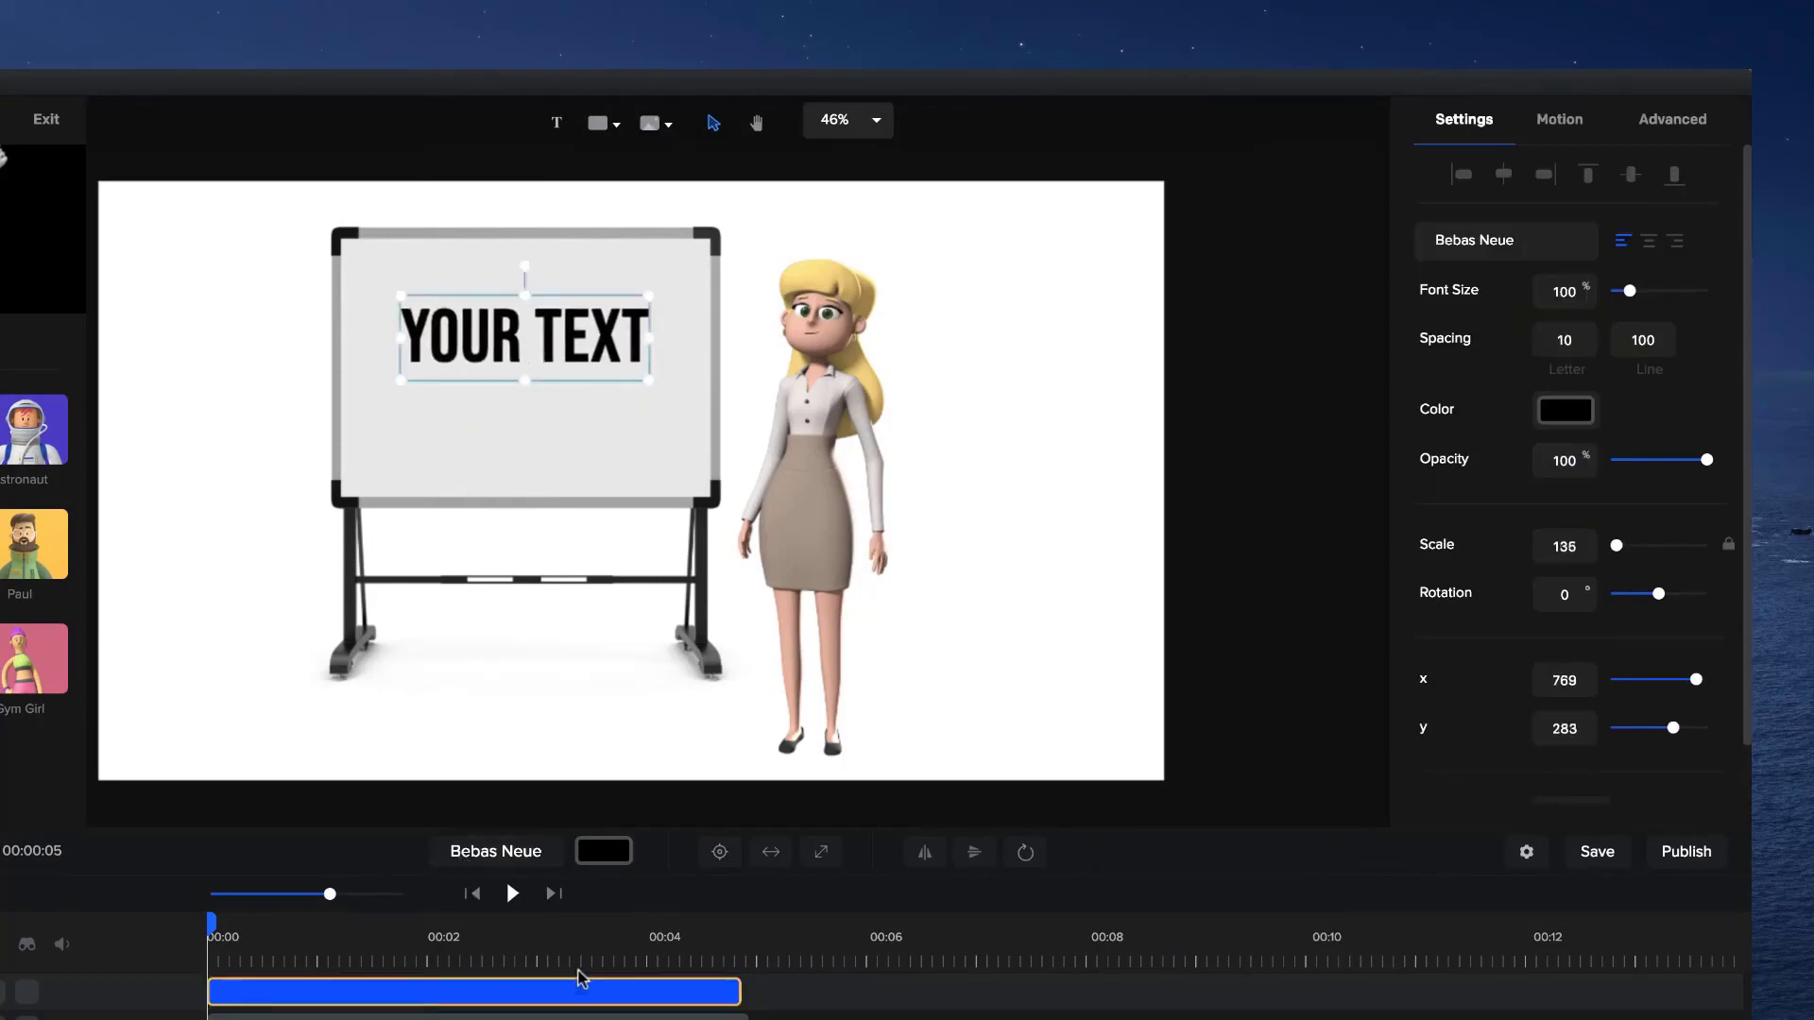
{"action": "left_click", "coordinate": [513, 892]}
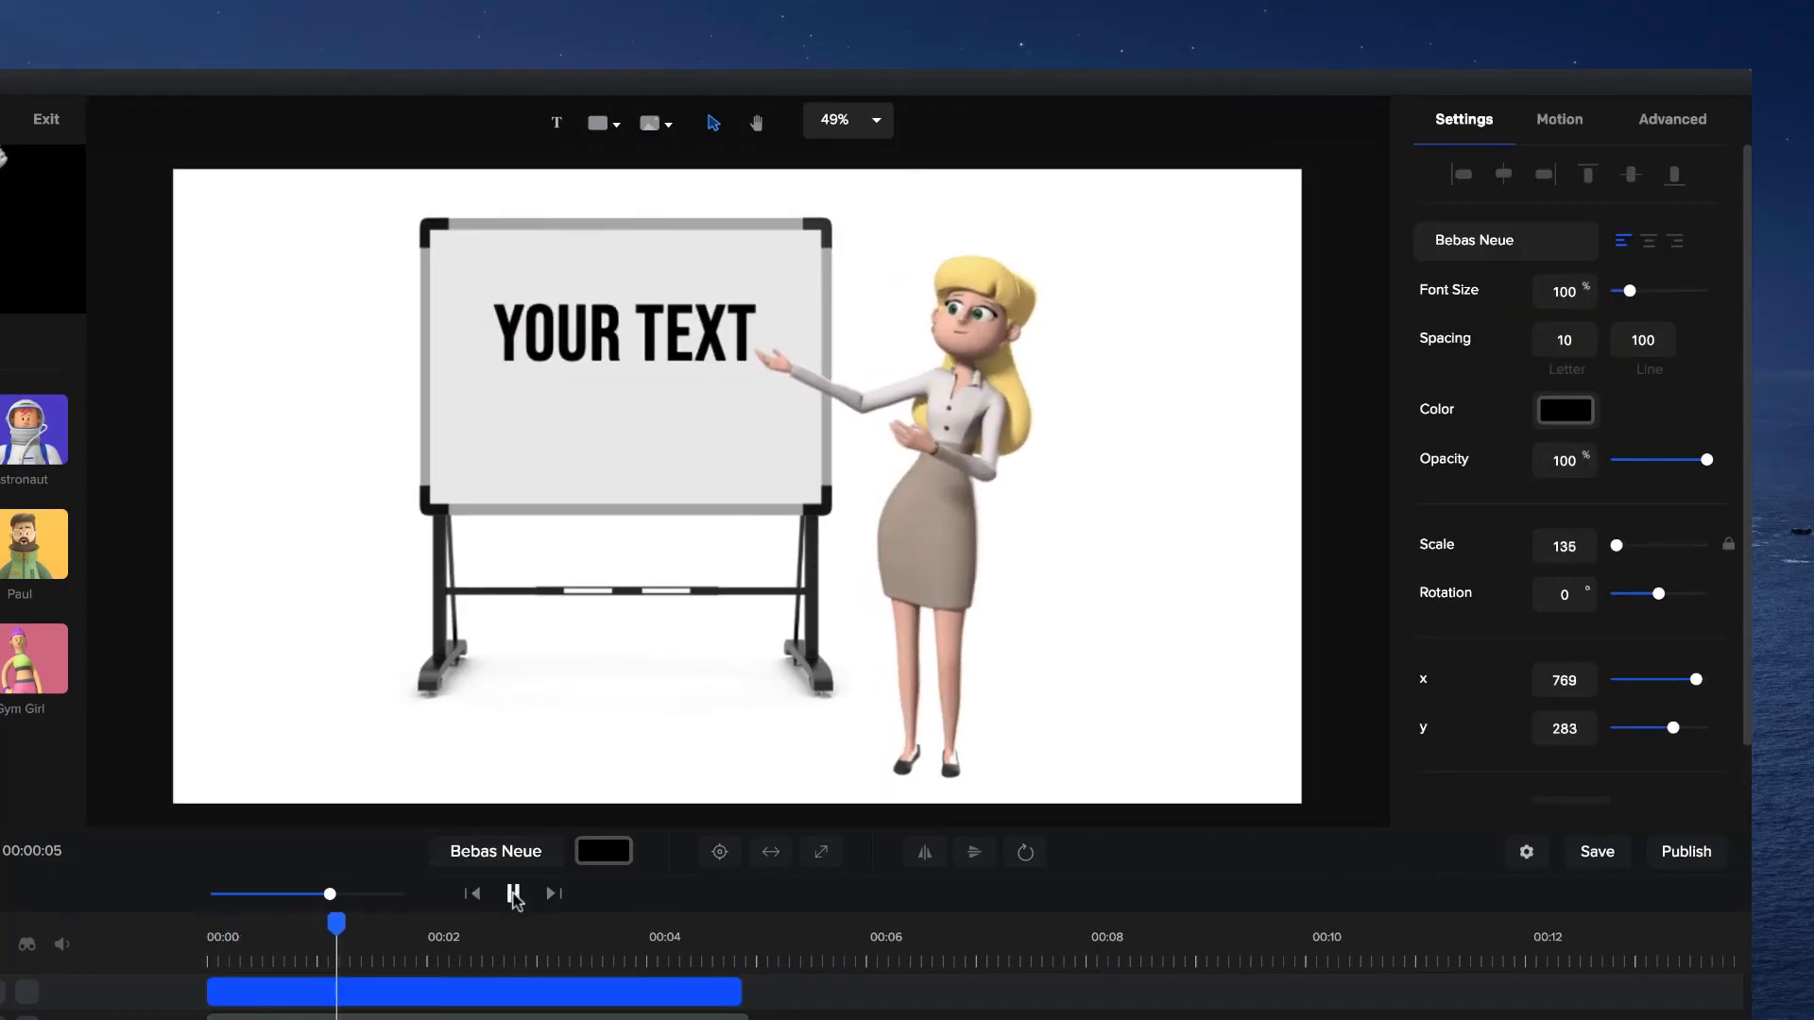
{"action": "left_click", "coordinate": [514, 893]}
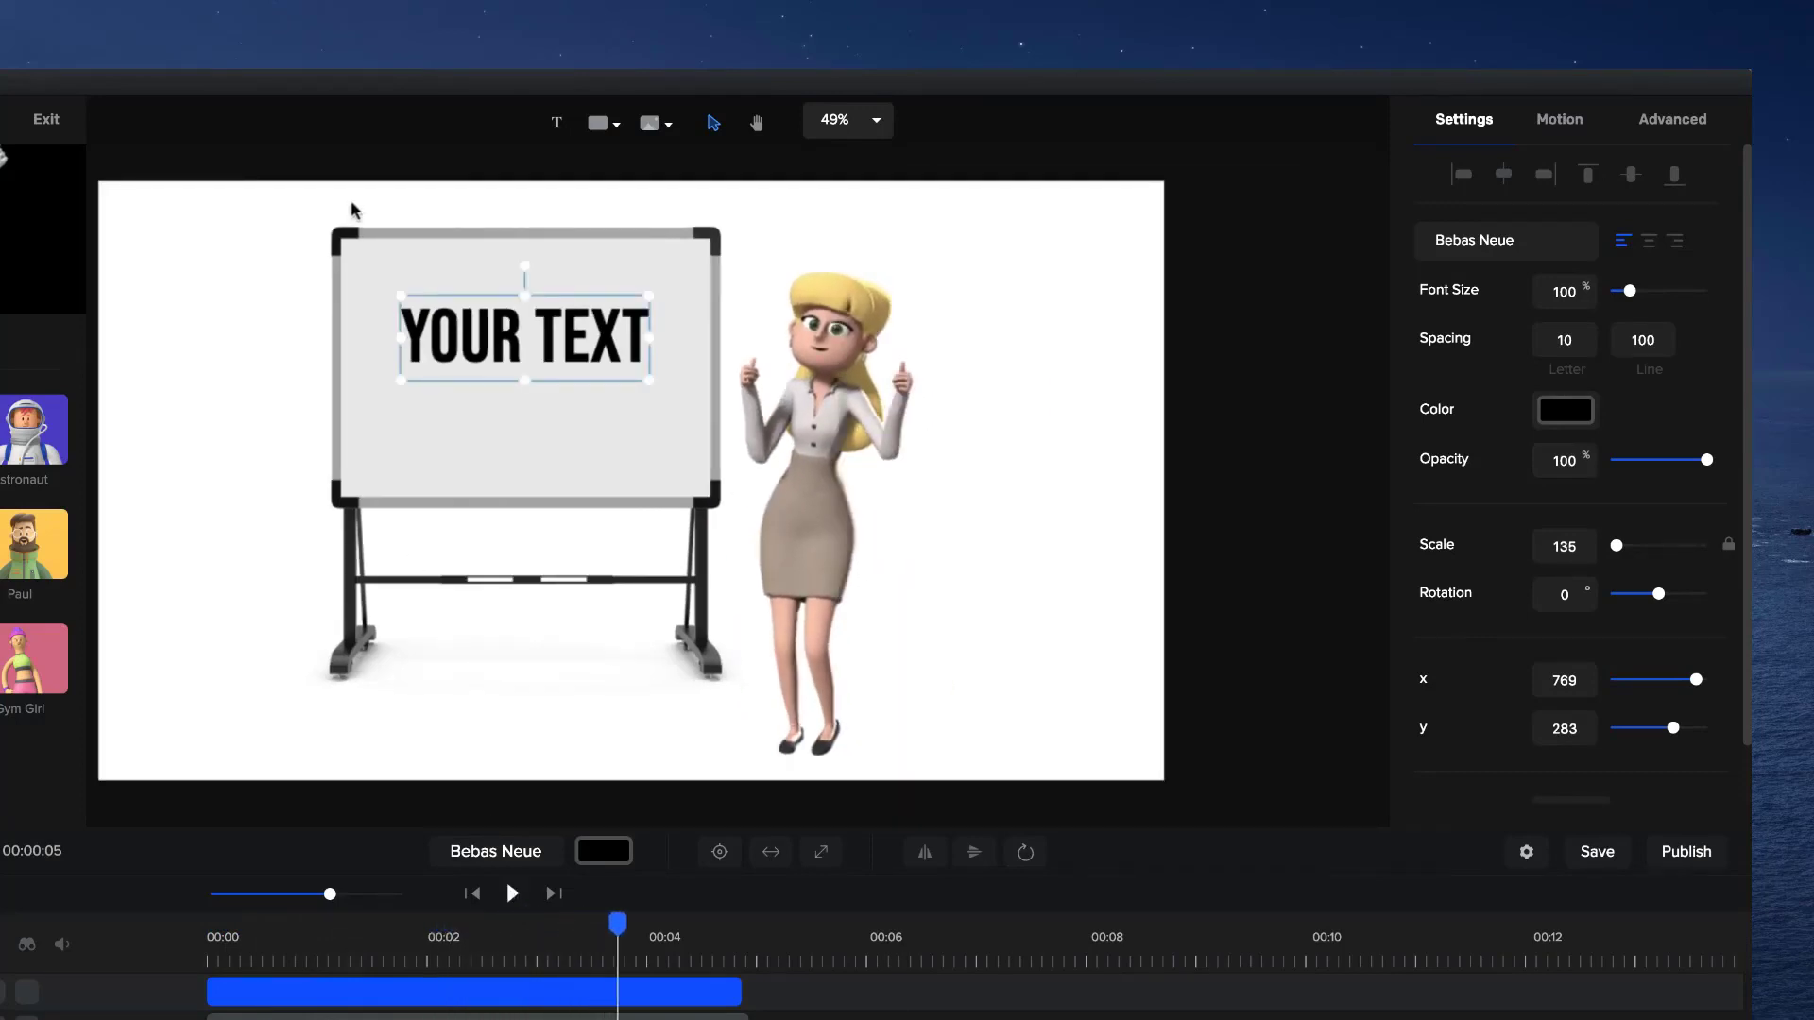
{"action": "mouse_move", "coordinate": [1055, 518]}
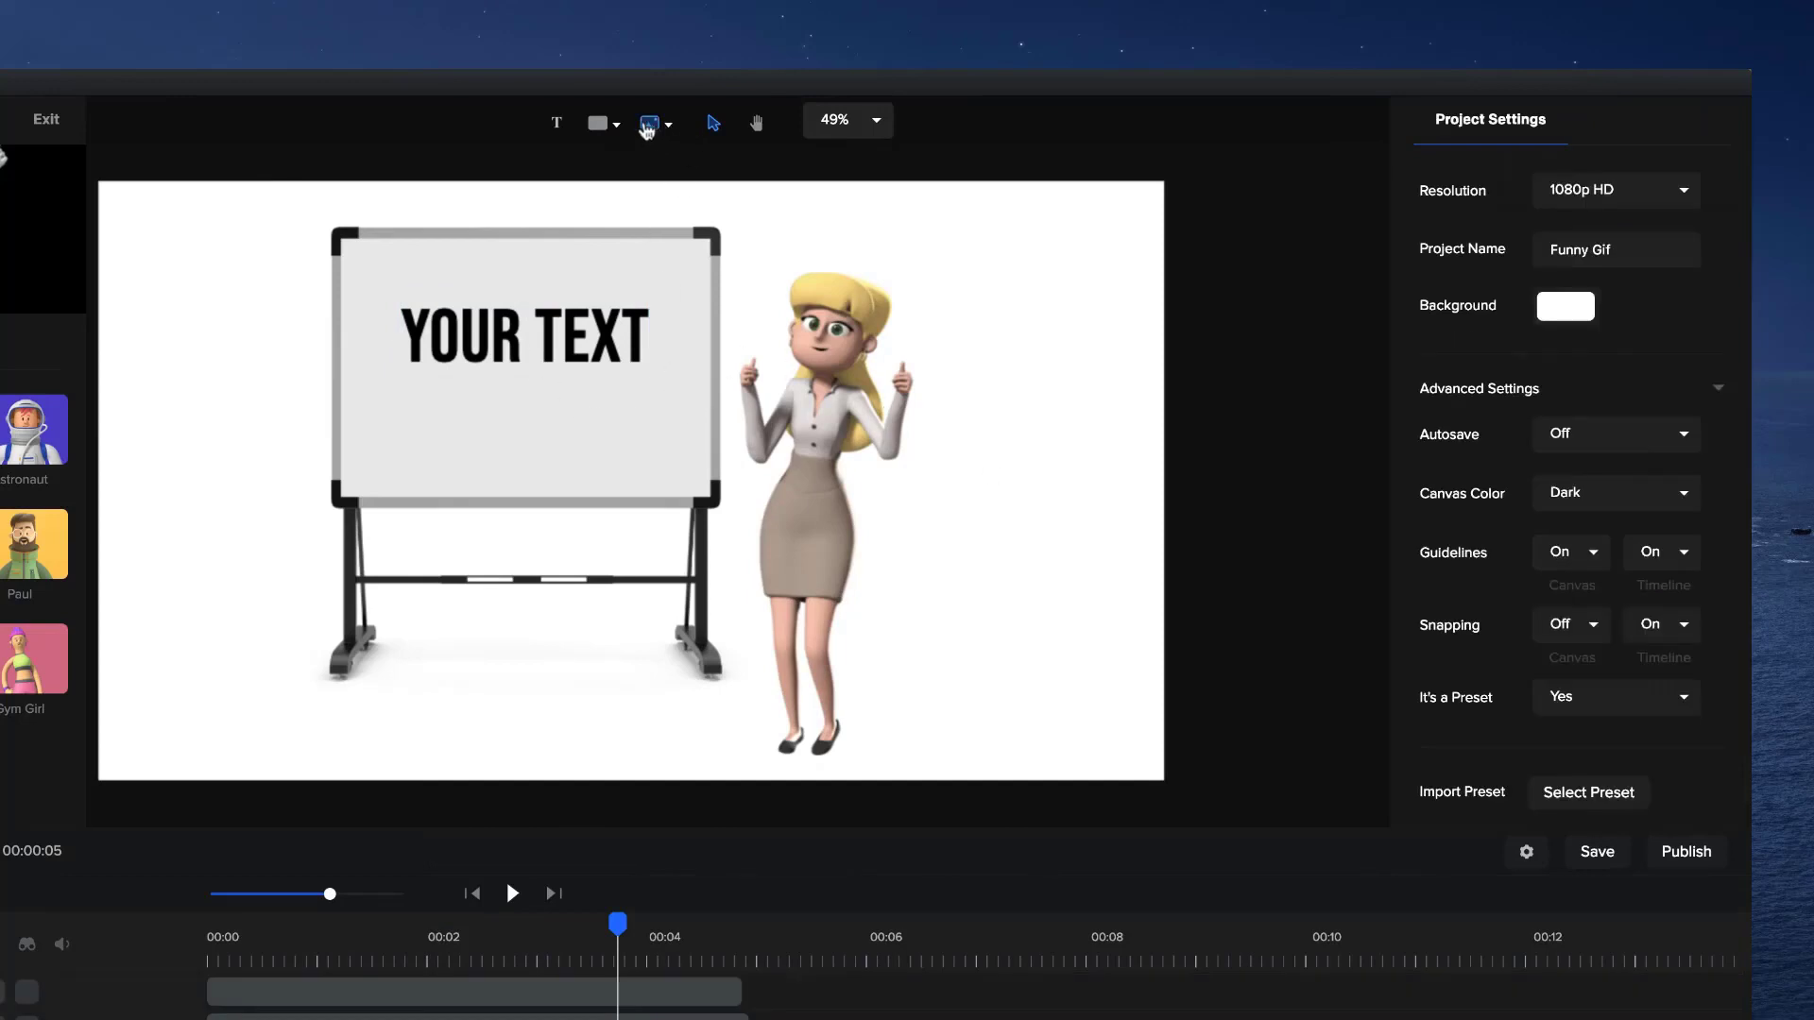
{"action": "left_click", "coordinate": [650, 123]}
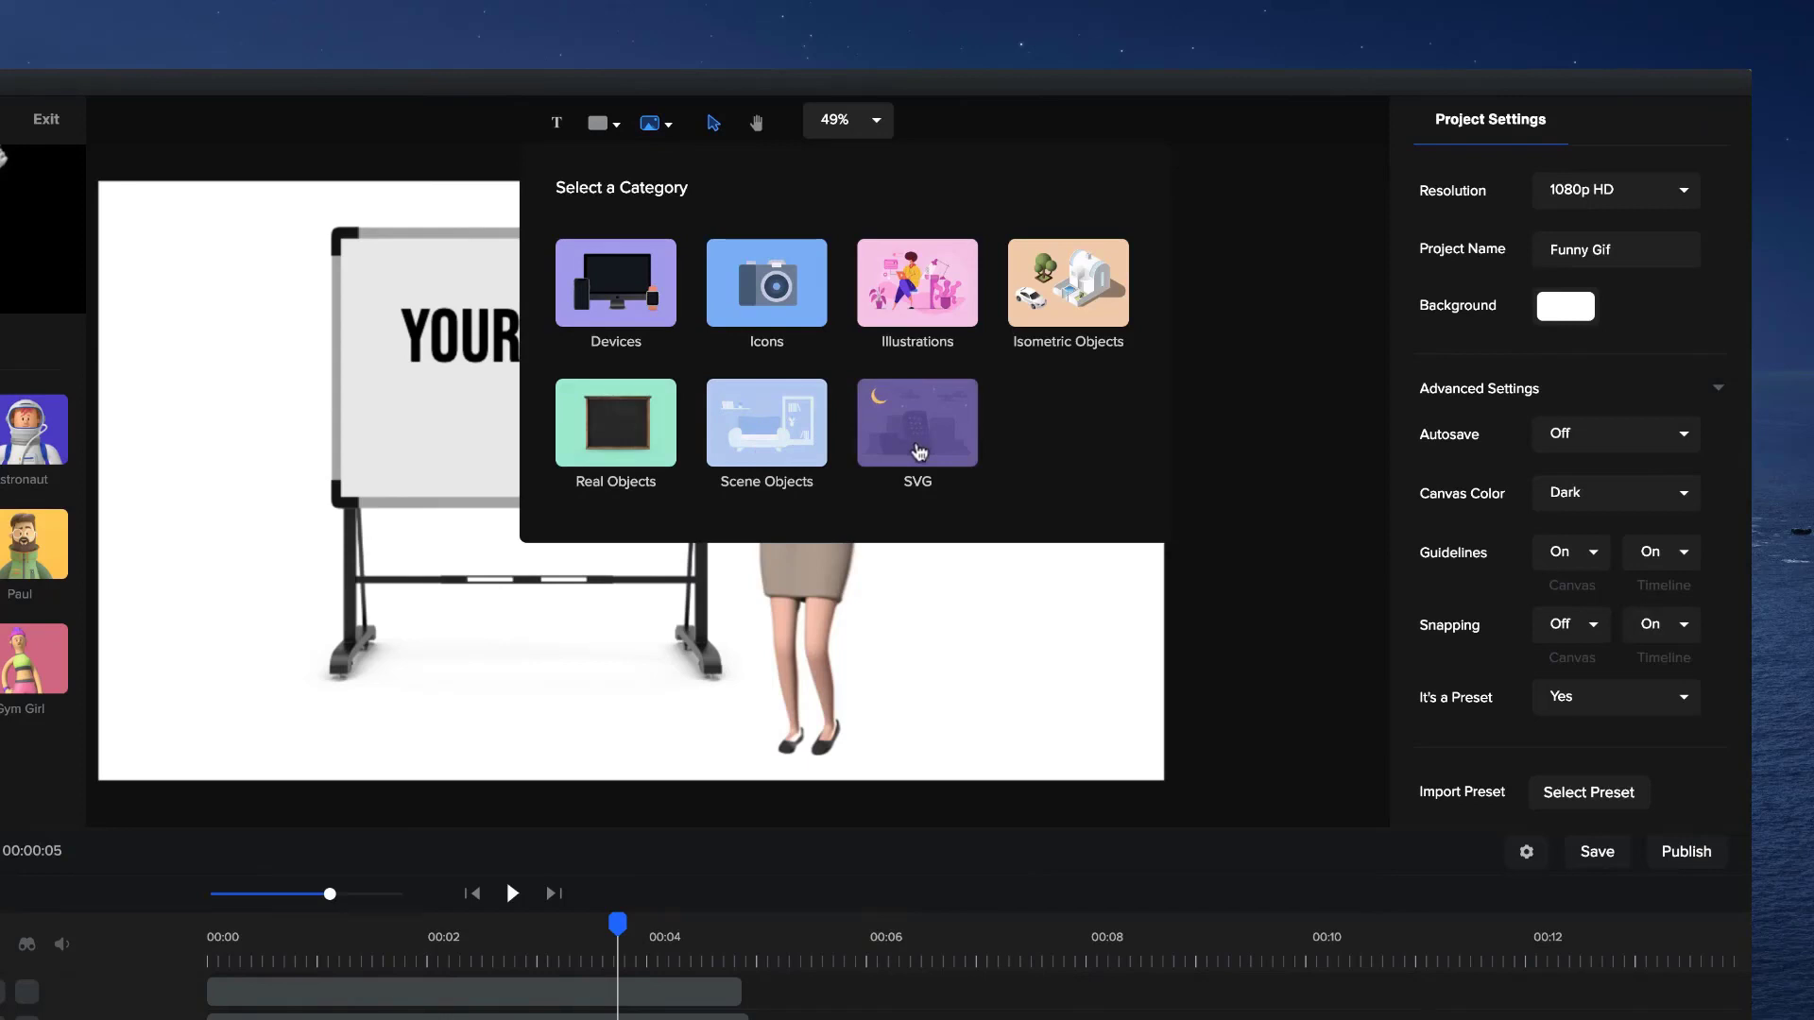
{"action": "left_click", "coordinate": [917, 421]}
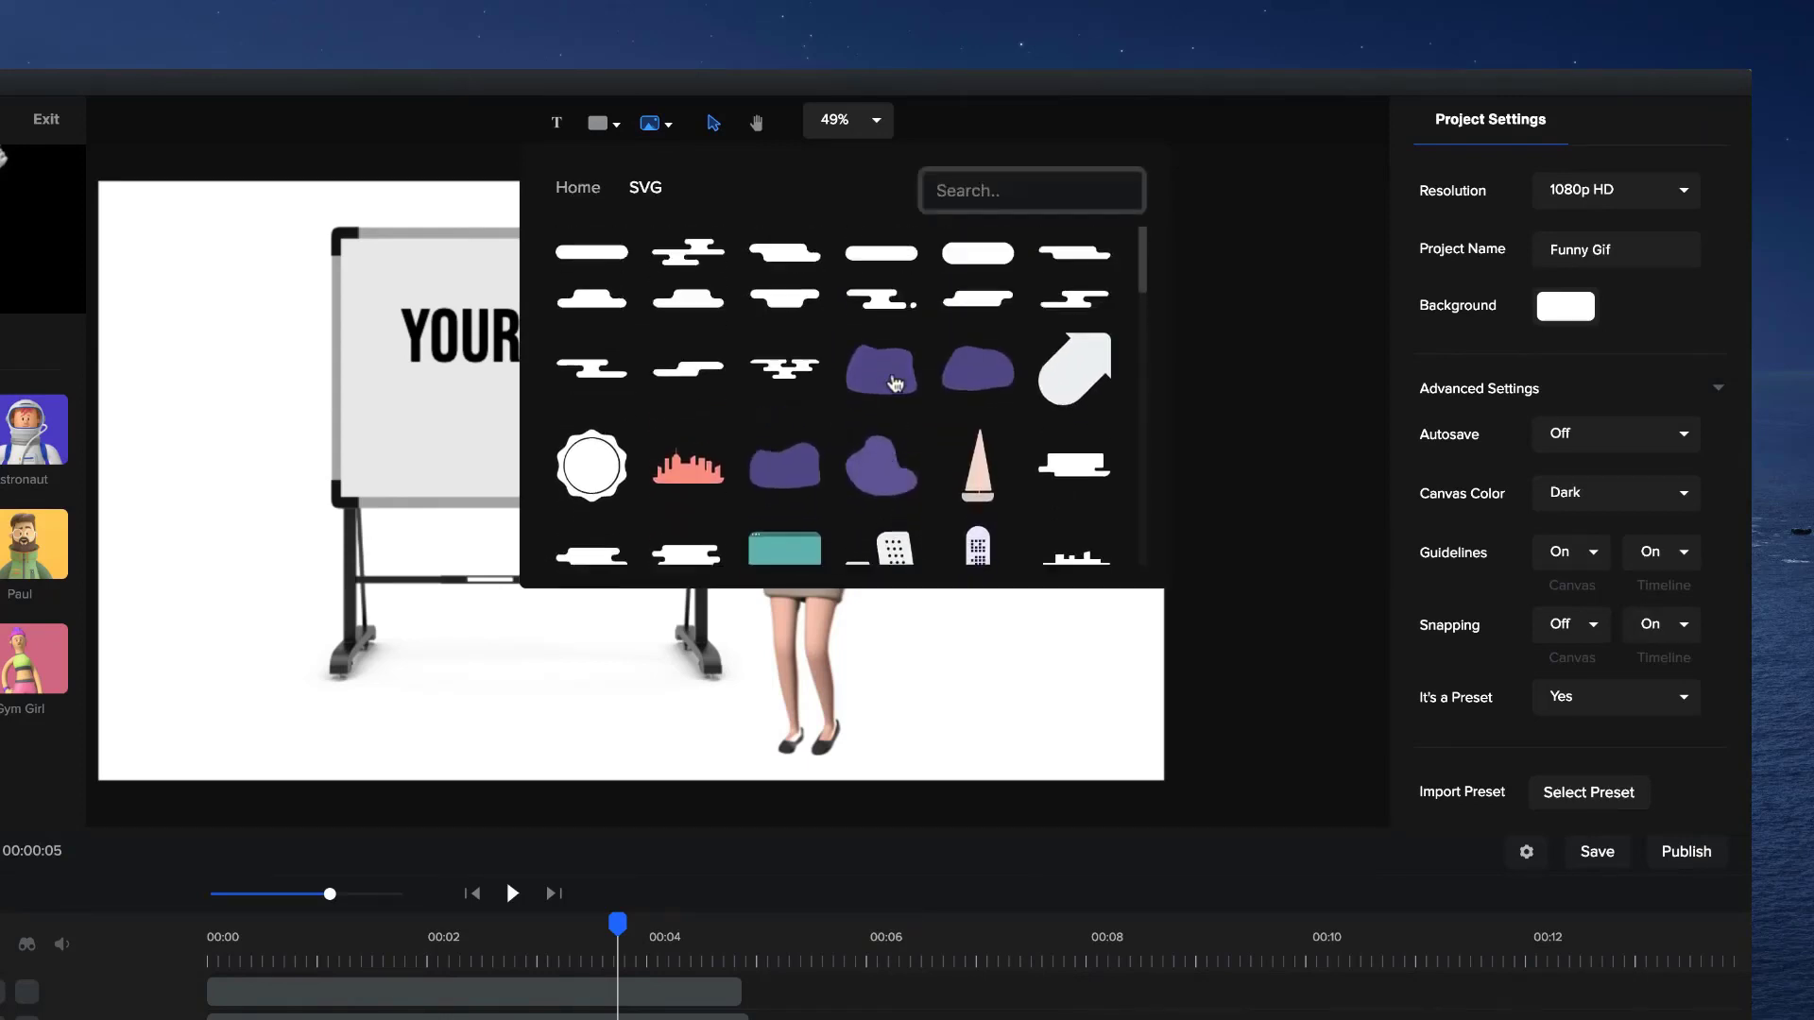
{"action": "scroll", "scroll_direction": "down", "scroll_amount": 3}
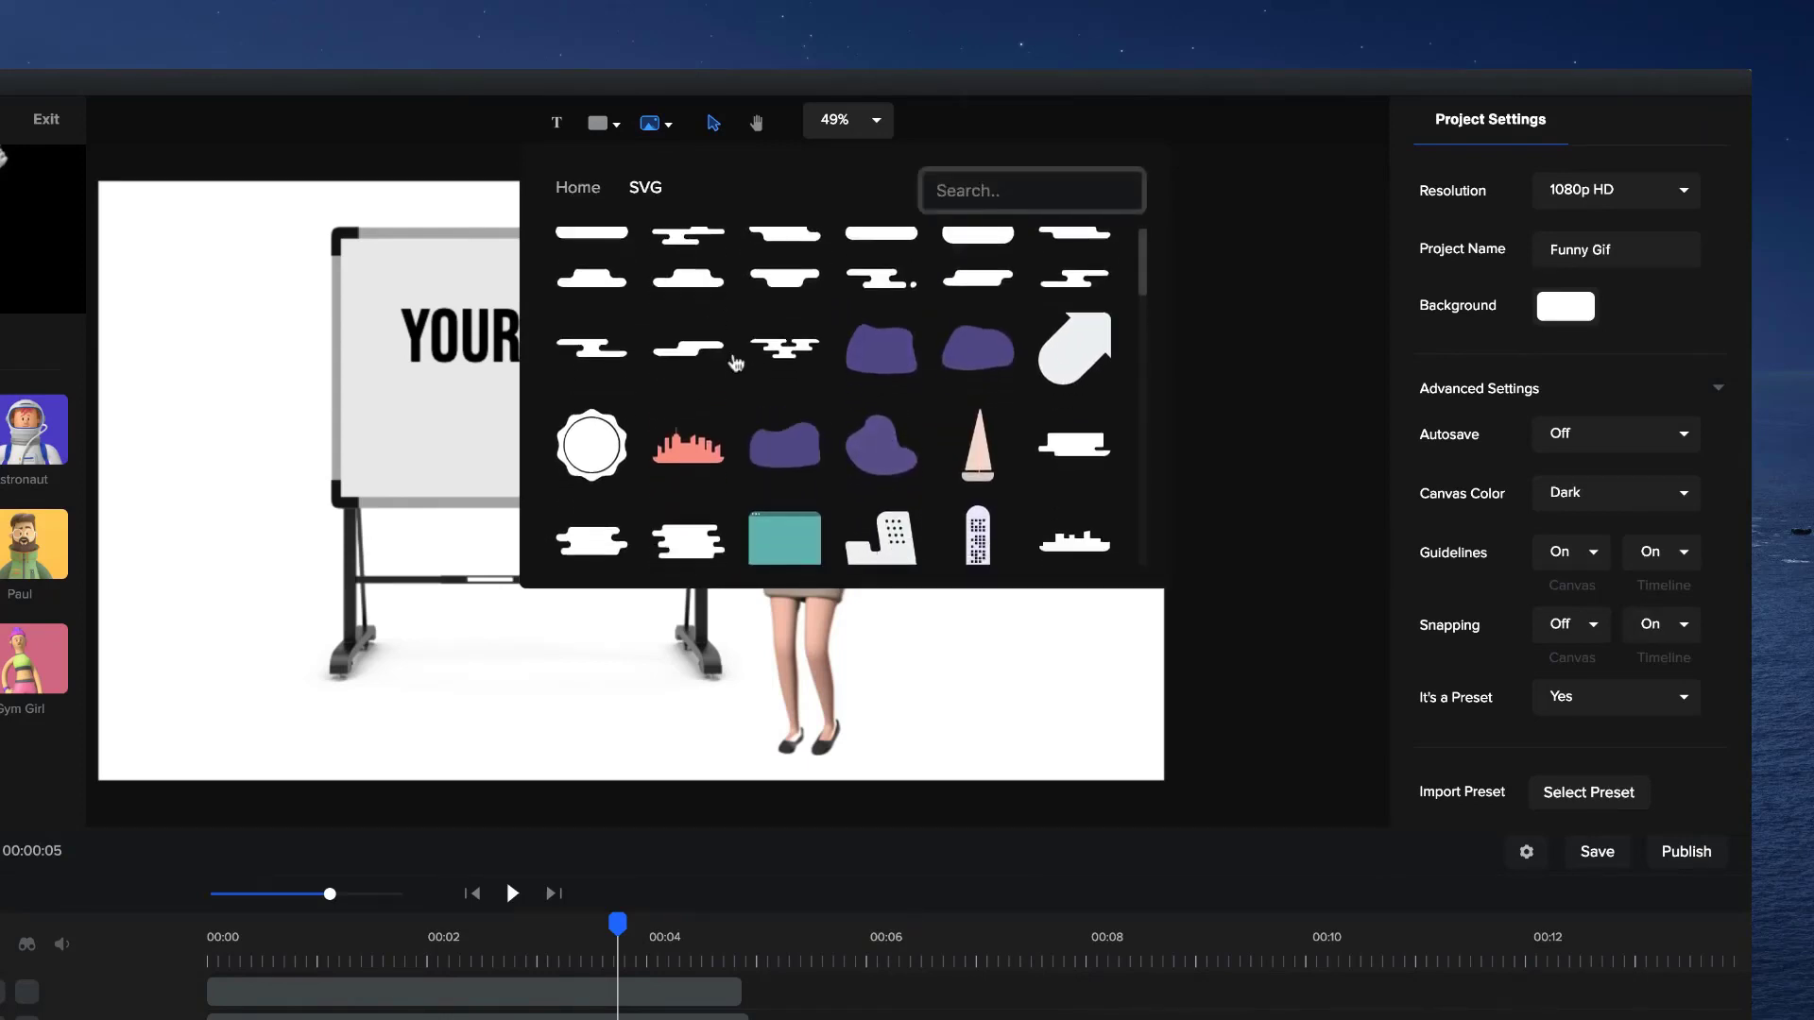
{"action": "scroll", "scroll_direction": "down", "scroll_amount": 3}
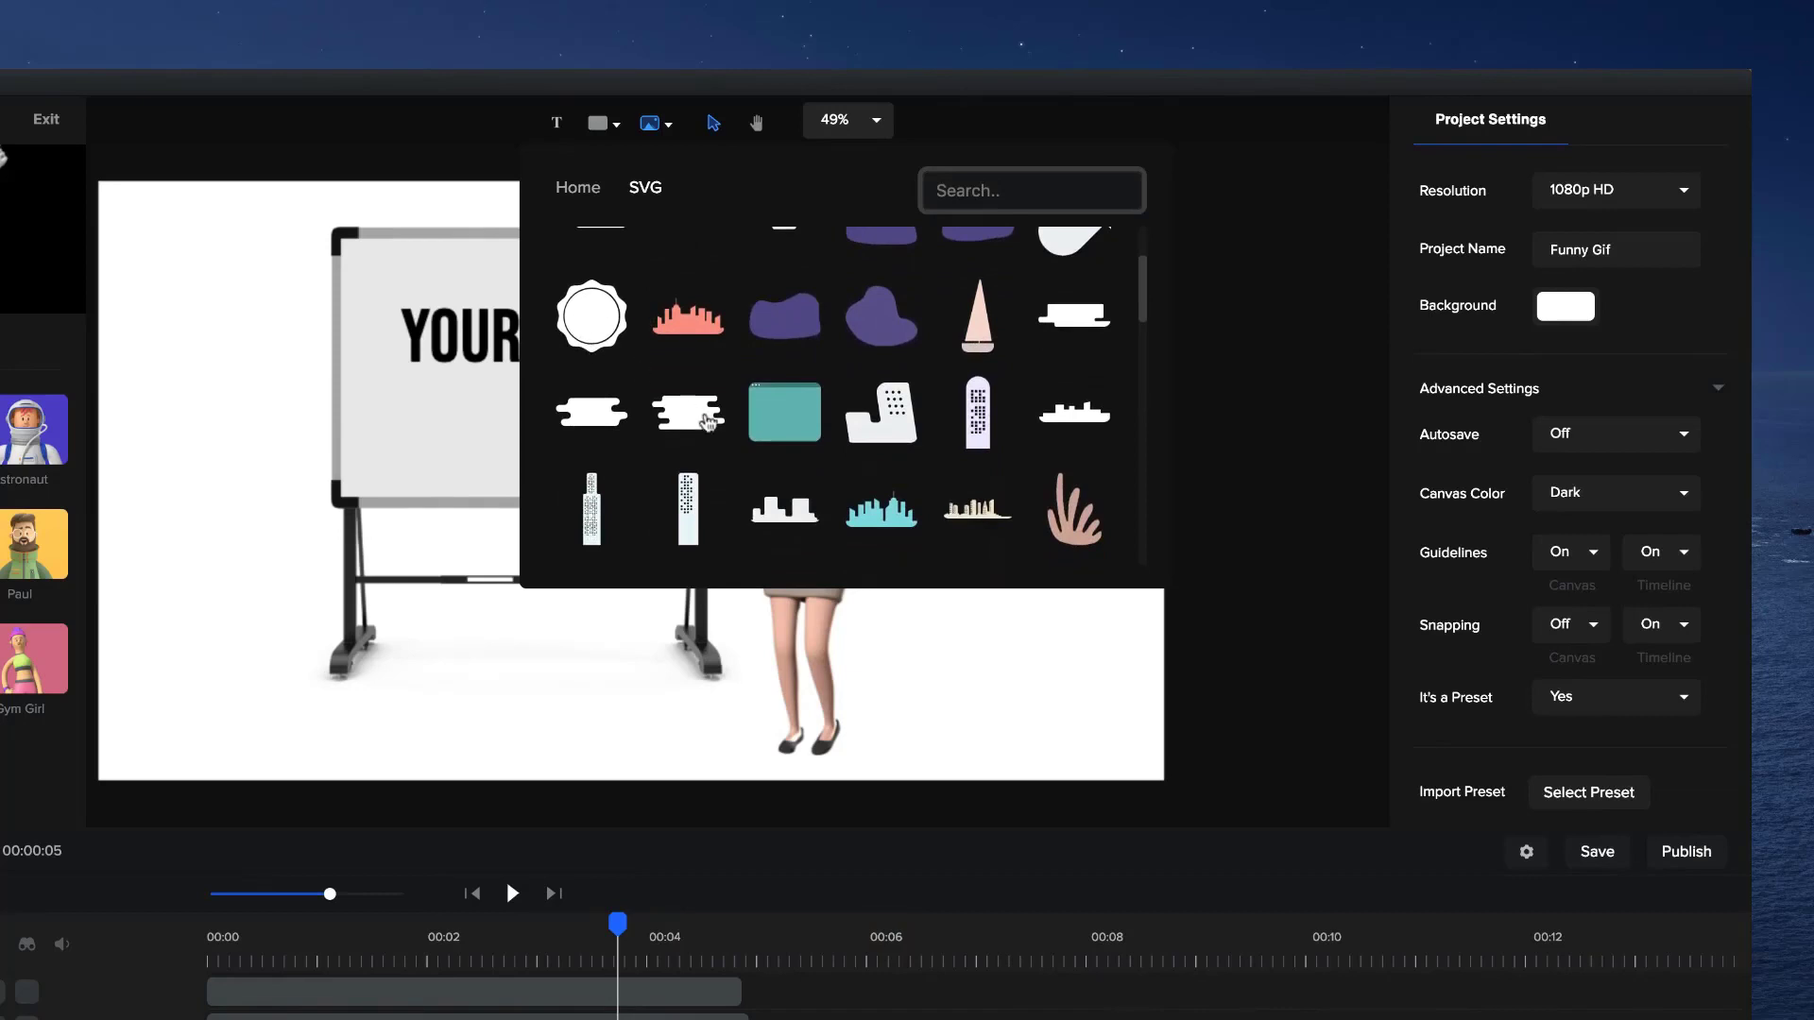
{"action": "mouse_move", "coordinate": [616, 297]}
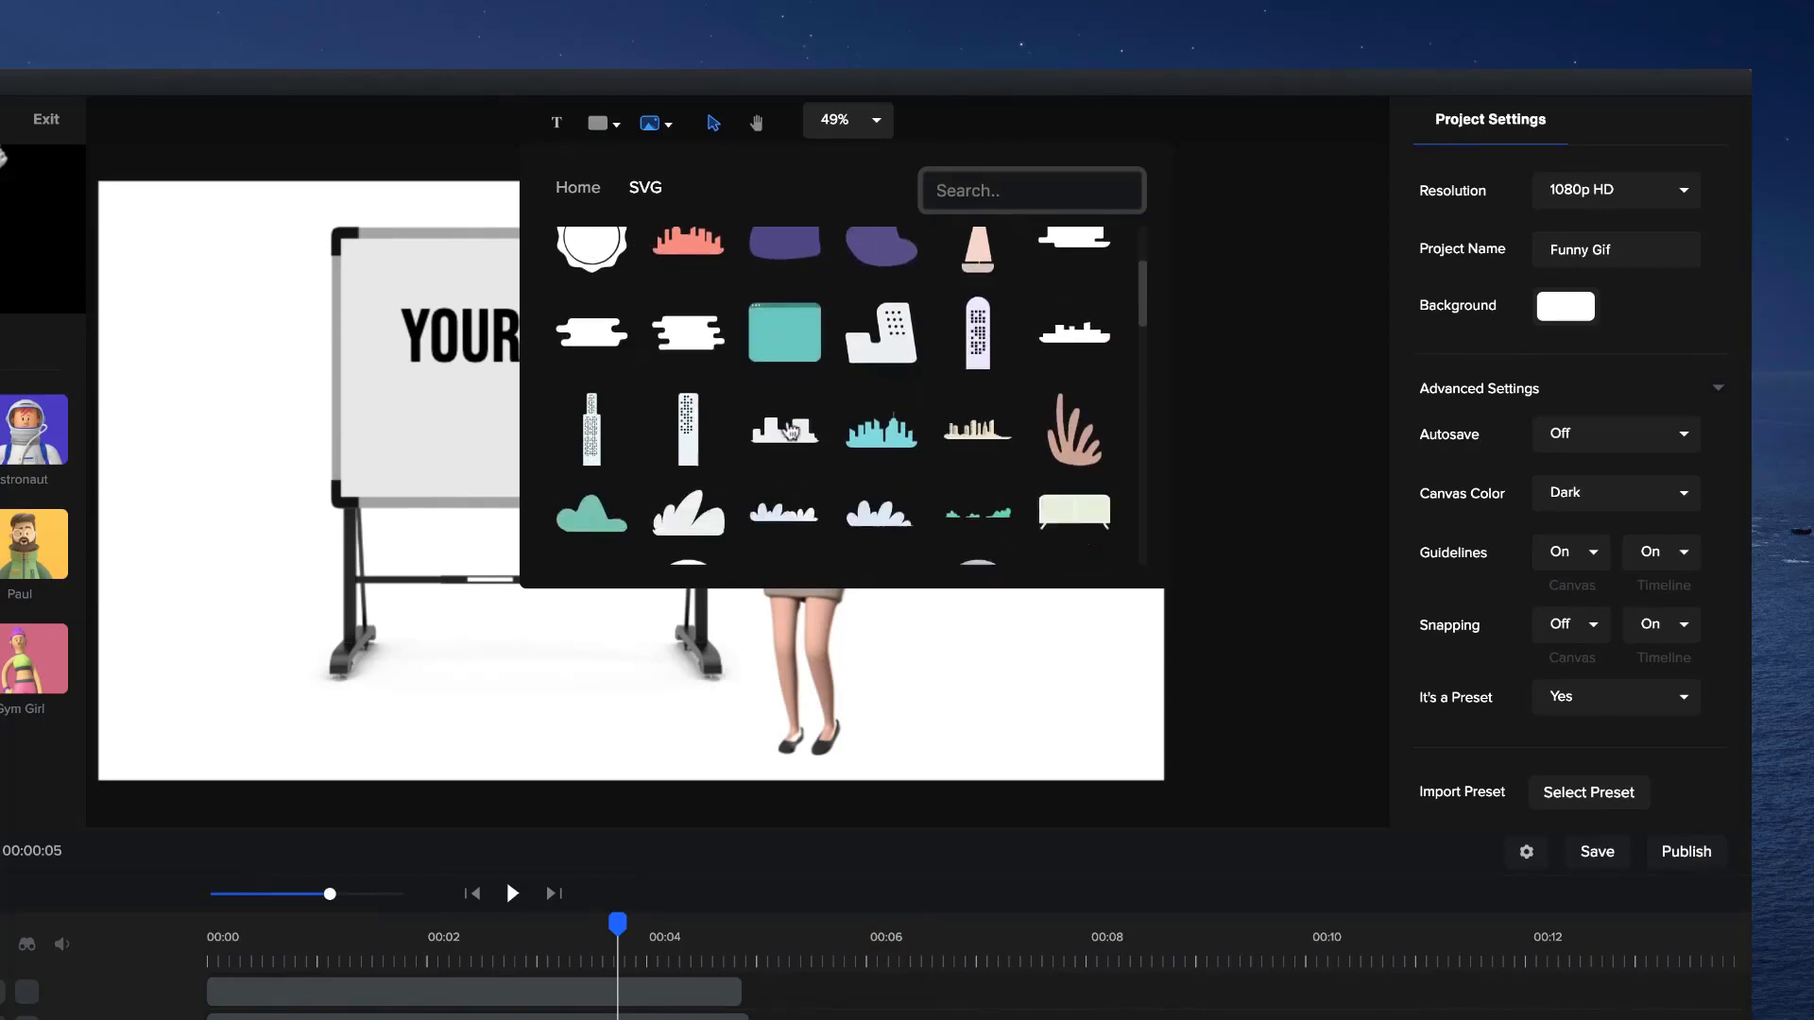
{"action": "scroll", "scroll_direction": "down", "scroll_amount": 3}
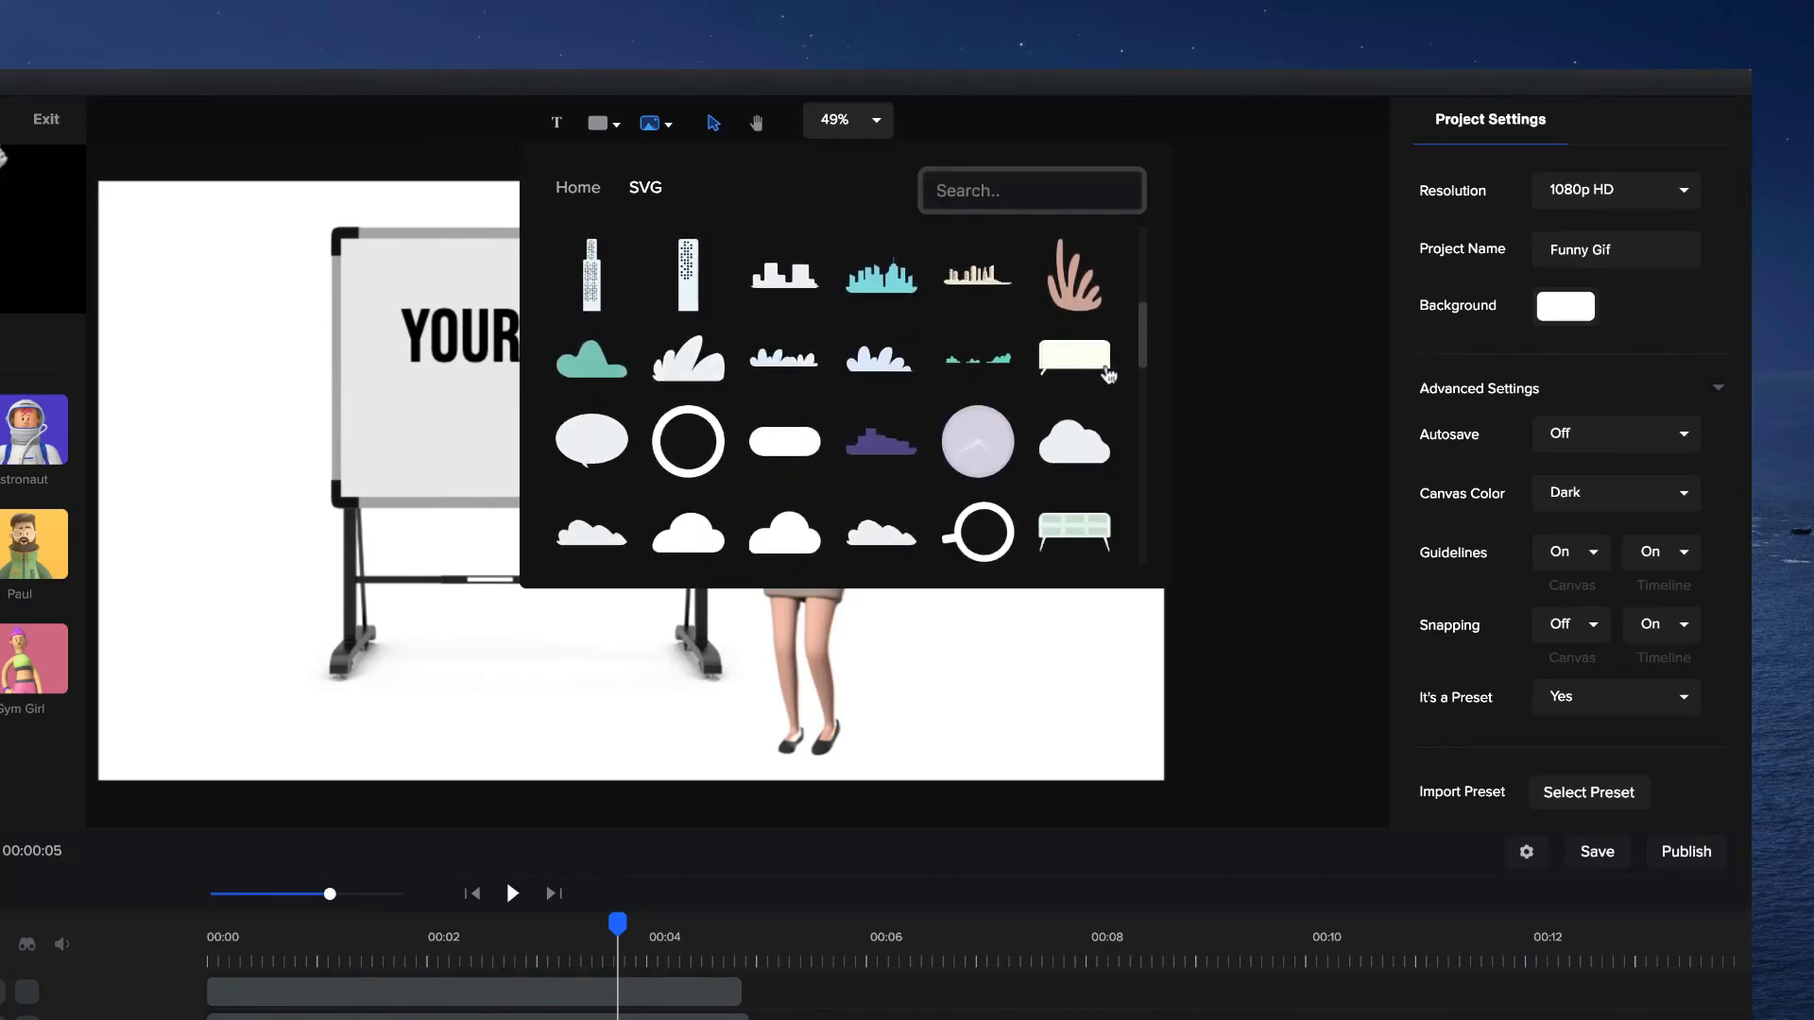
{"action": "scroll", "scroll_direction": "down", "scroll_amount": 3}
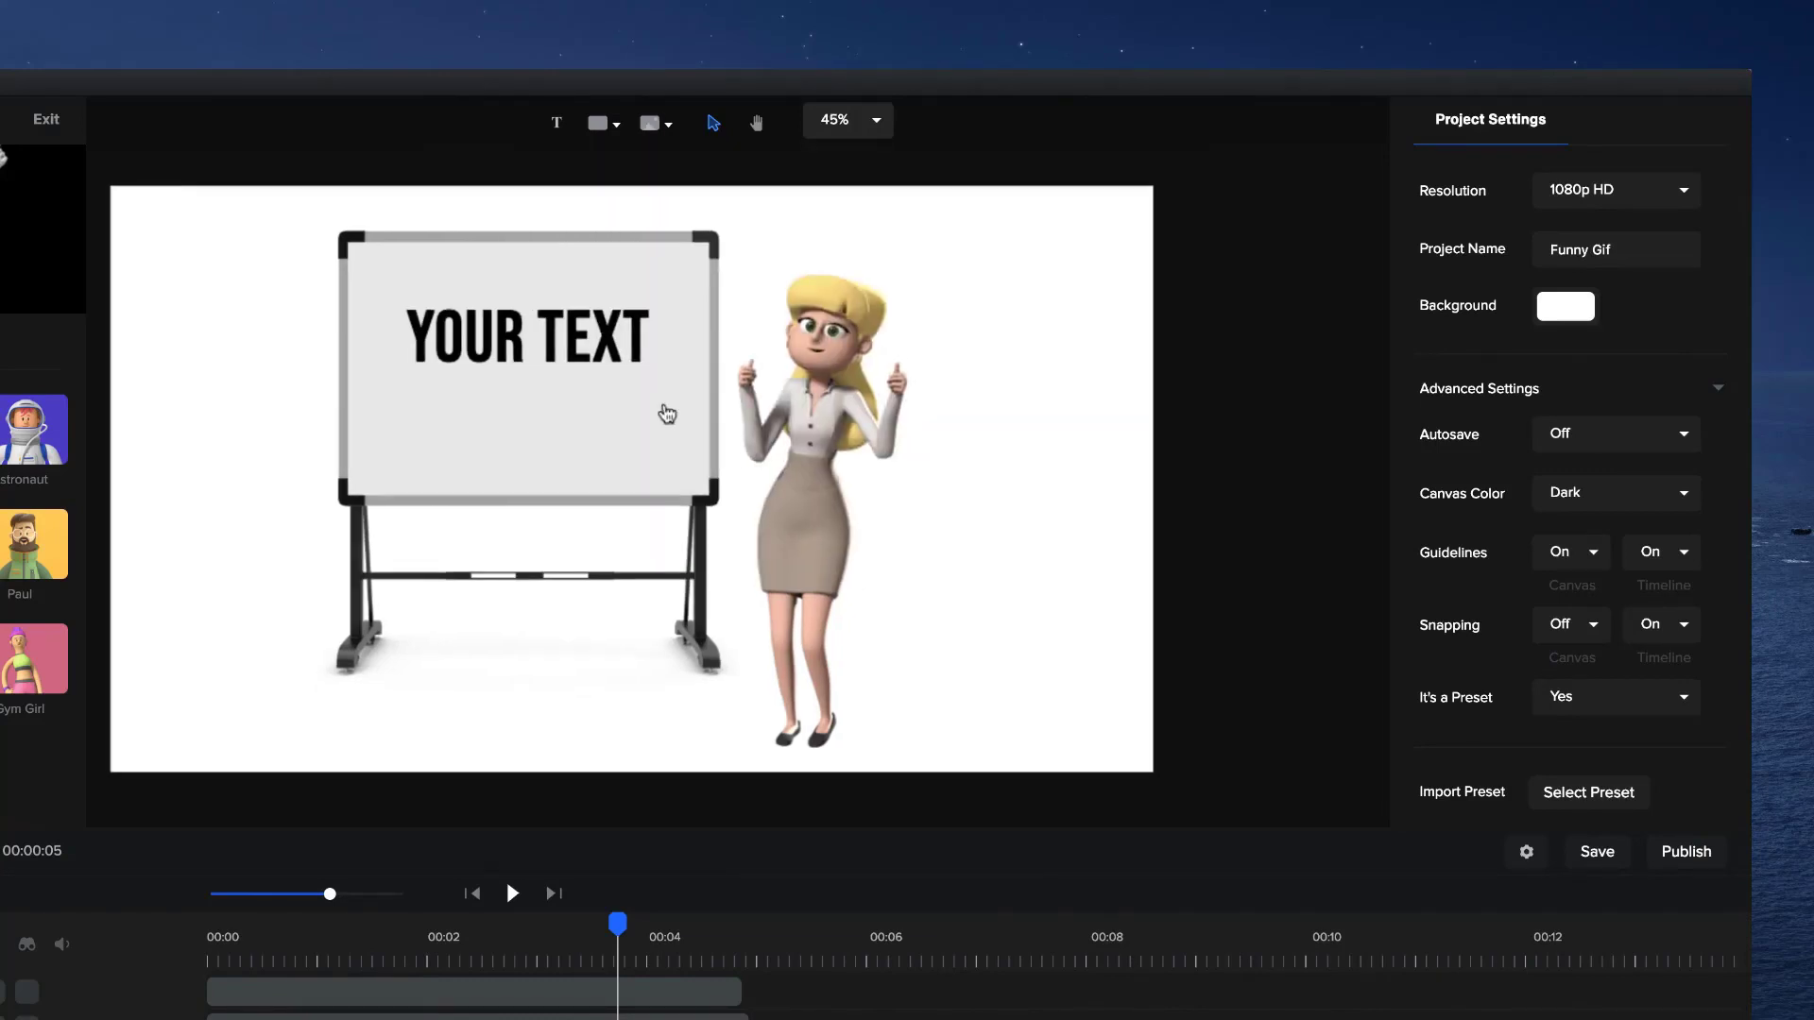
{"action": "left_click", "coordinate": [870, 119]}
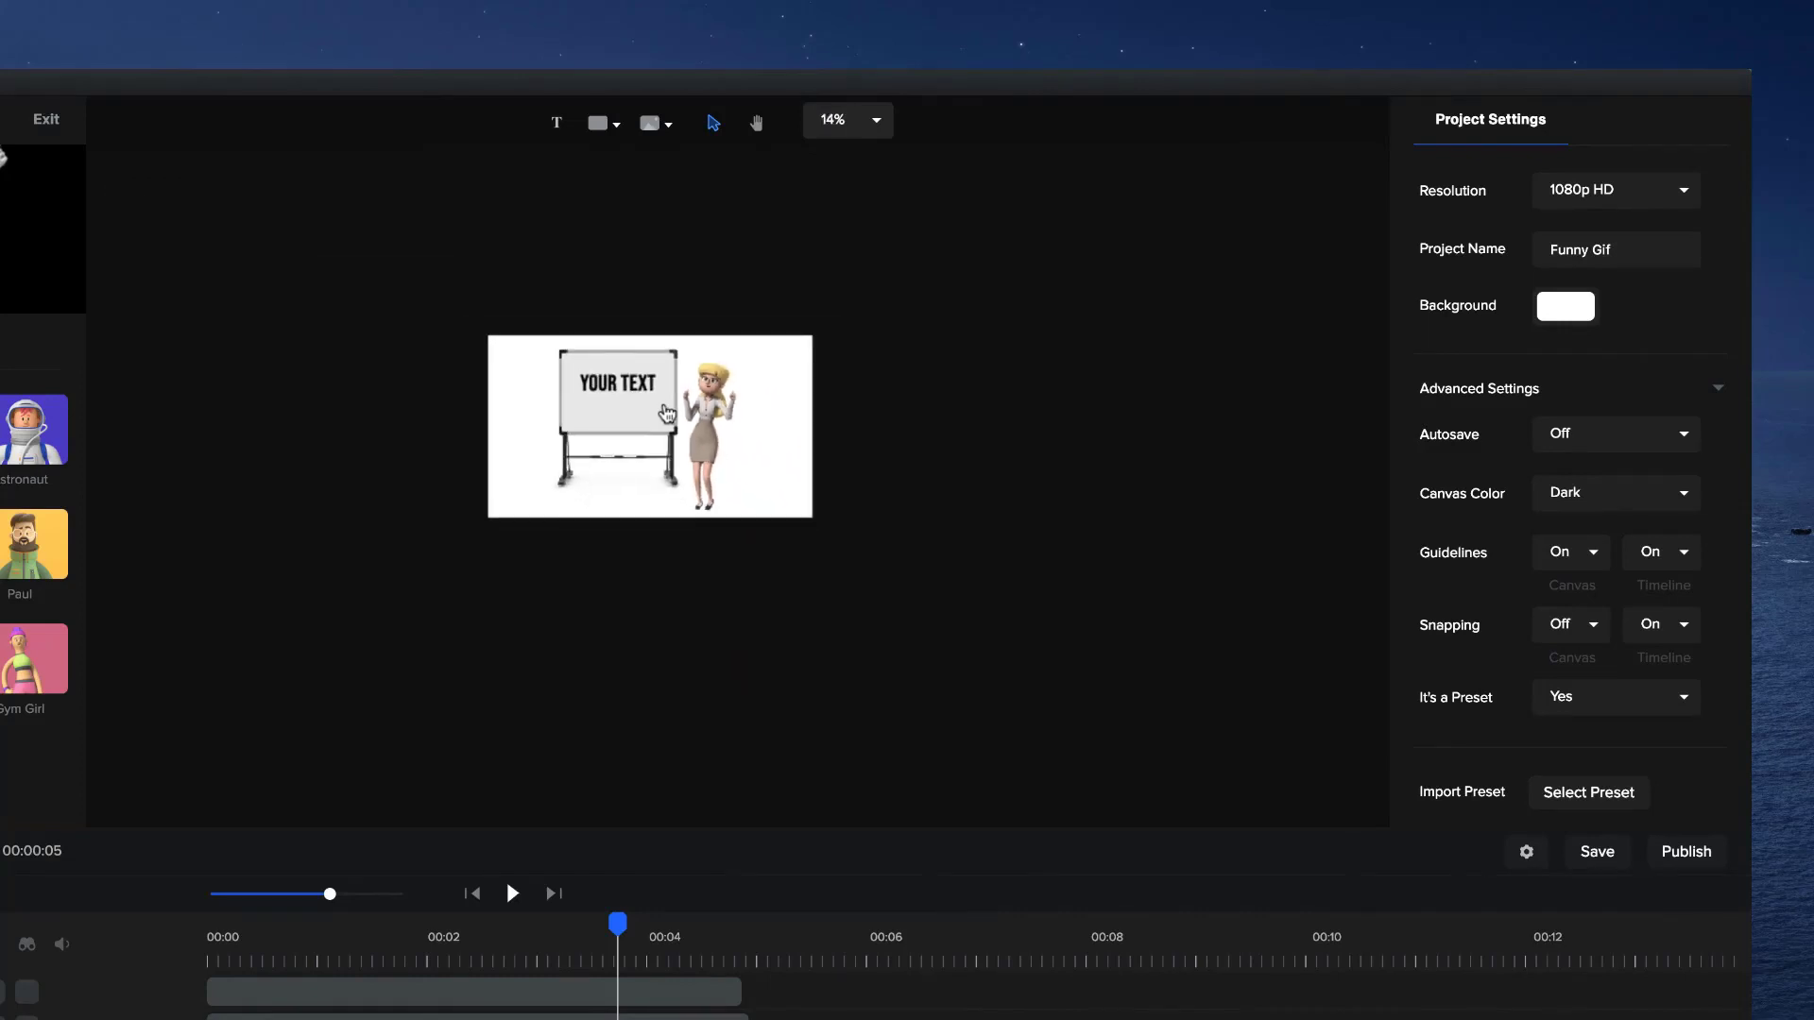
{"action": "left_click", "coordinate": [875, 119]}
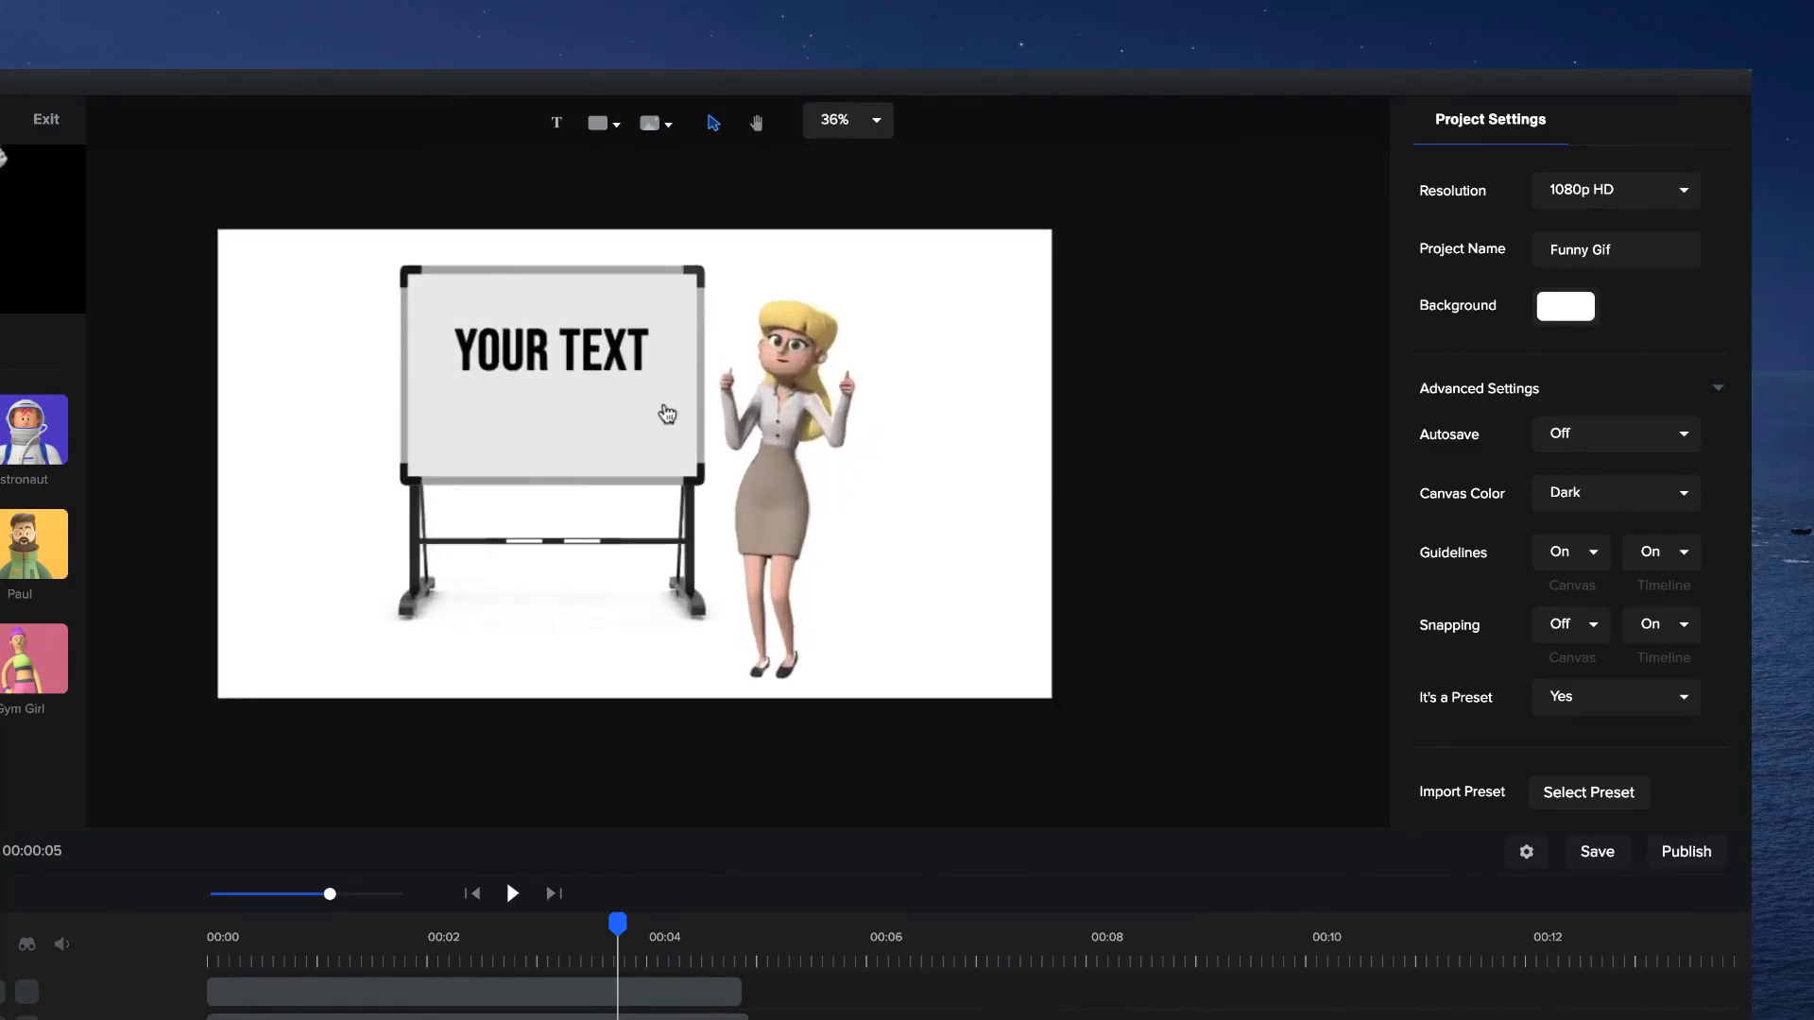
{"action": "left_click", "coordinate": [875, 119]}
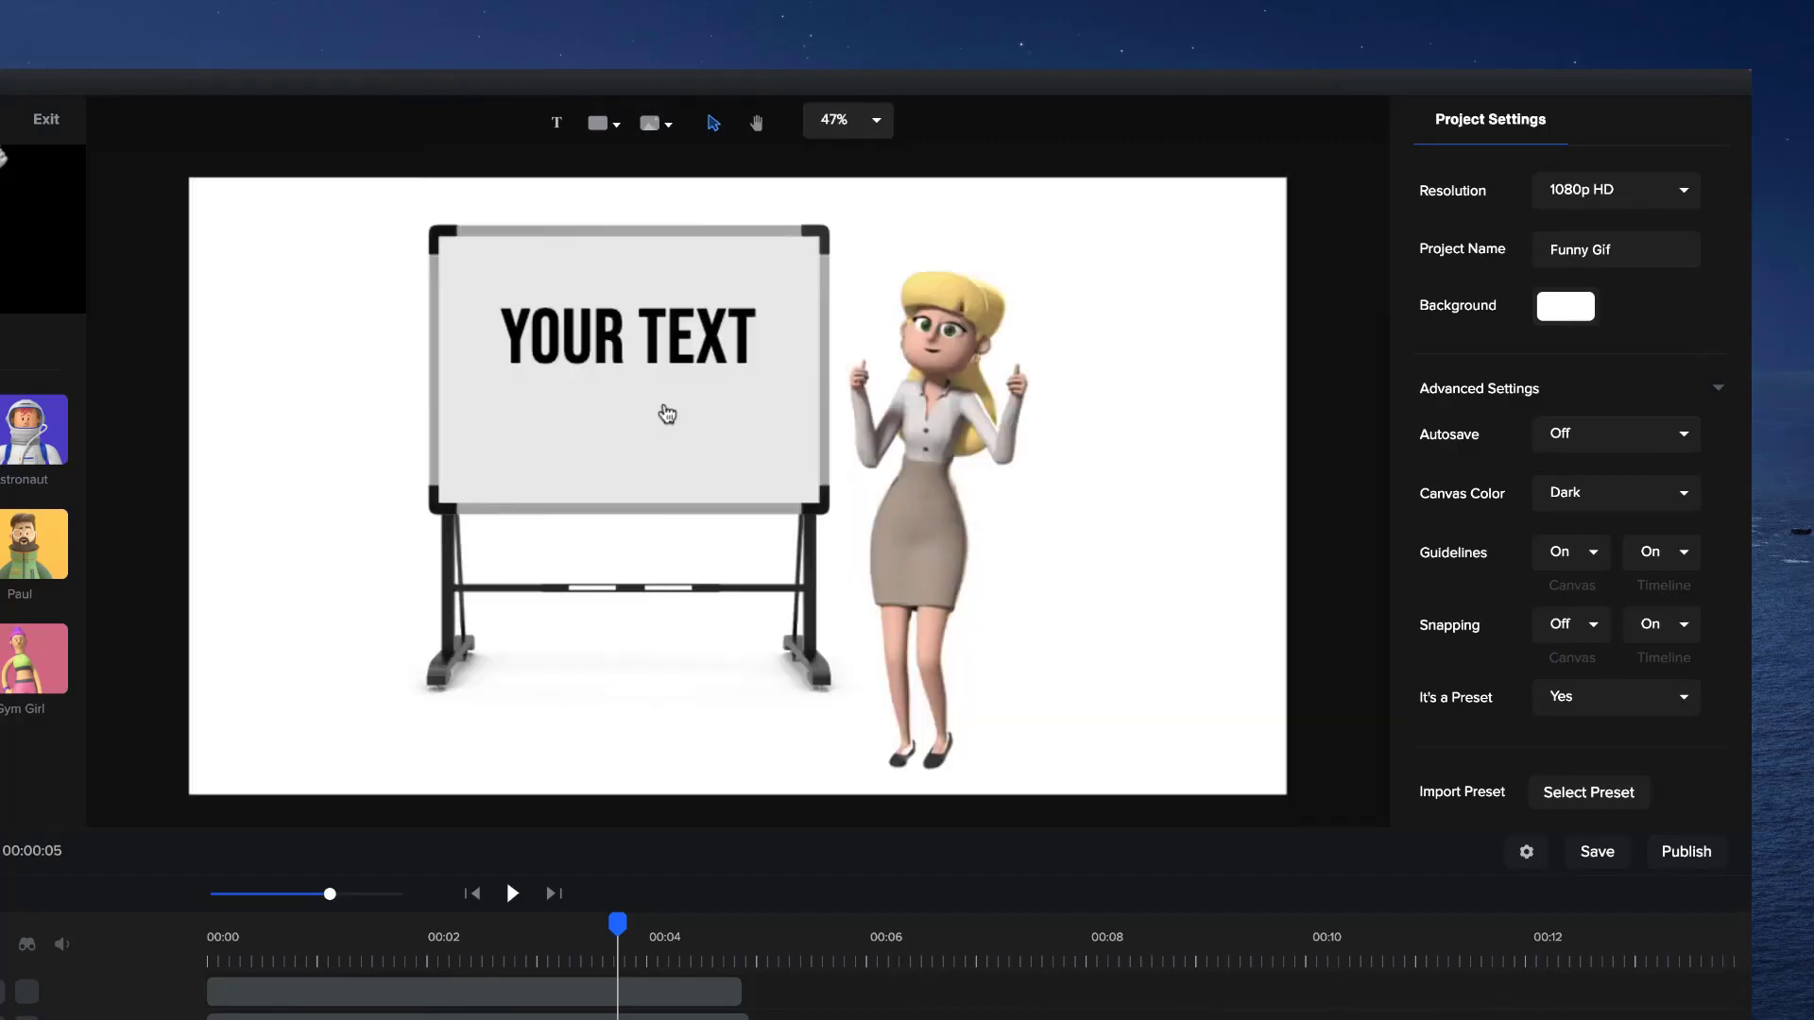
{"action": "mouse_move", "coordinate": [769, 571]}
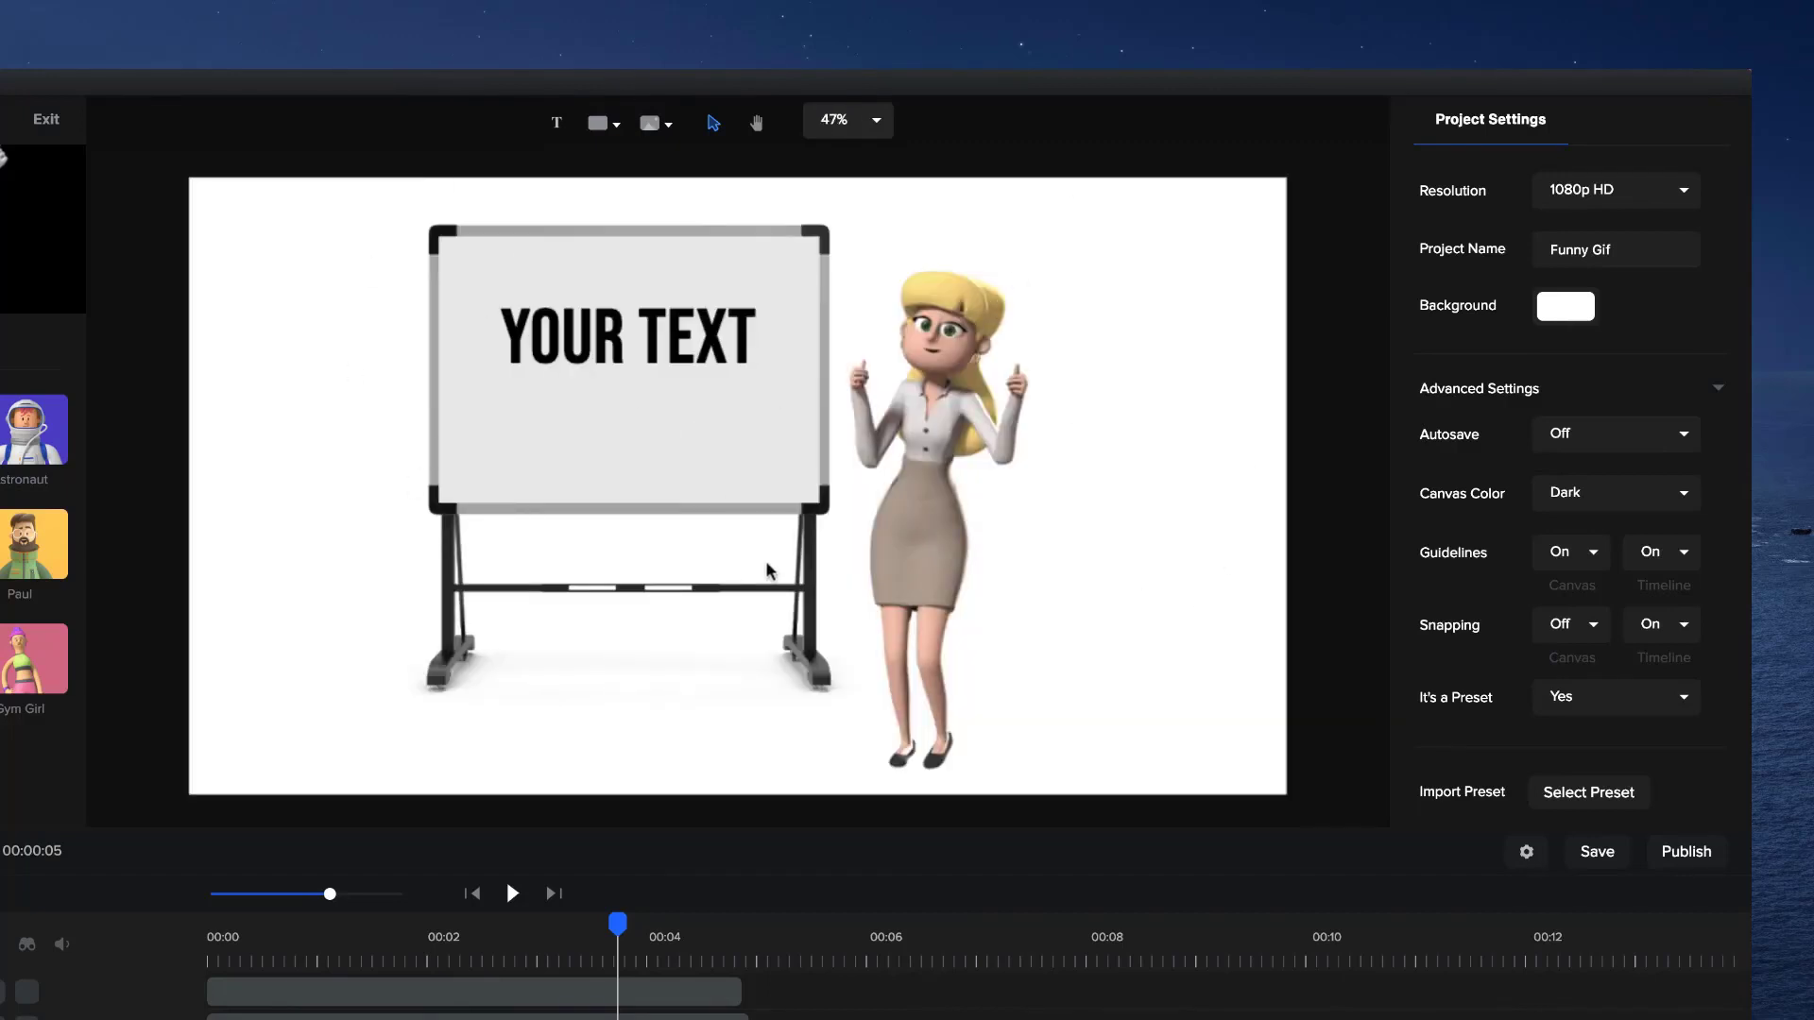